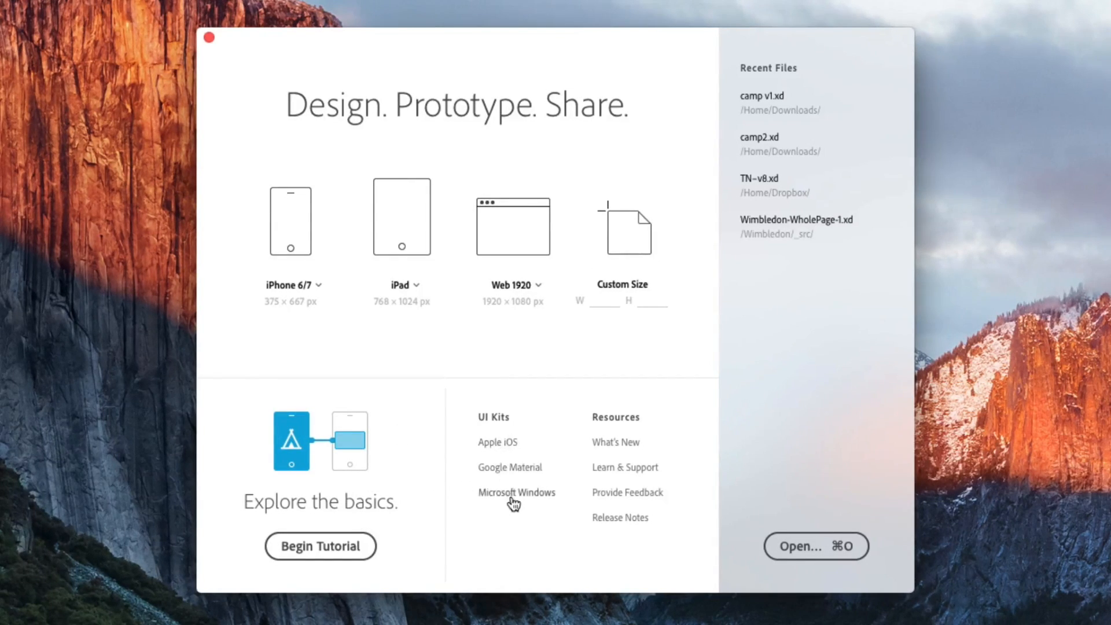
mouse_move(619, 534)
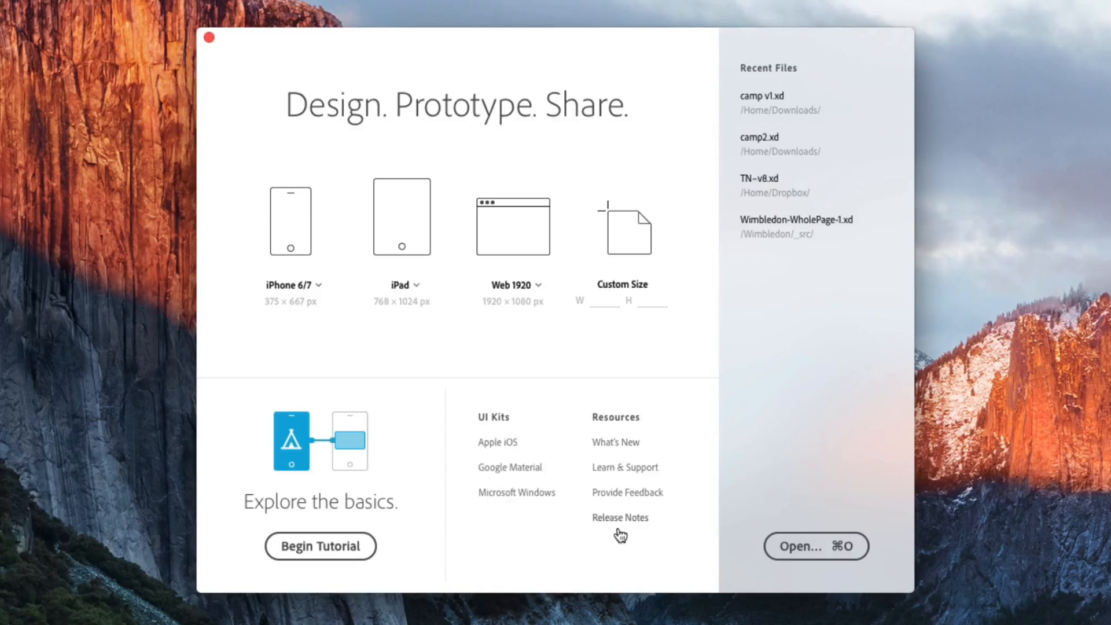
mouse_move(709, 45)
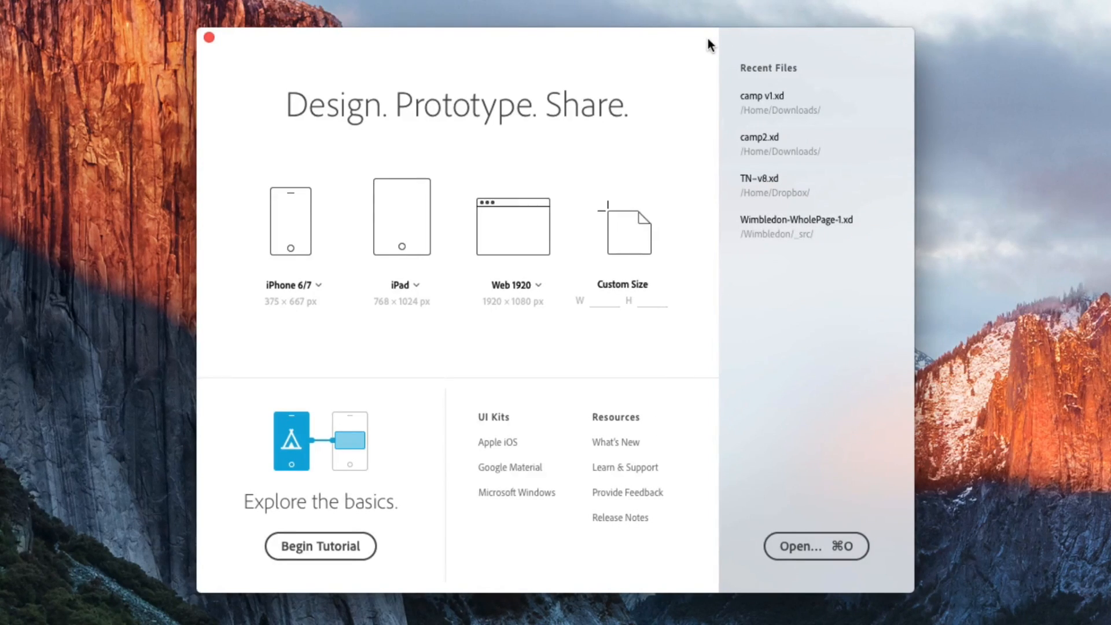
mouse_move(743, 73)
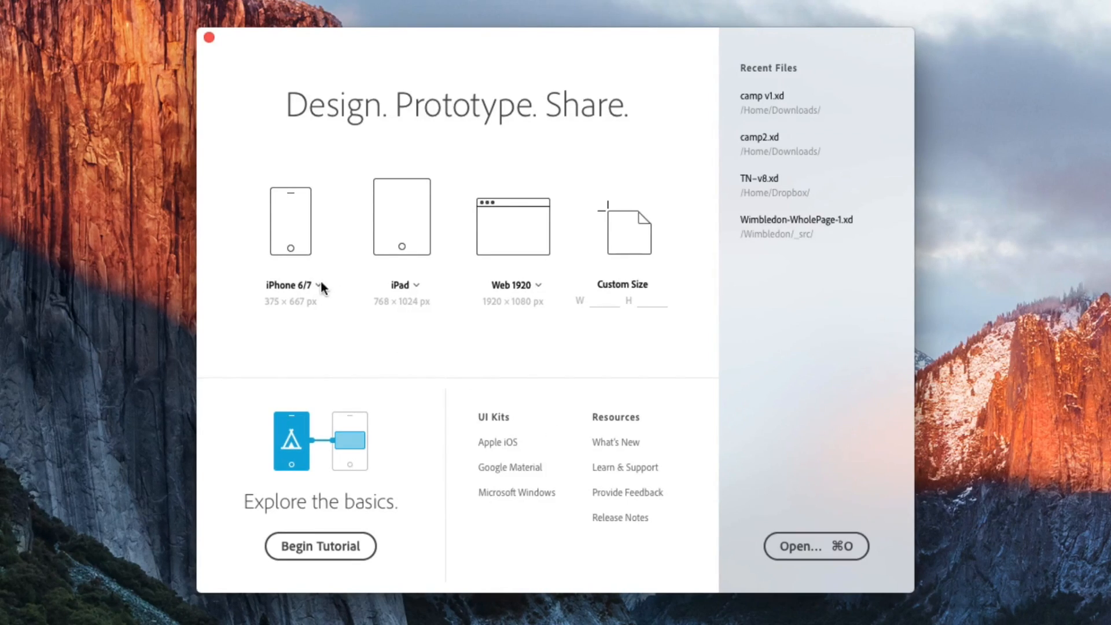
mouse_move(444, 285)
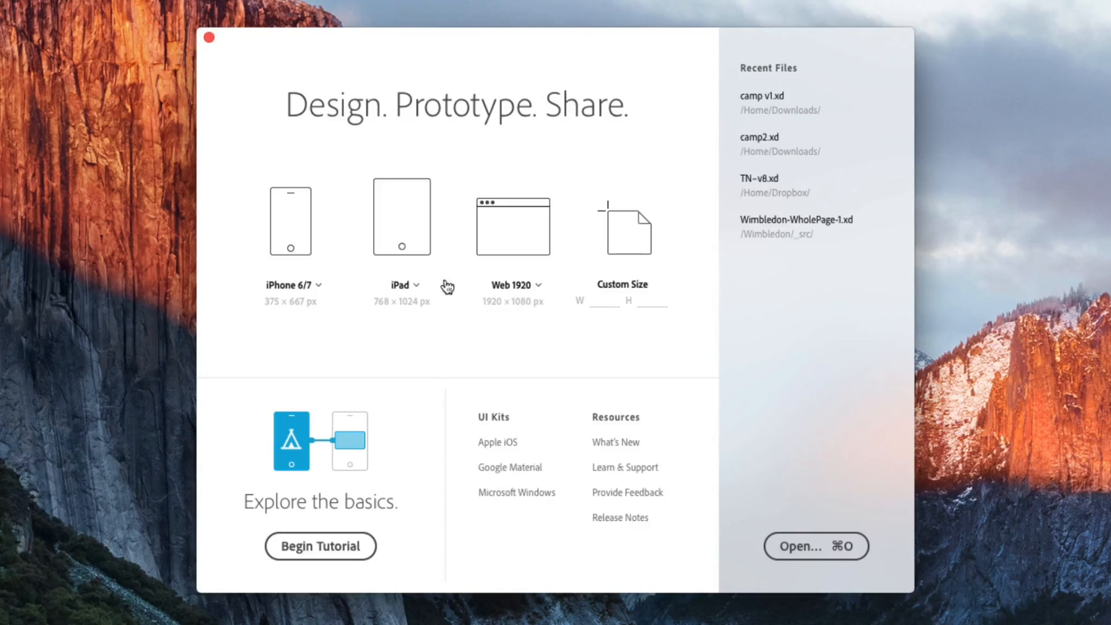
Show the tablet preset sizes (iPad, iPad Pro, Android Tablet, Surface) on the start screen
left_click(405, 285)
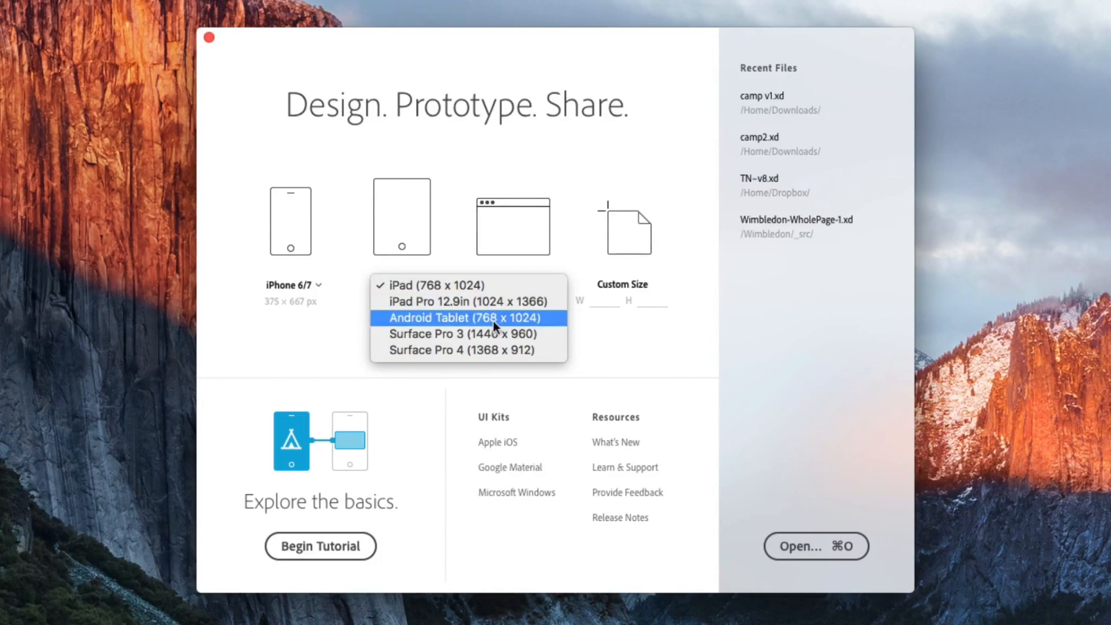
Create a new document from the Surface Pro 3 preset (1440 × 960)
left_click(445, 334)
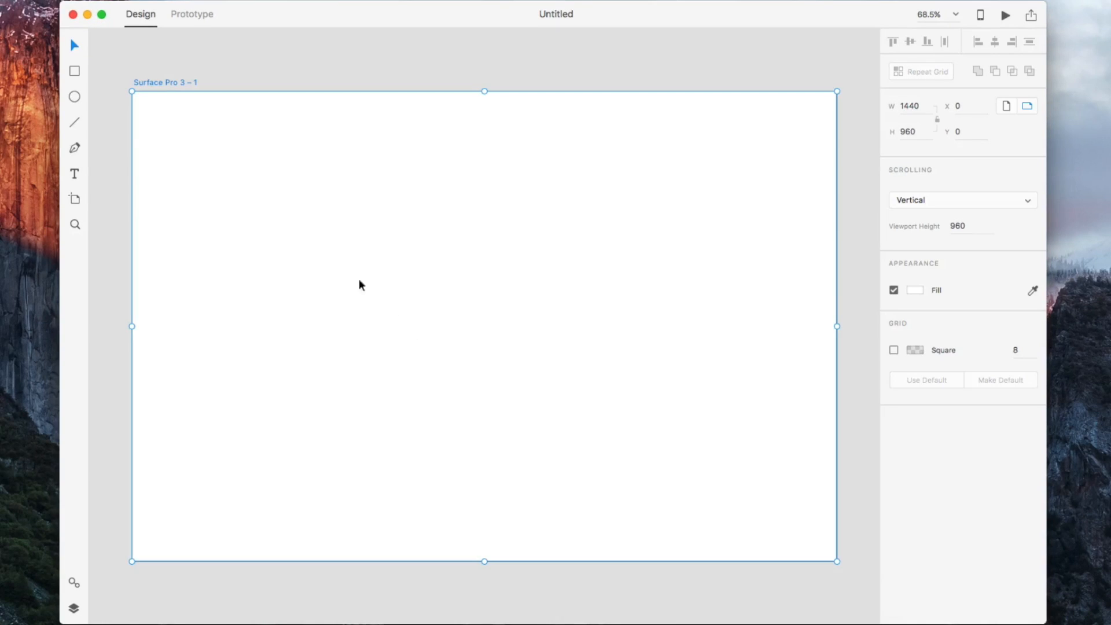
mouse_move(249, 187)
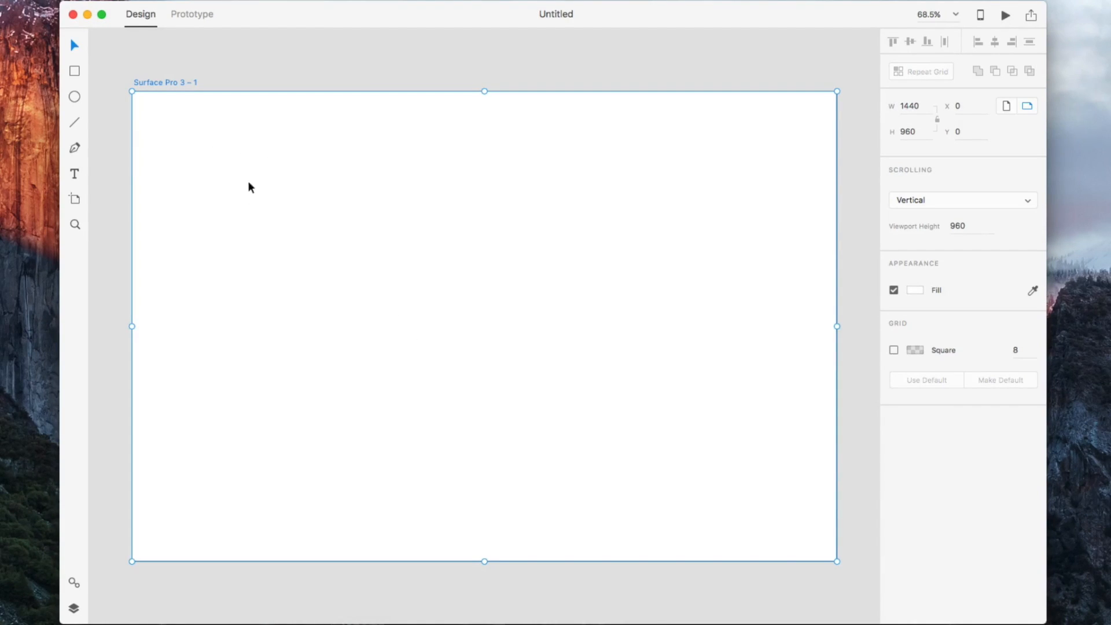
mouse_move(281, 179)
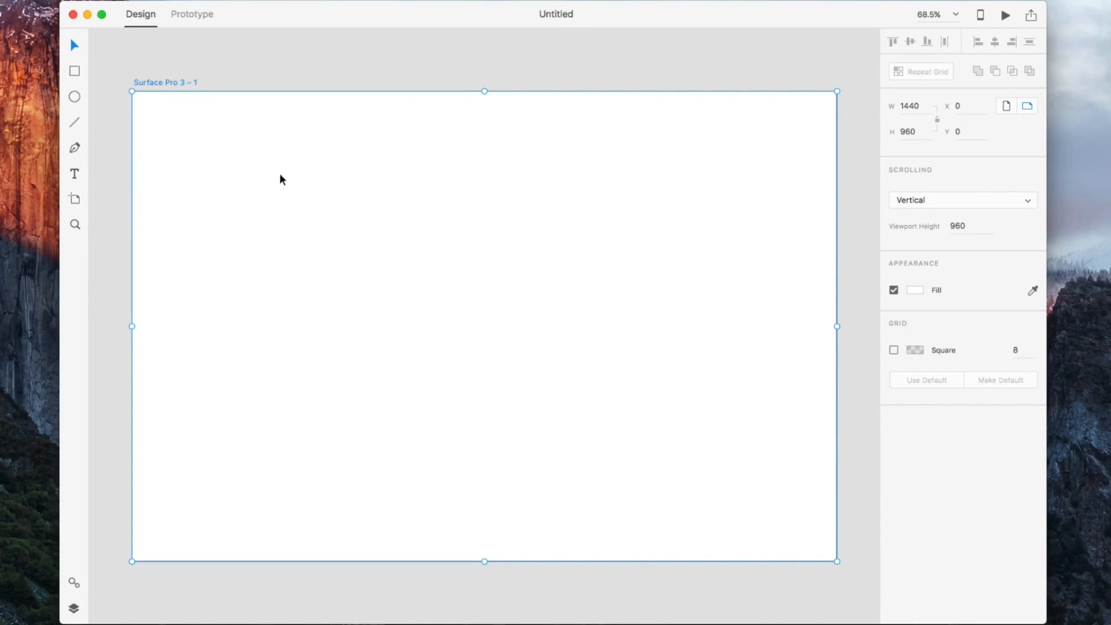
mouse_move(183, 92)
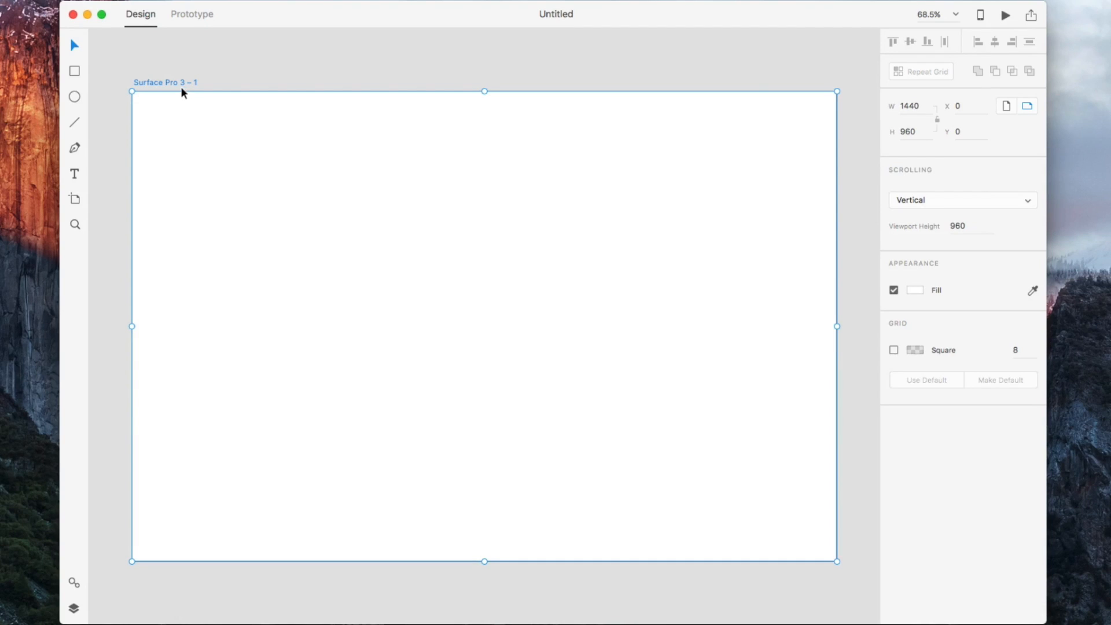
mouse_move(883, 198)
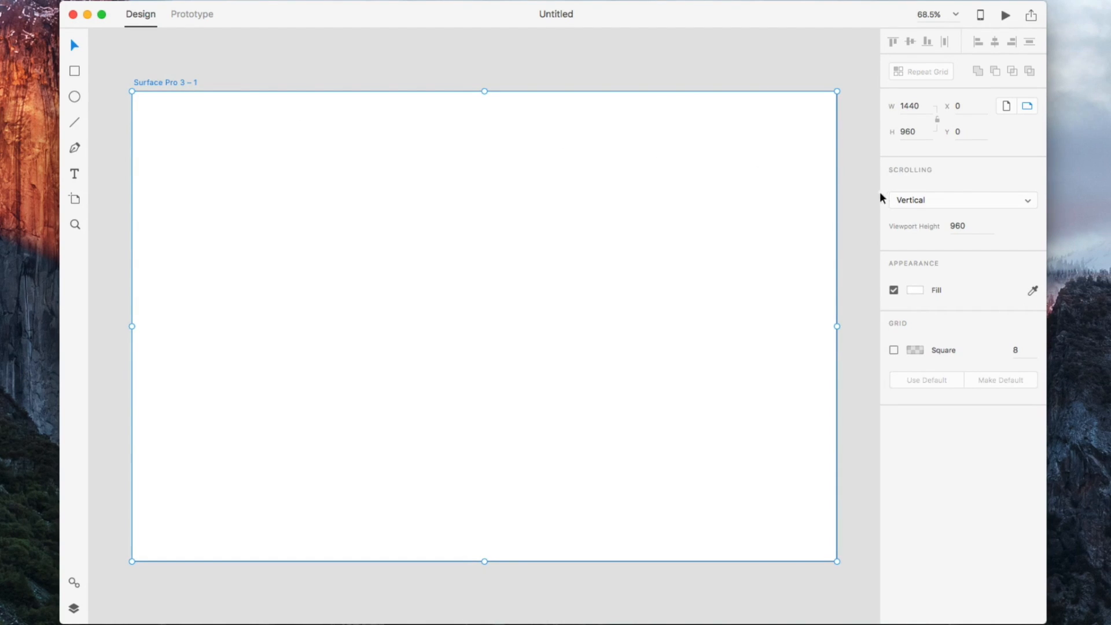
mouse_move(917, 167)
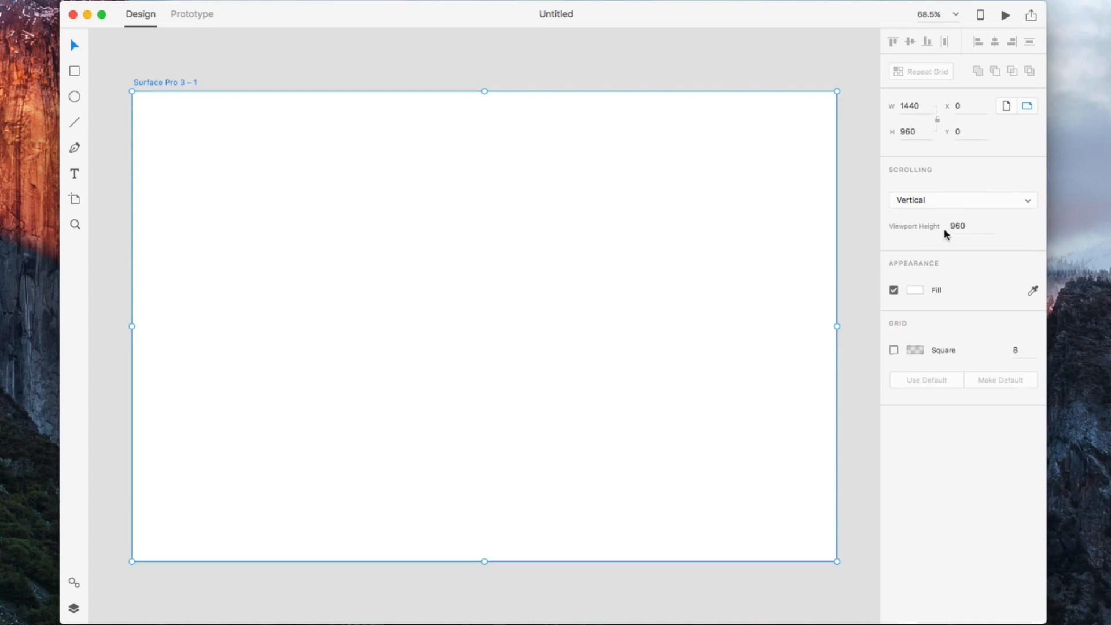
Fill the artboard red and enable a square grid of size 20 in dark red #C40000 at 50%
left_click(915, 290)
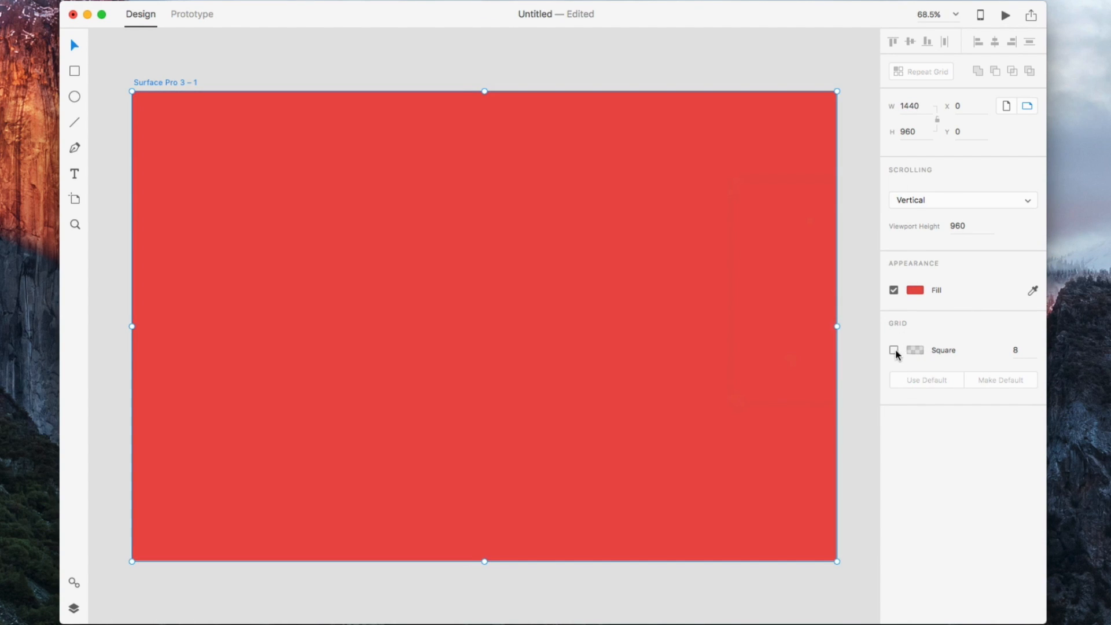
left_click(893, 350)
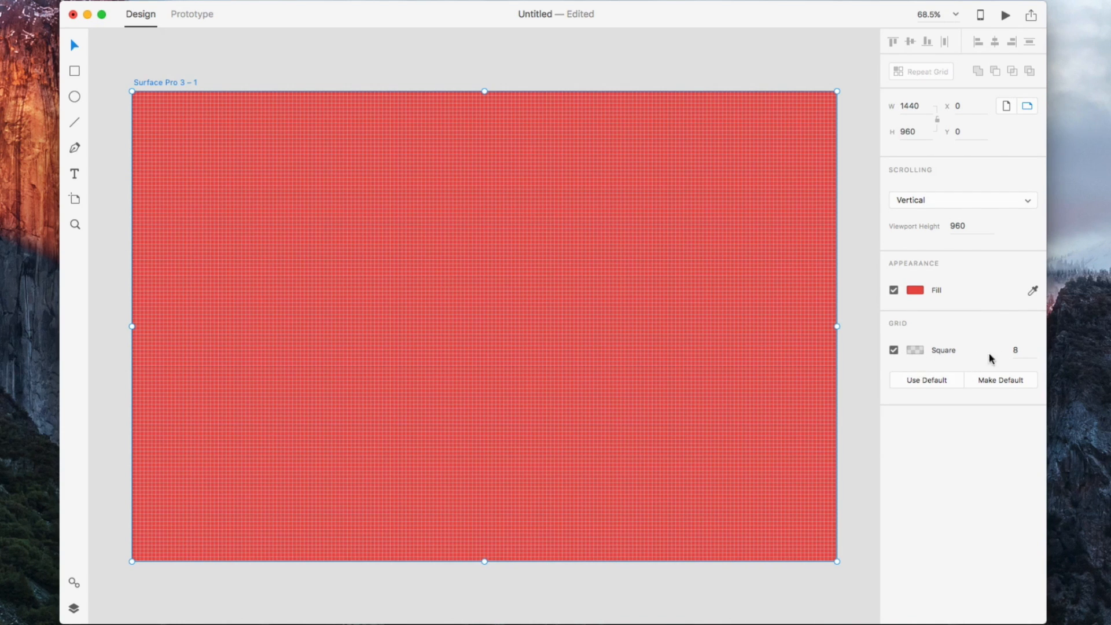
type("20")
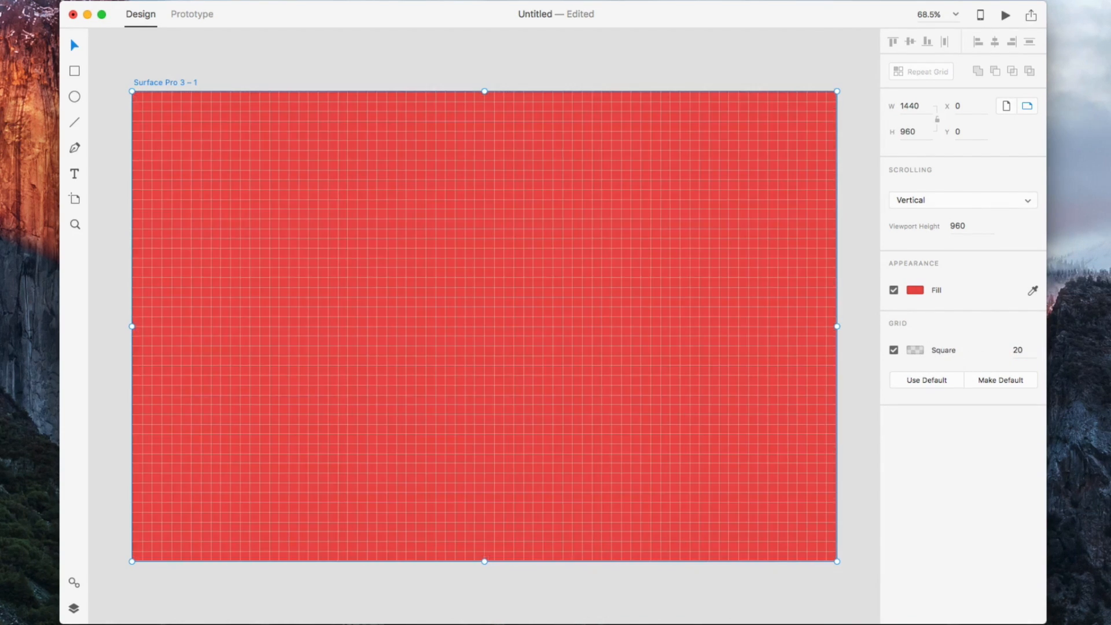
left_click(934, 290)
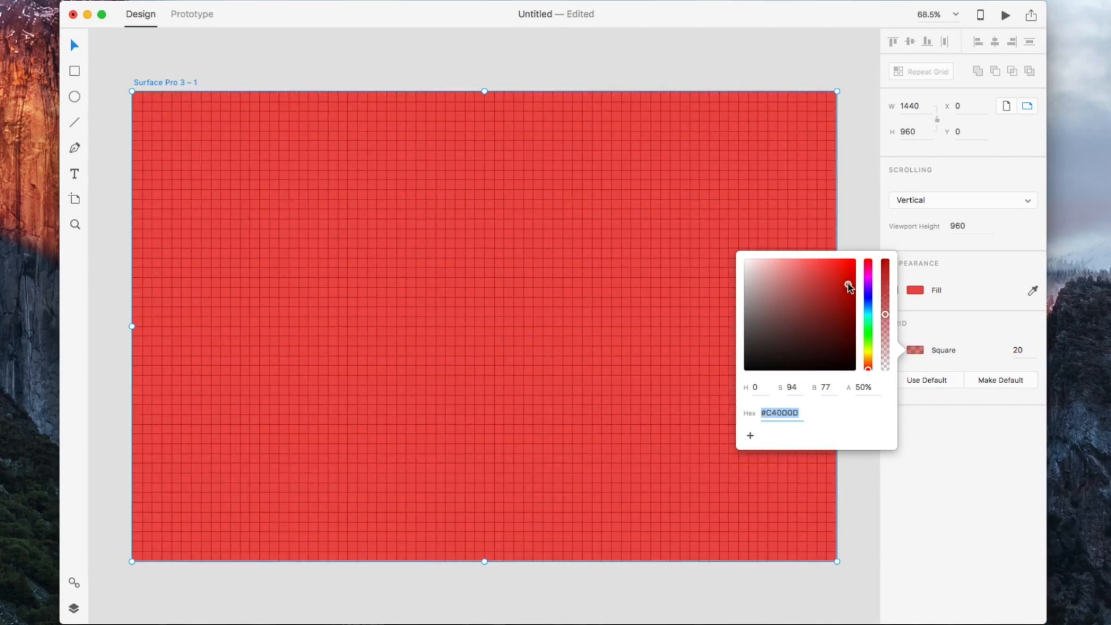
left_click(909, 195)
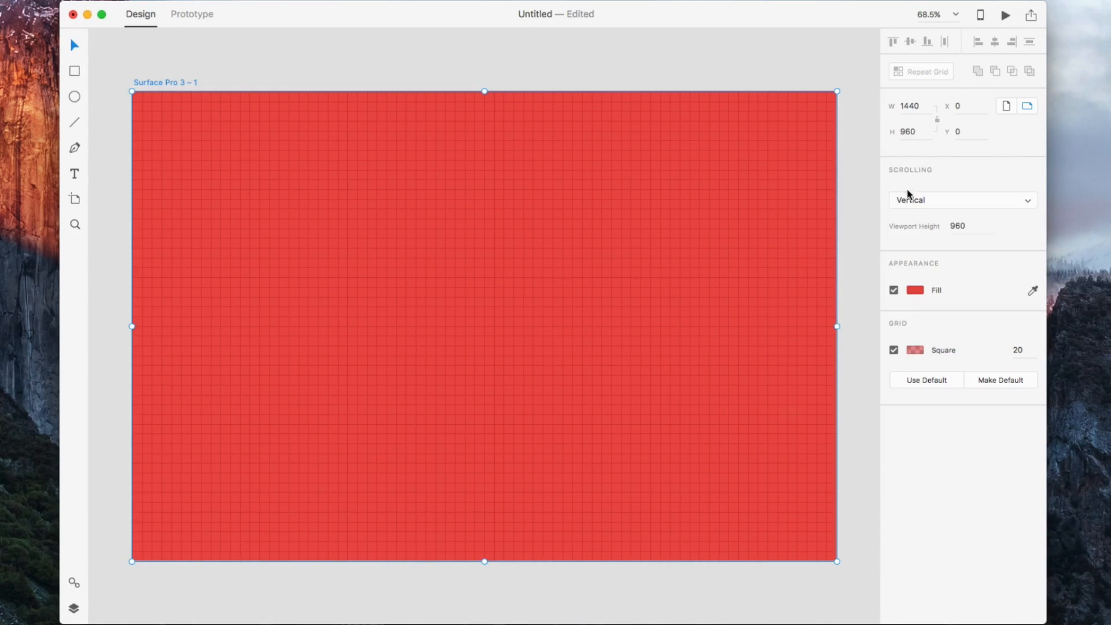
mouse_move(923, 201)
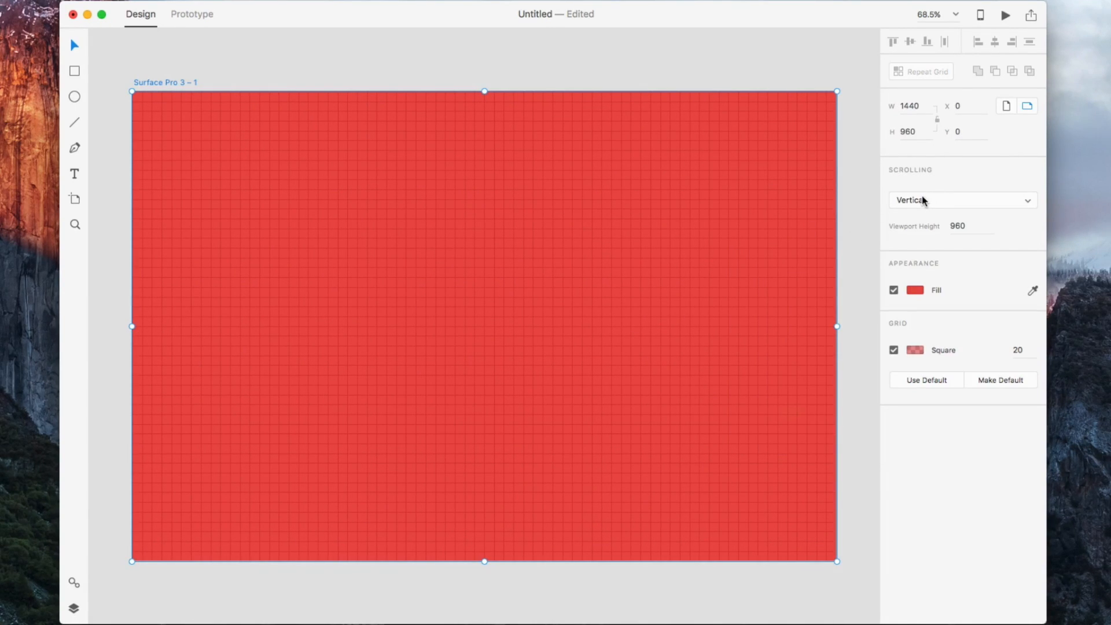
Keep vertical scrolling, extend the artboard to height 1993 and launch the preview window
left_click(960, 200)
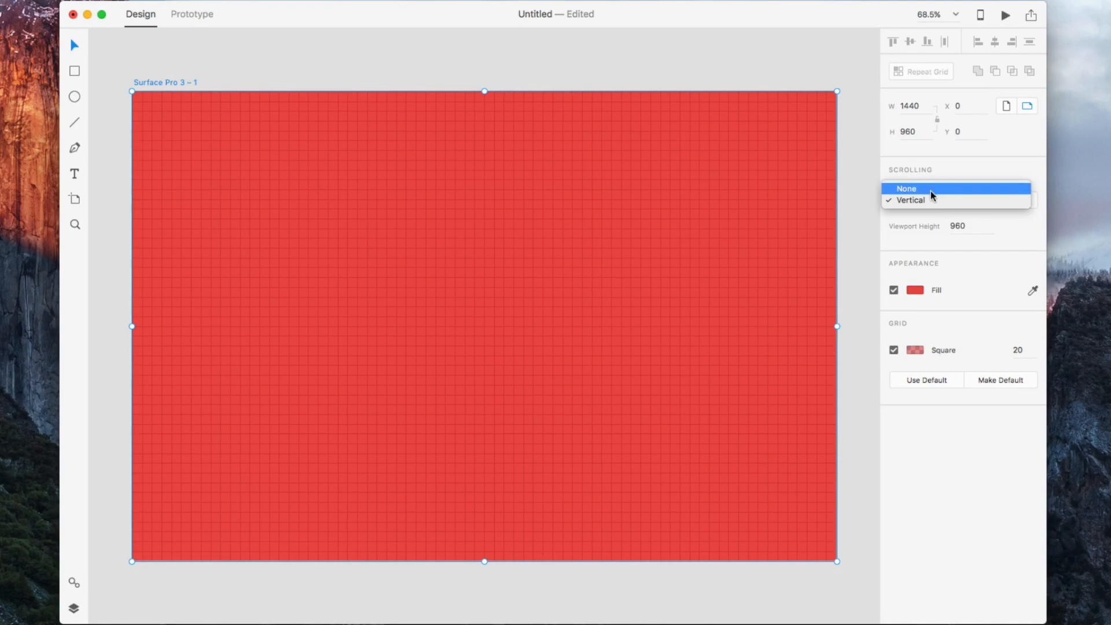
left_click(910, 200)
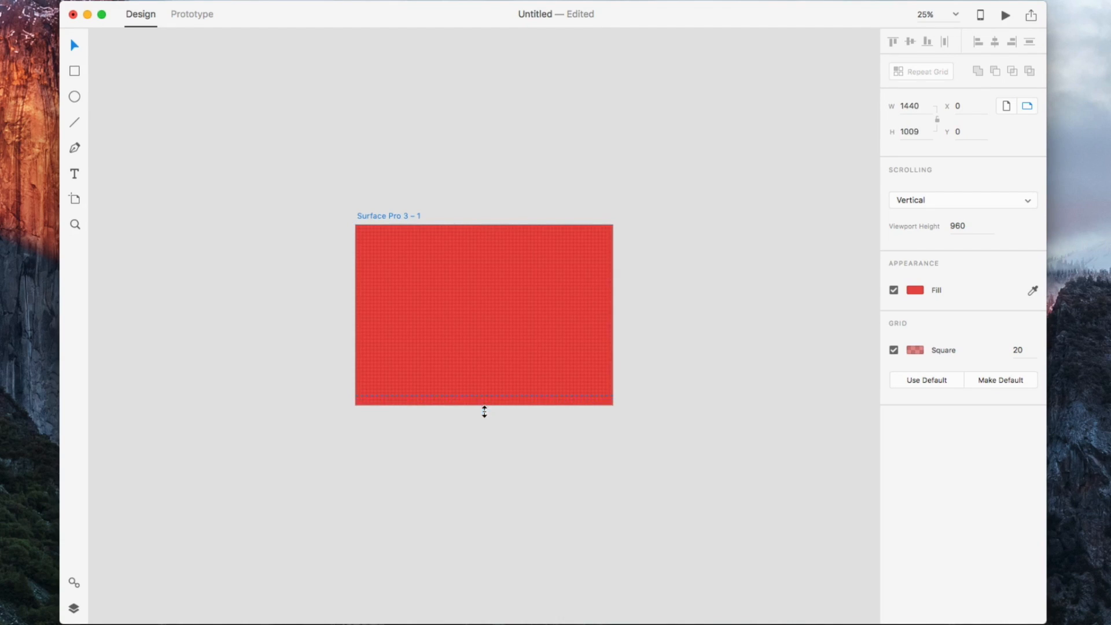
left_click_drag(484, 401, 484, 581)
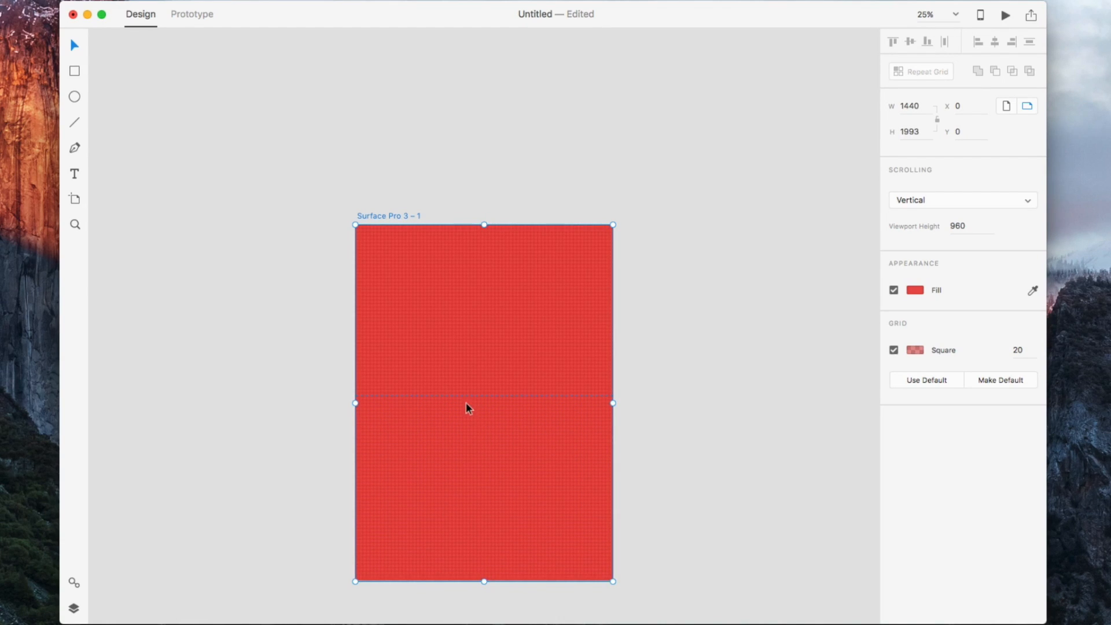
mouse_move(482, 398)
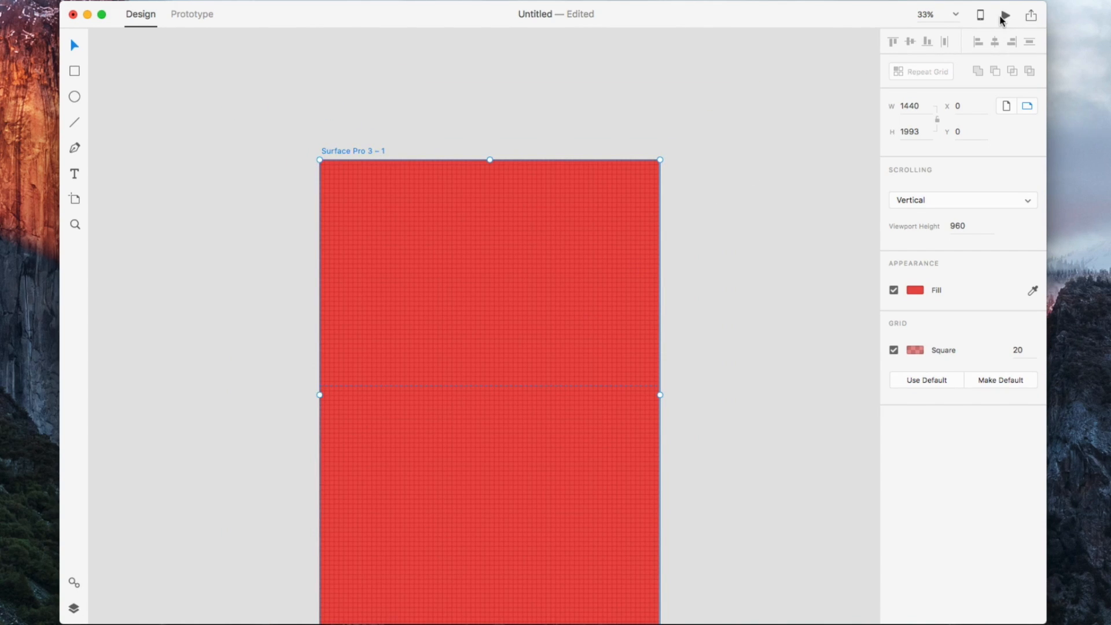
left_click(1003, 14)
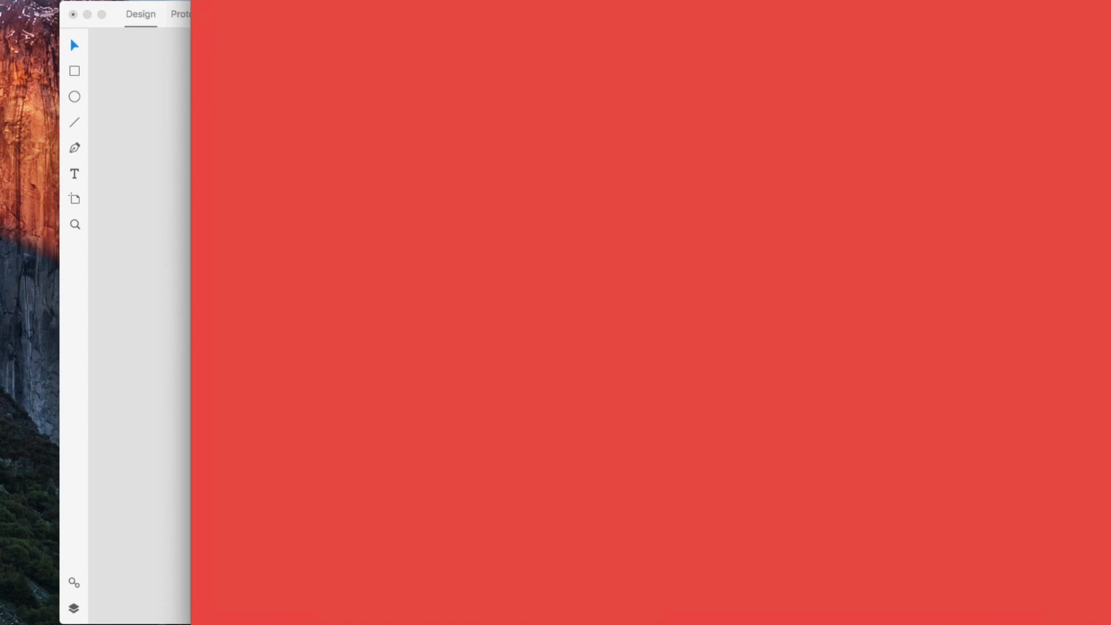
Close the preview, leaving two white rectangles above and below the 960 viewport line
left_click(1006, 14)
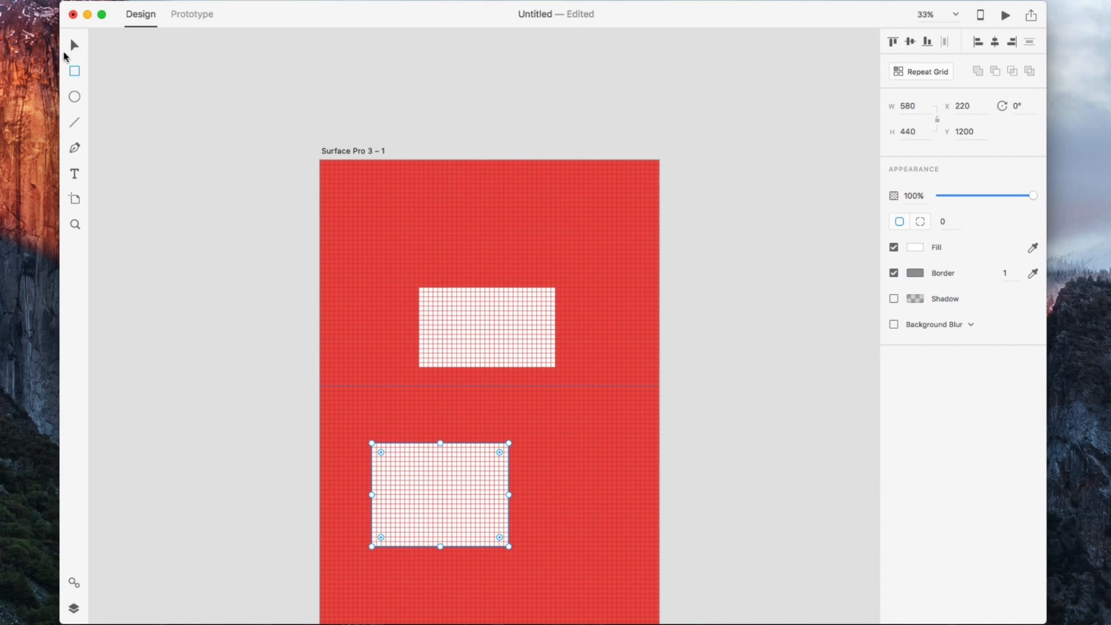
left_click(611, 177)
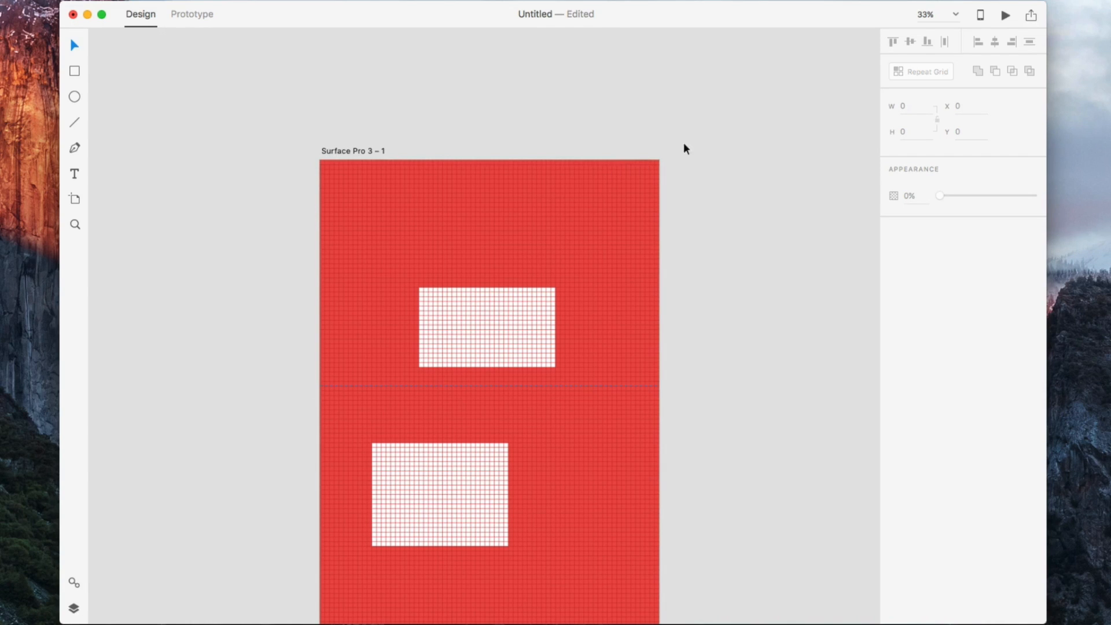
Preview the scrolling artboard down to the lower rectangle, then close the preview
left_click(1005, 14)
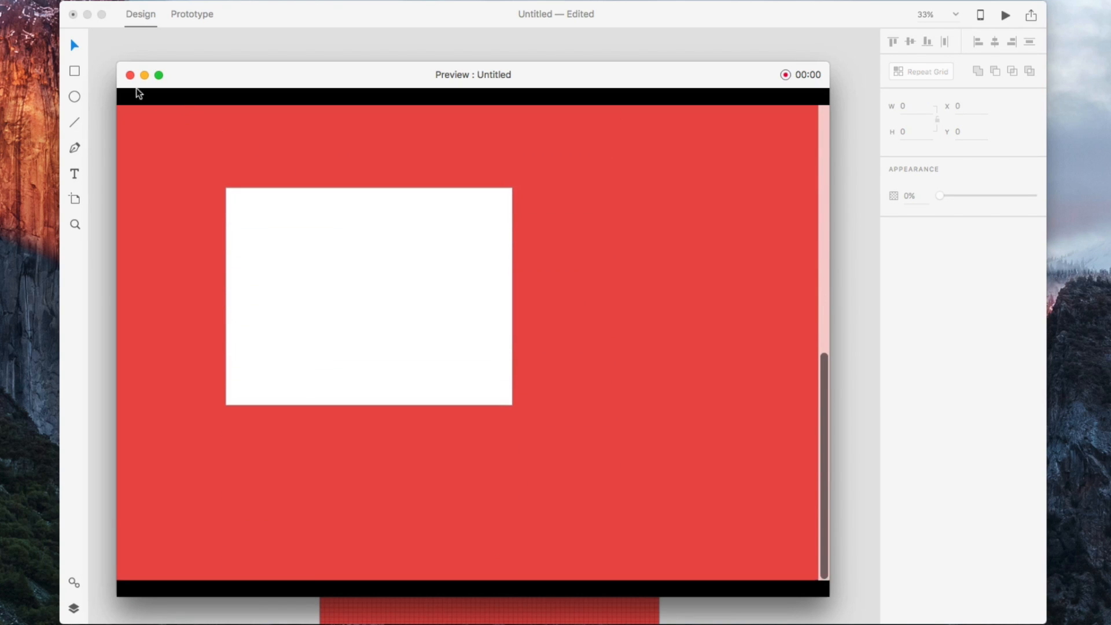
left_click(129, 75)
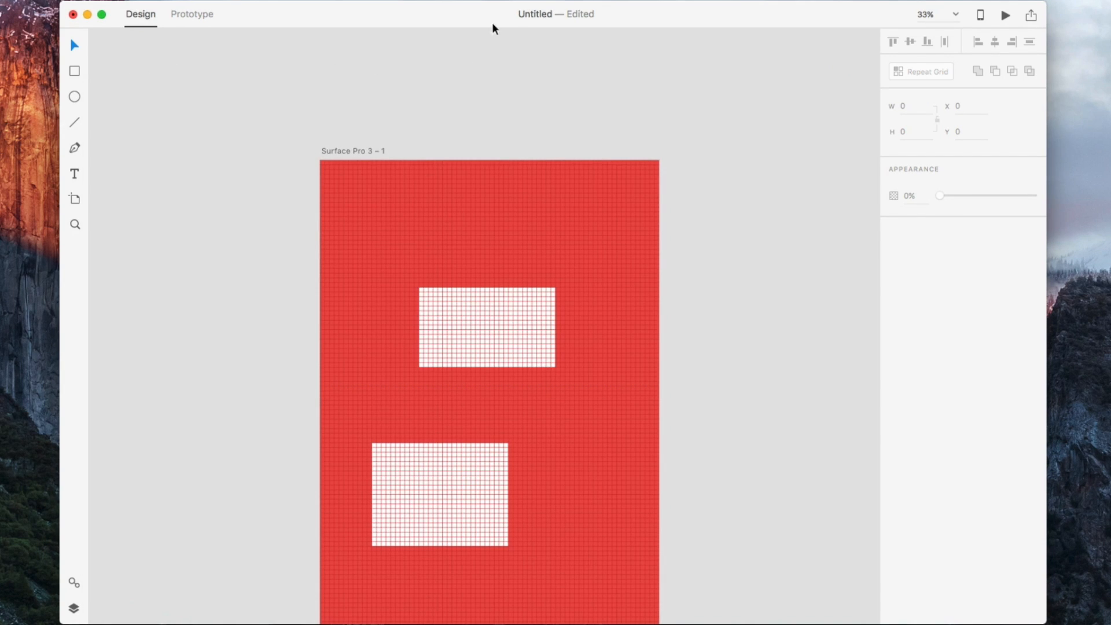
scroll("down", 3)
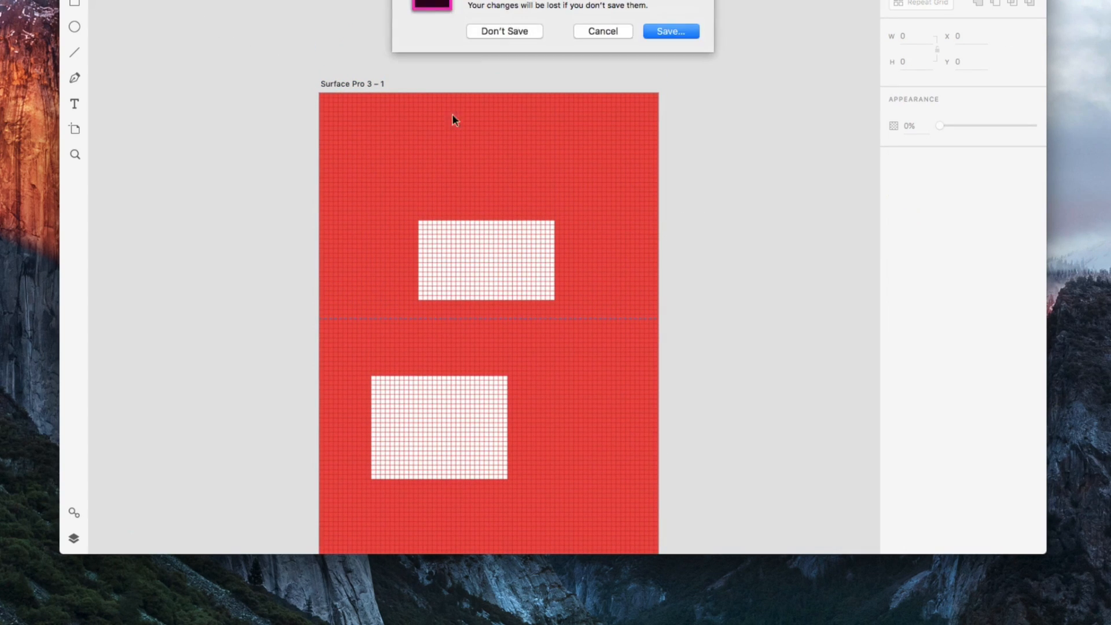
Close the untitled document without saving, returning to the start screen
left_click(504, 31)
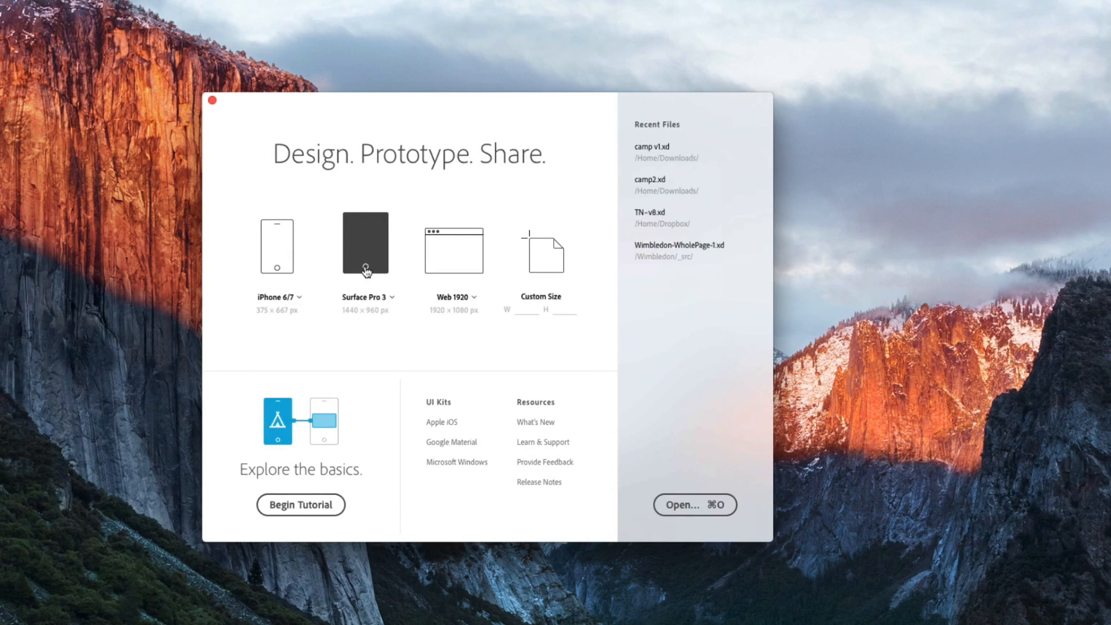
mouse_move(368, 330)
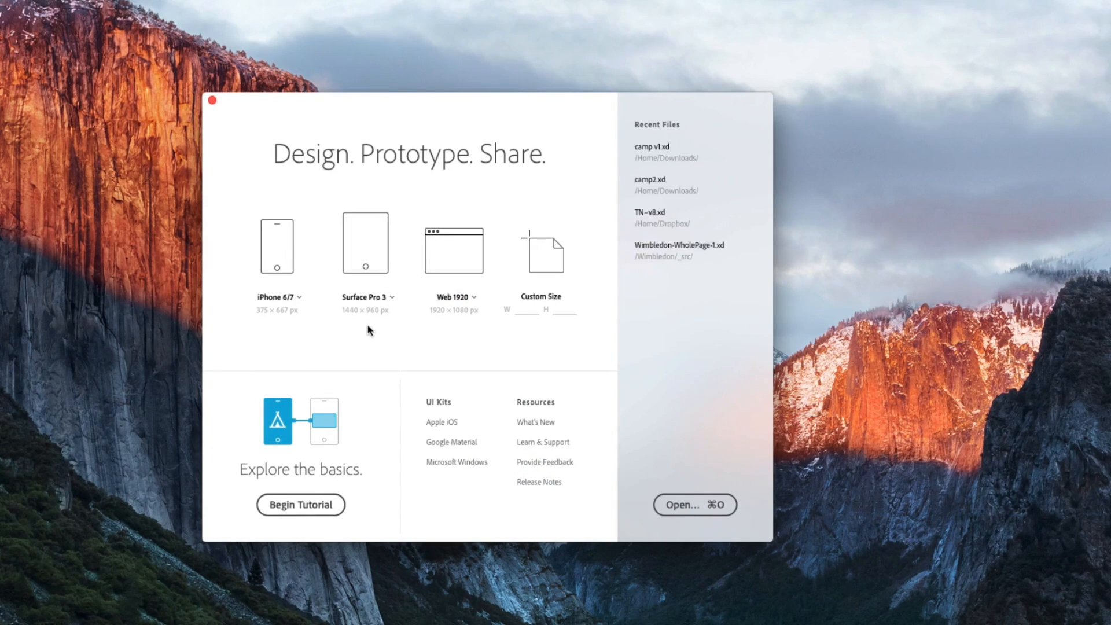
mouse_move(546, 256)
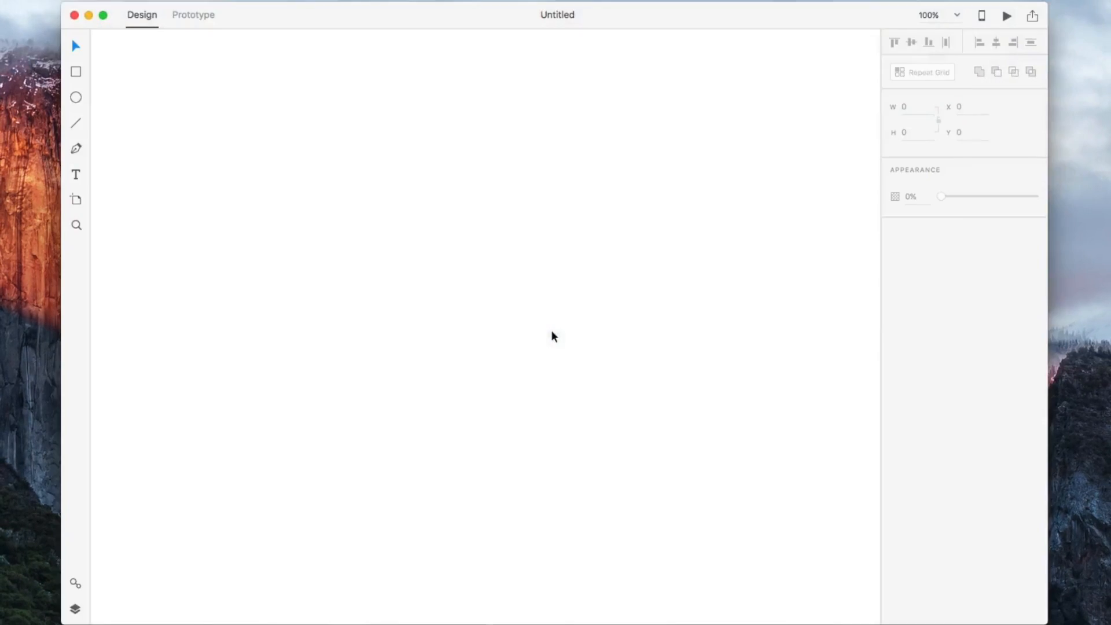
mouse_move(195, 273)
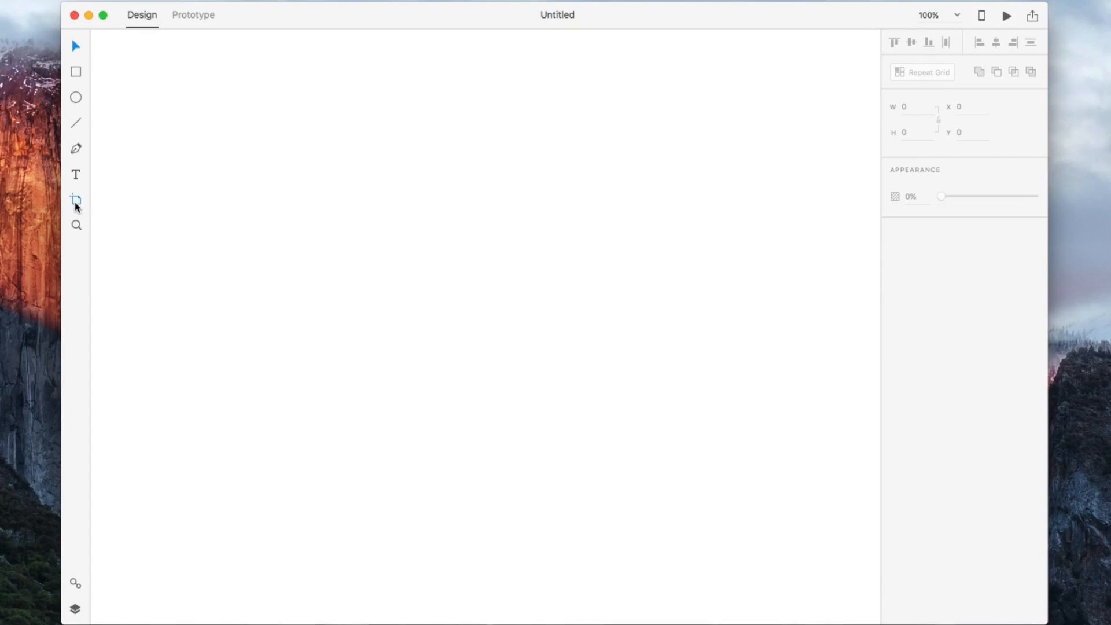
Choose the Artboard tool to add artboards from the device size presets
left_click(76, 199)
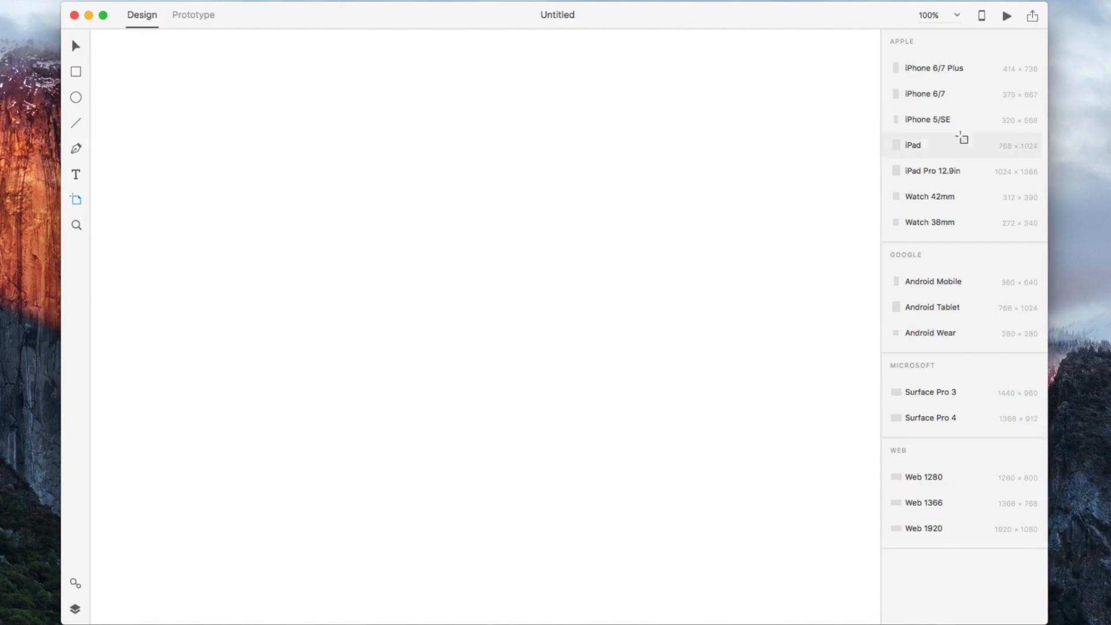
mouse_move(932, 515)
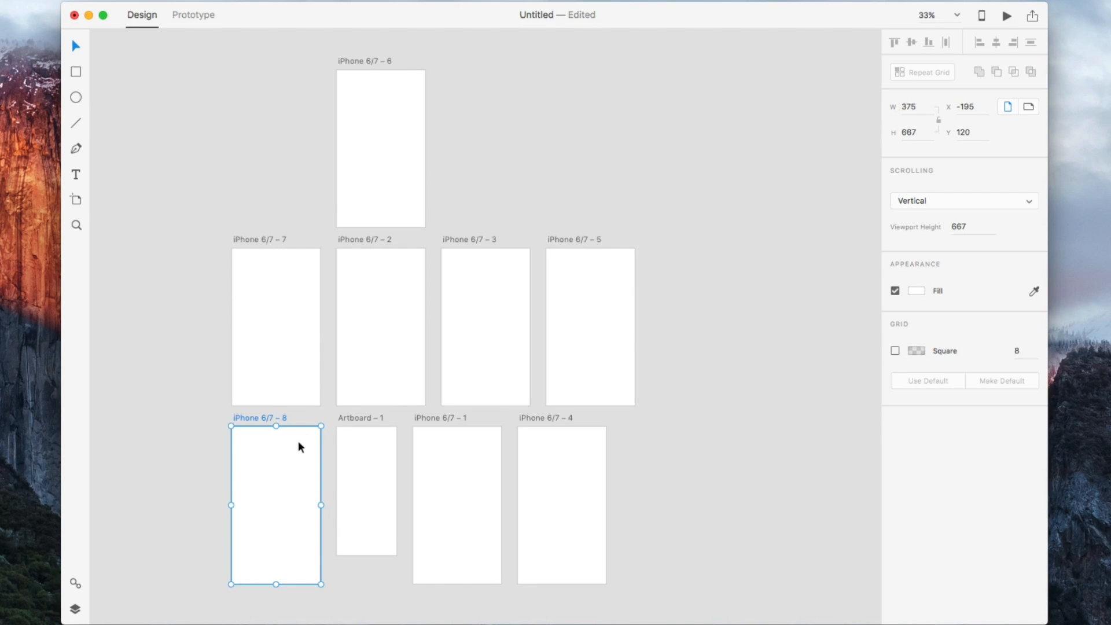
mouse_move(250, 455)
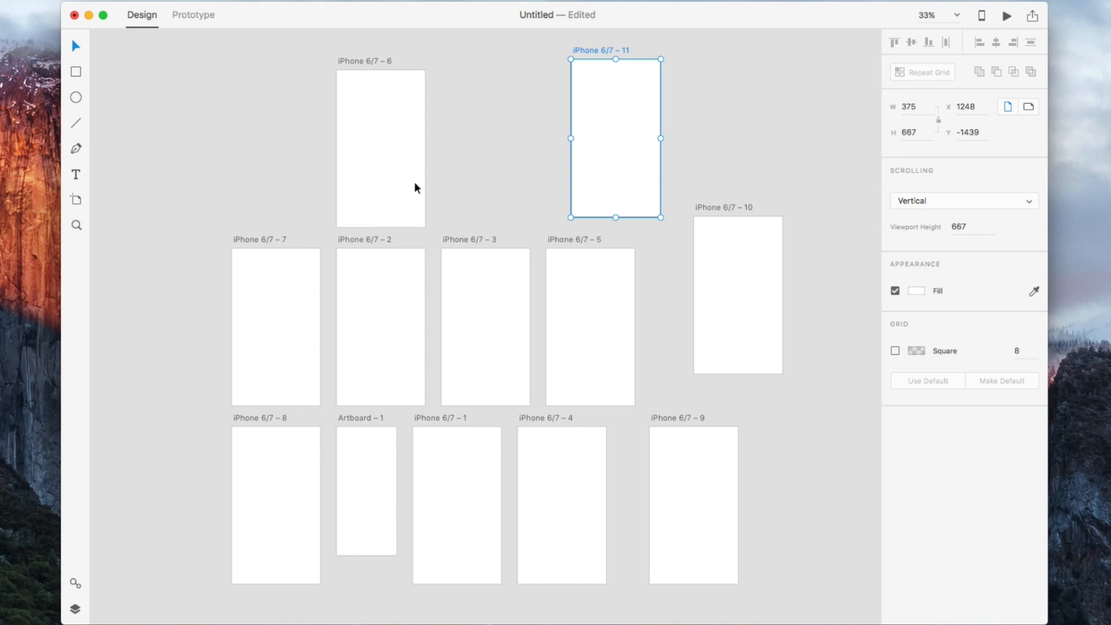
mouse_move(211, 170)
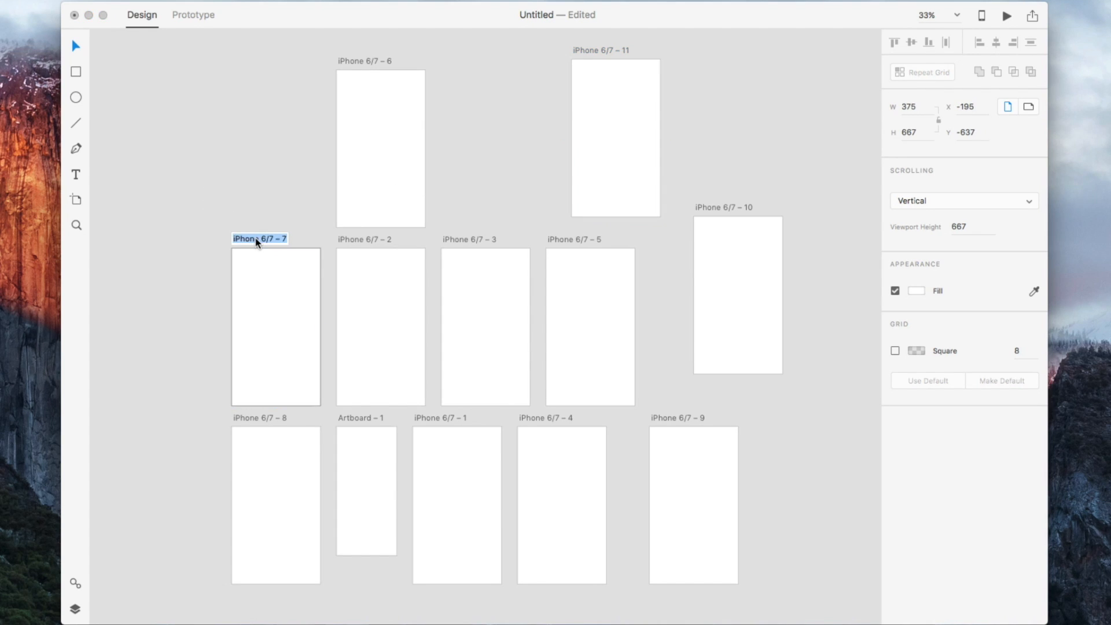
Rename the artboard to 'newname' among the iPhone 6/7 artboards
type("name")
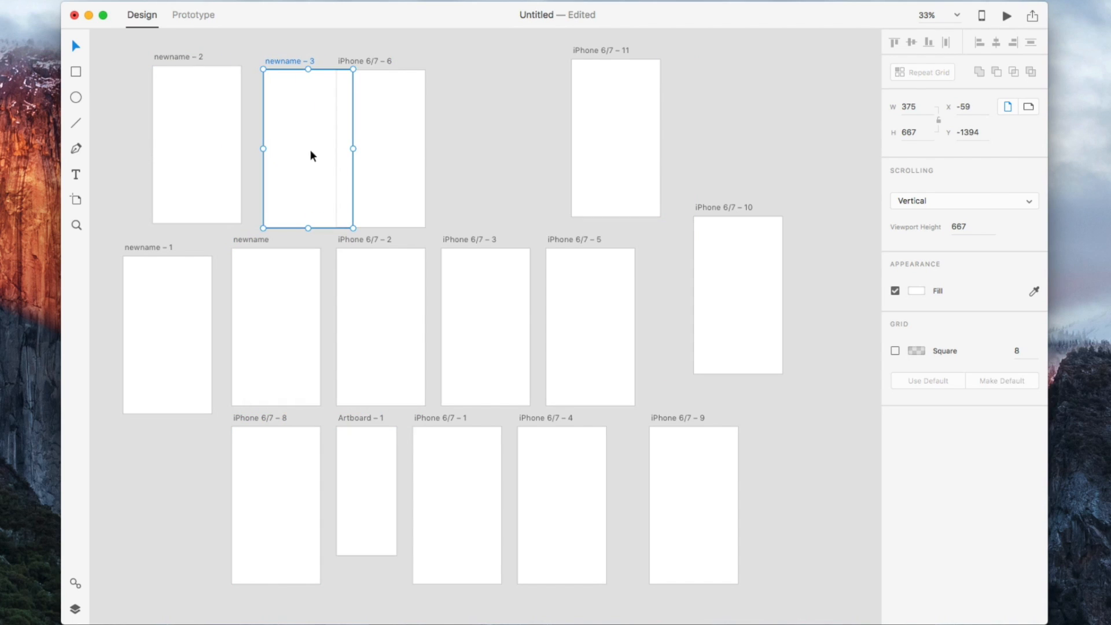
left_click(111, 277)
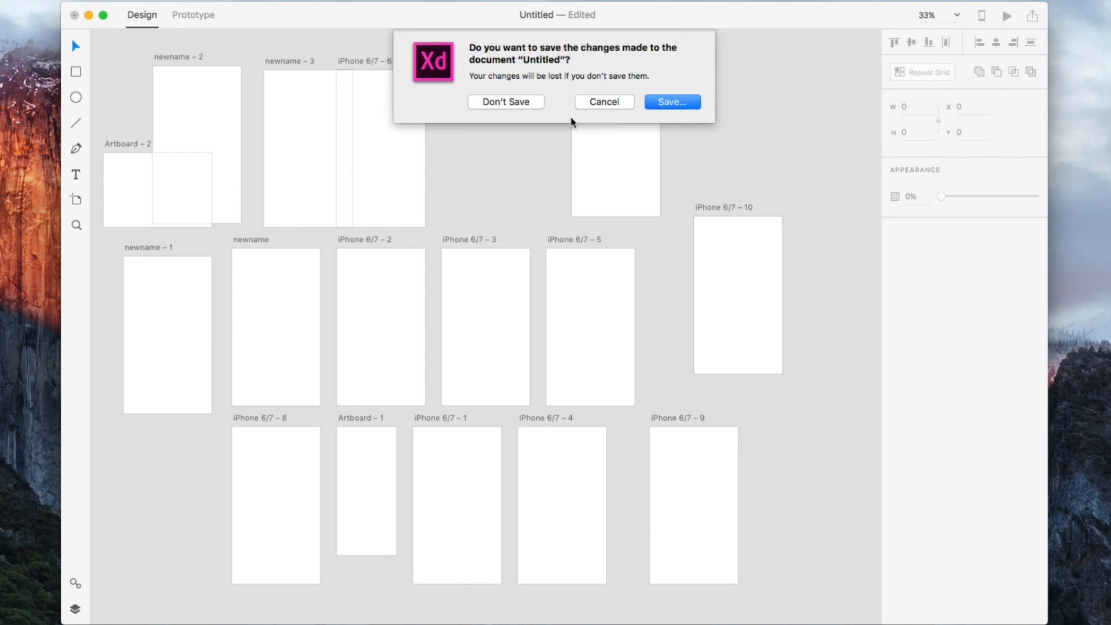
Discard the unsaved document and begin the Campvibes xd_tutorial file
left_click(505, 102)
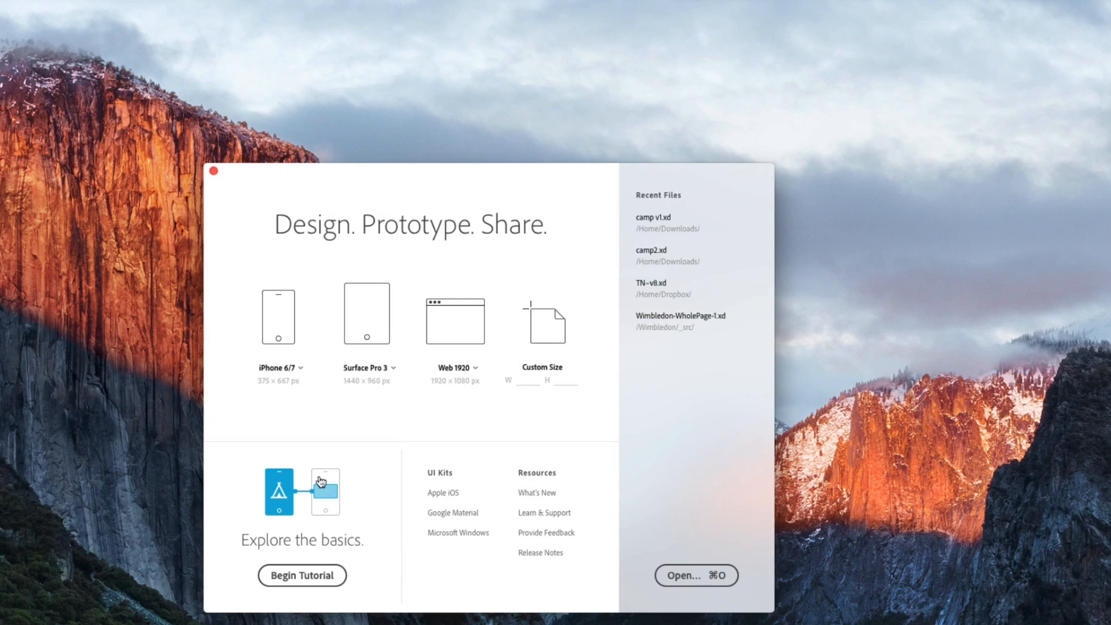
left_click(301, 575)
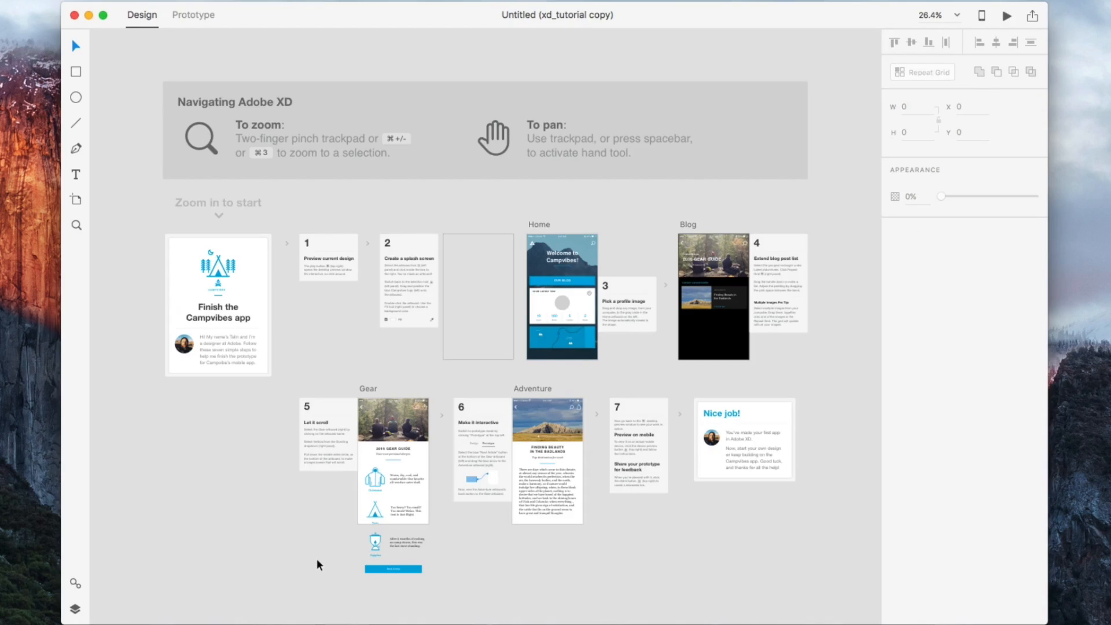
mouse_move(465, 261)
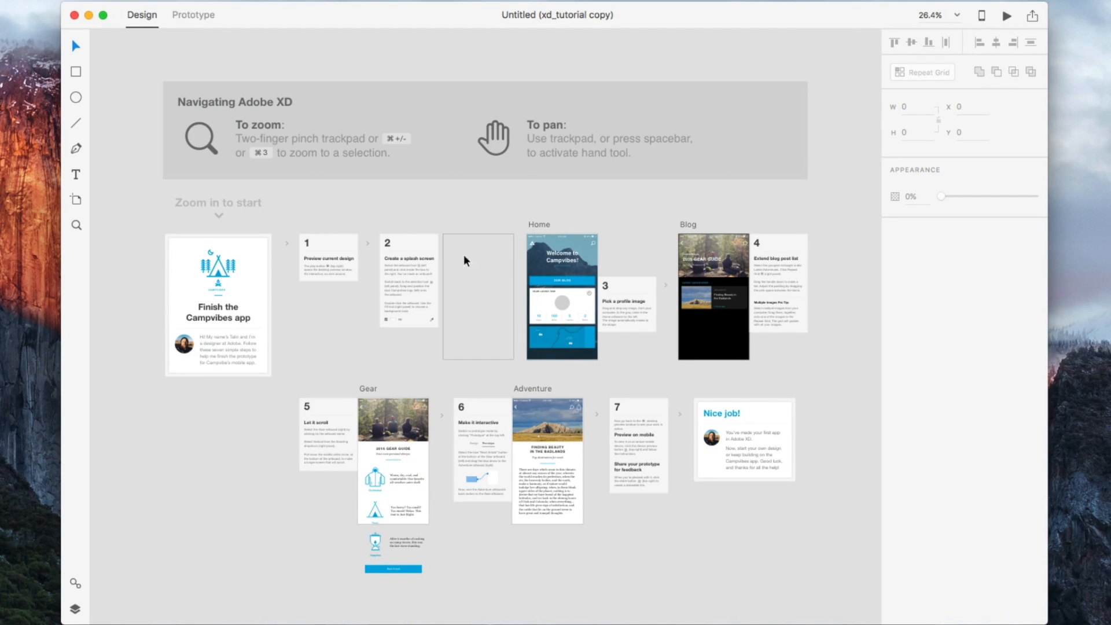
mouse_move(319, 340)
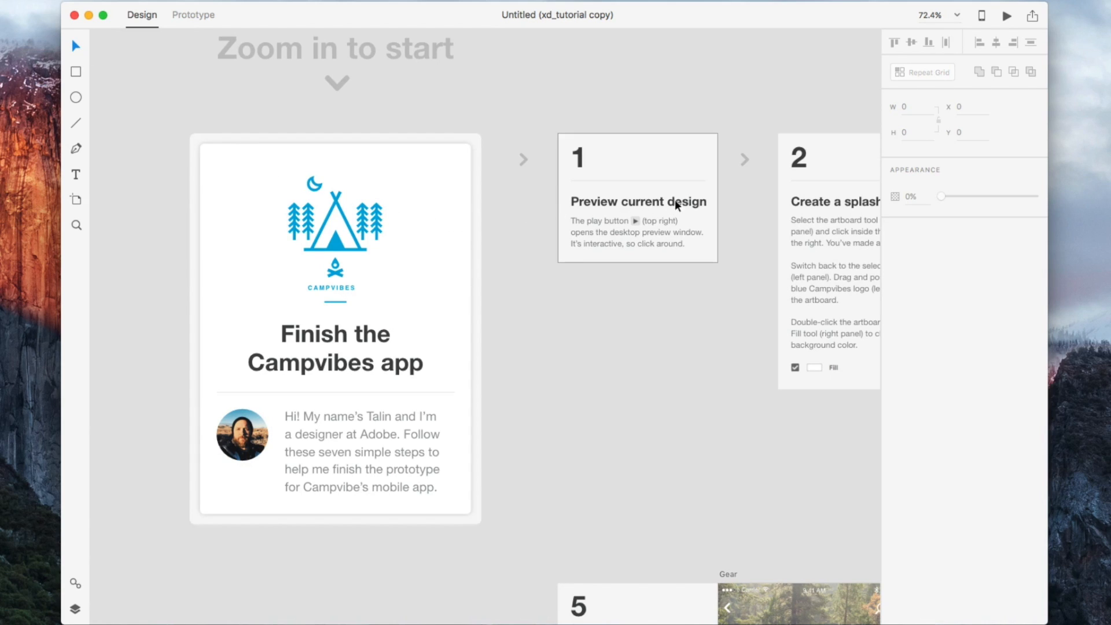
scroll("down", 3)
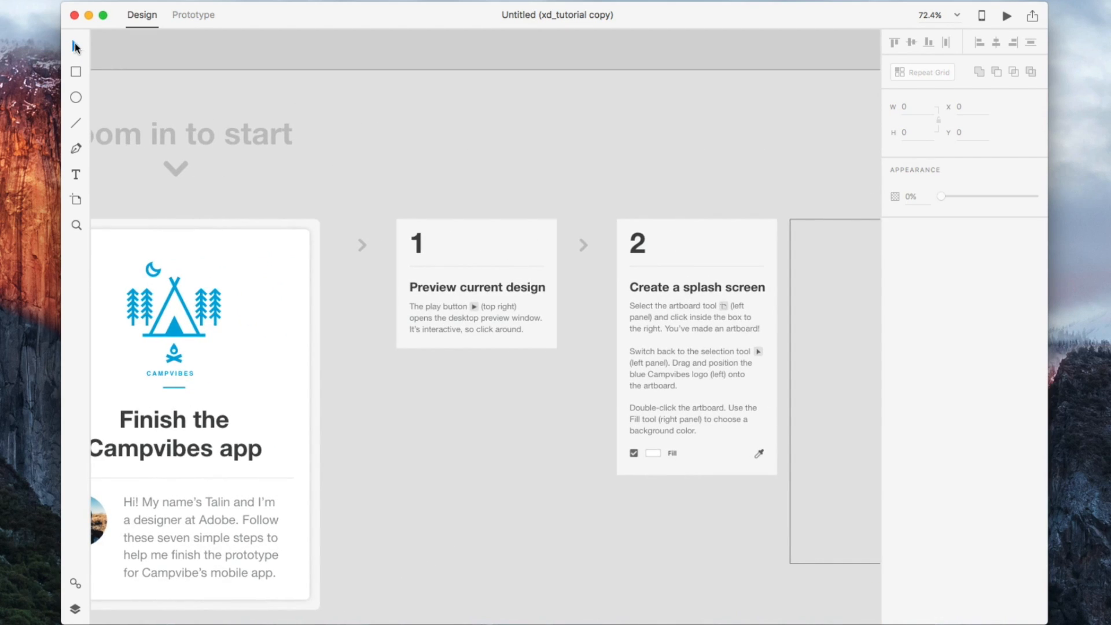
mouse_move(76, 48)
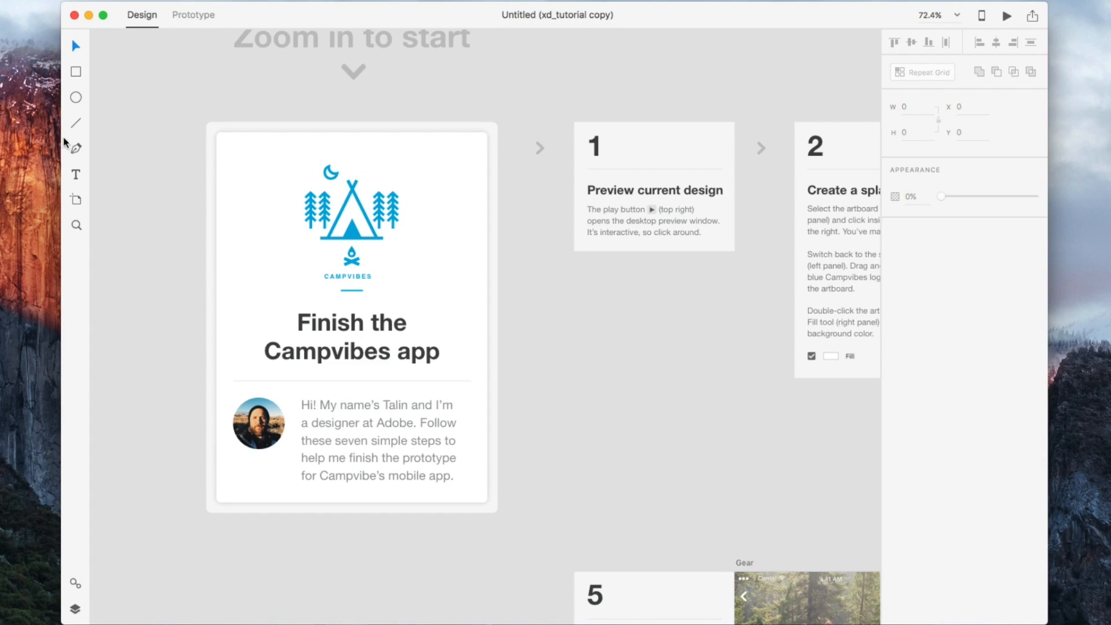
mouse_move(81, 156)
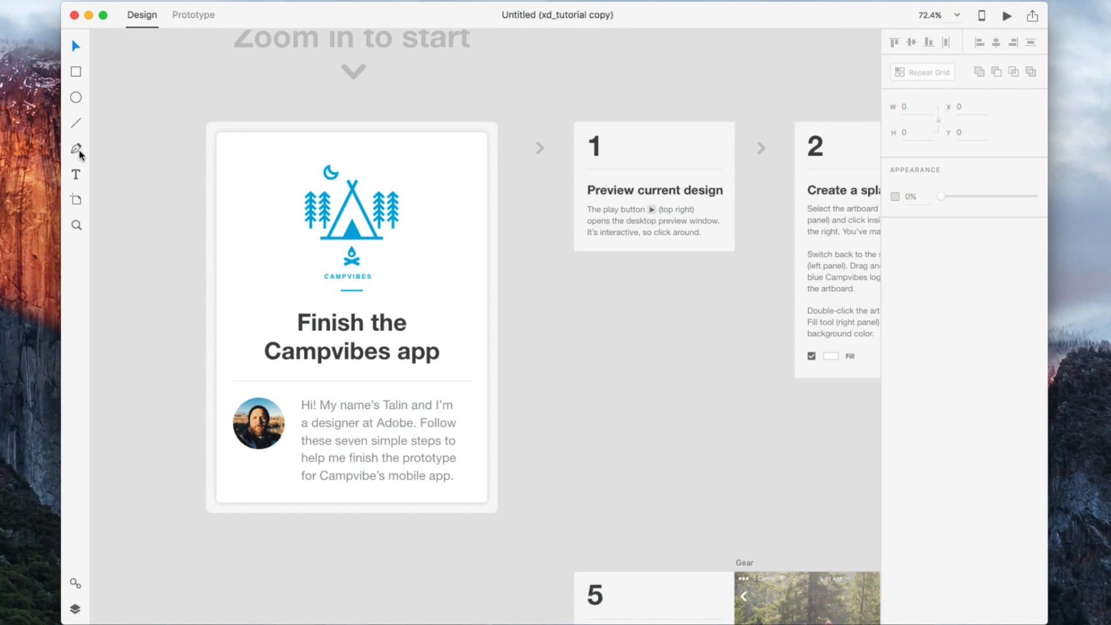
mouse_move(76, 149)
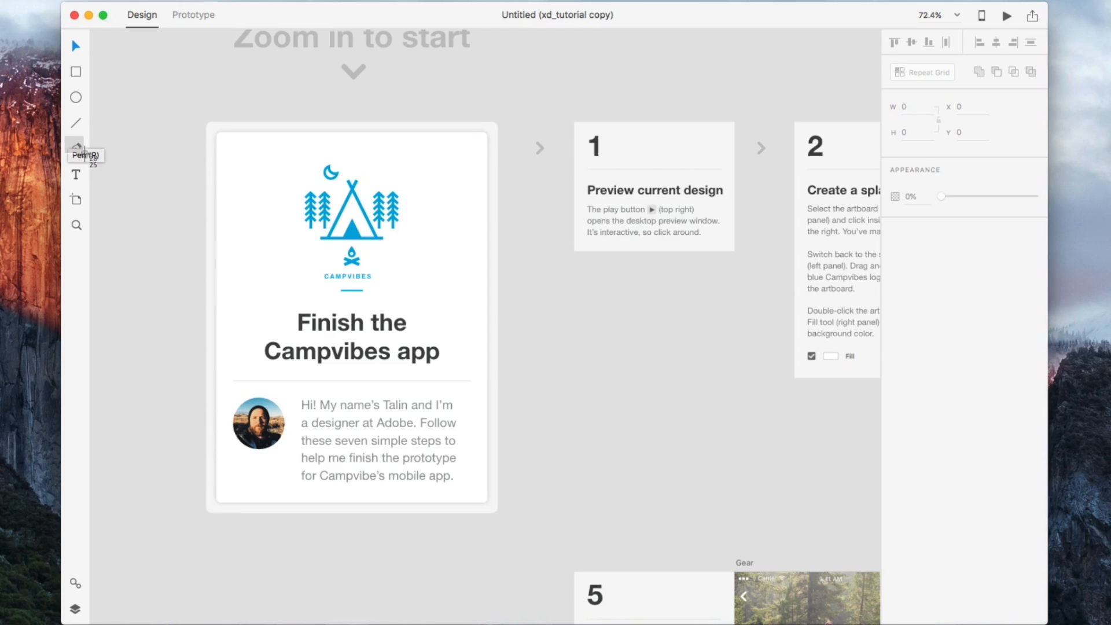
mouse_move(144, 171)
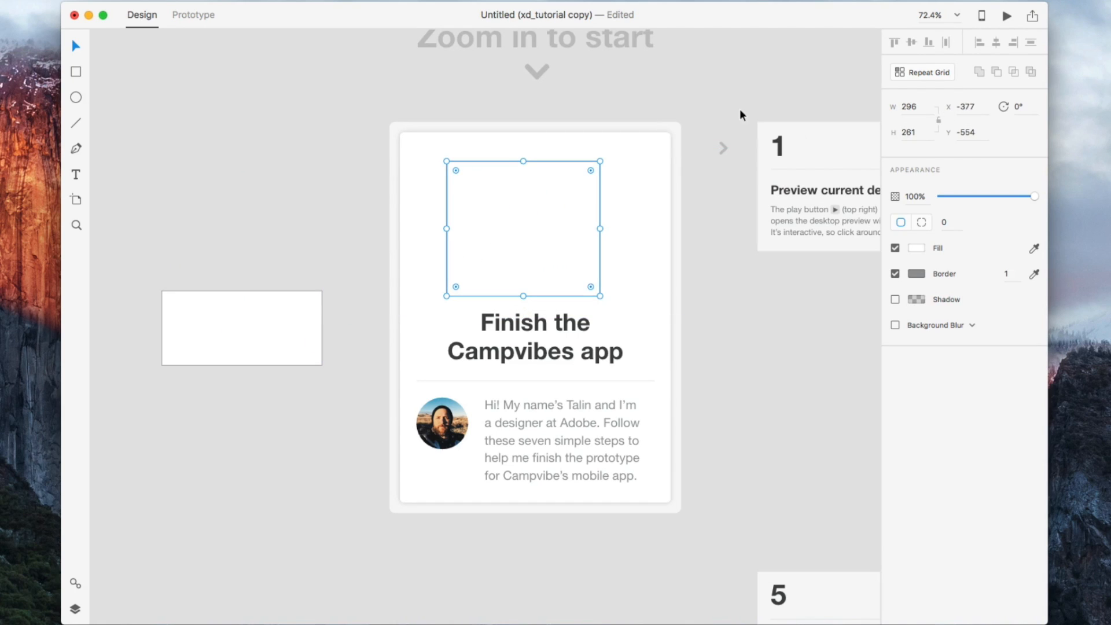
mouse_move(608, 226)
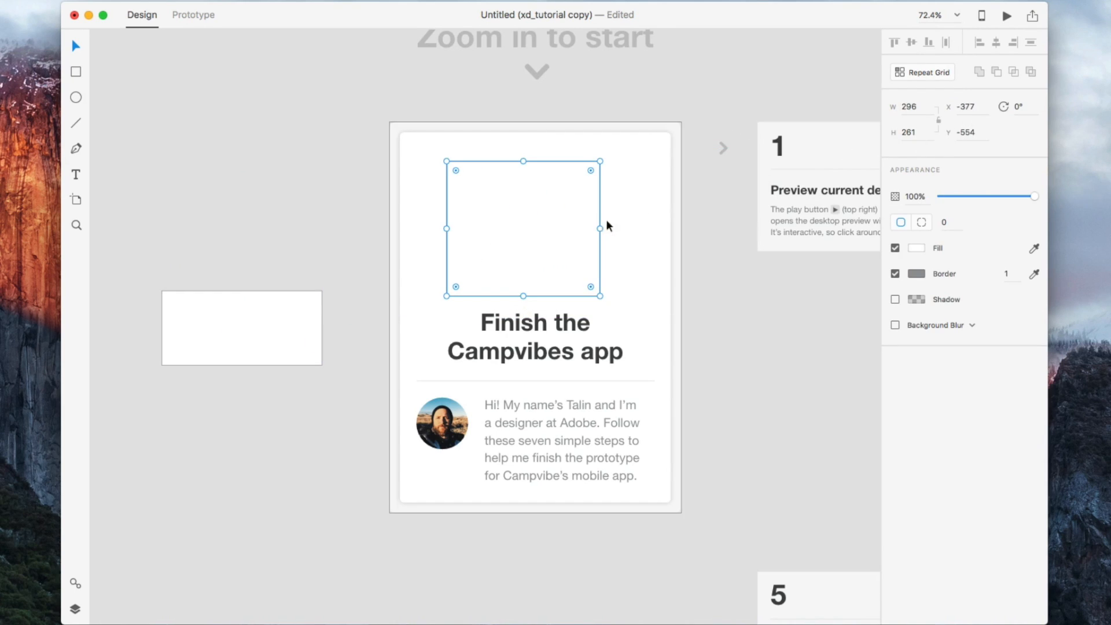
mouse_move(473, 201)
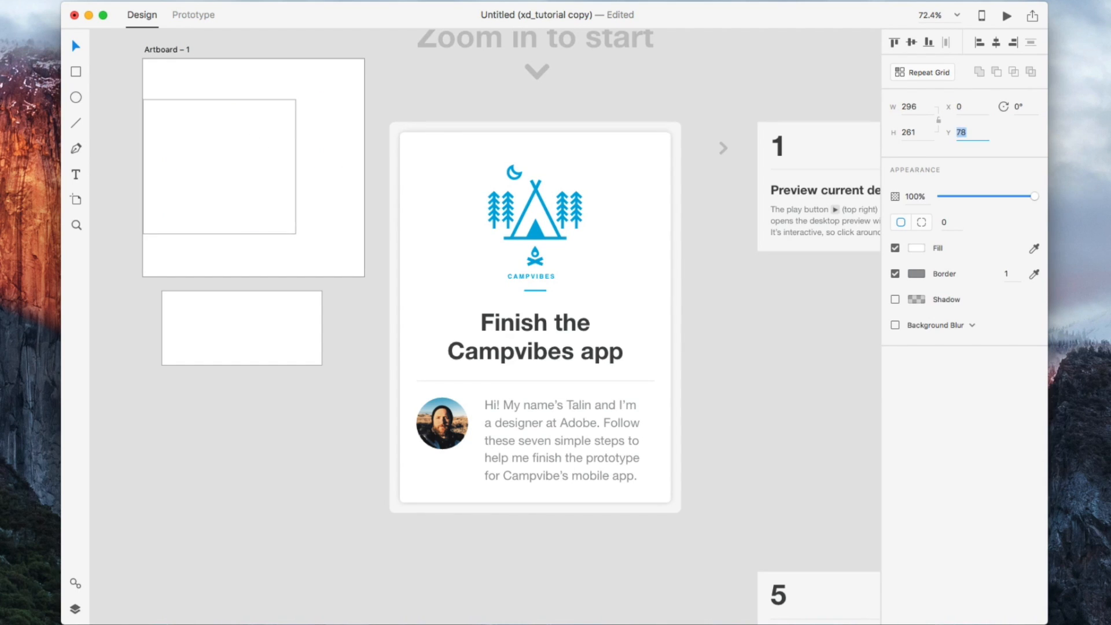
Set the rectangle's position value to 0 and widen it to 336 px
type("06")
type("56")
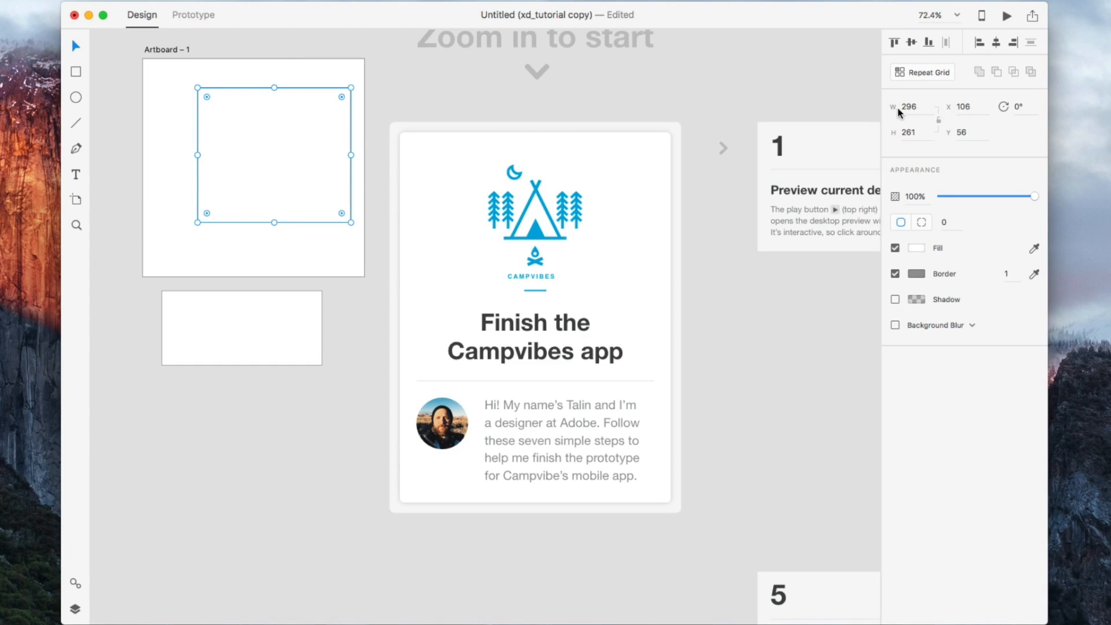
type("336")
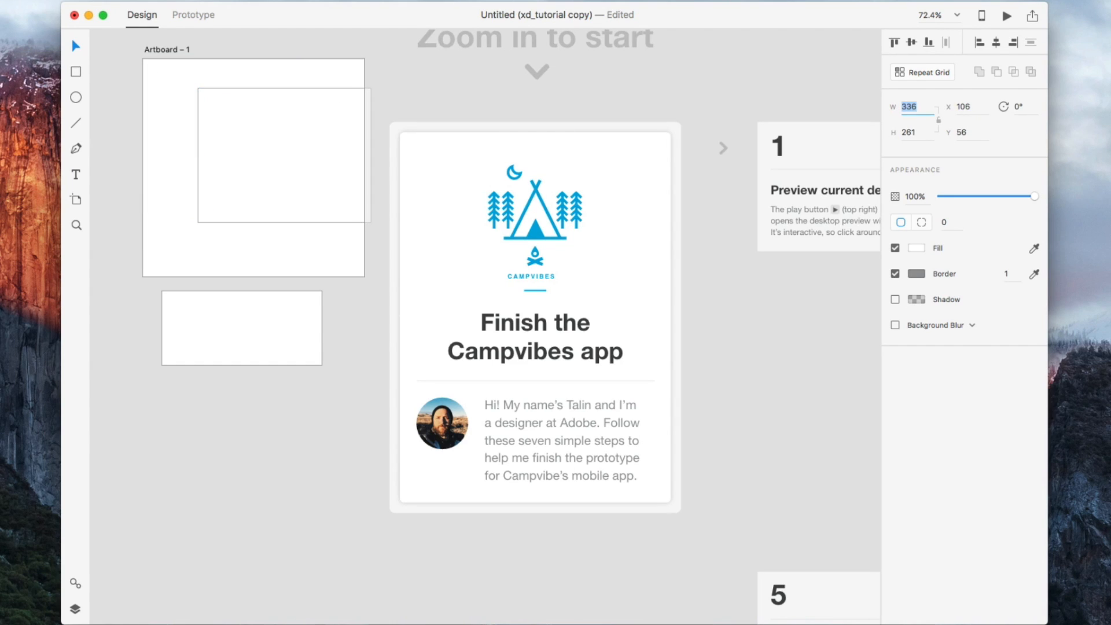
left_click(615, 110)
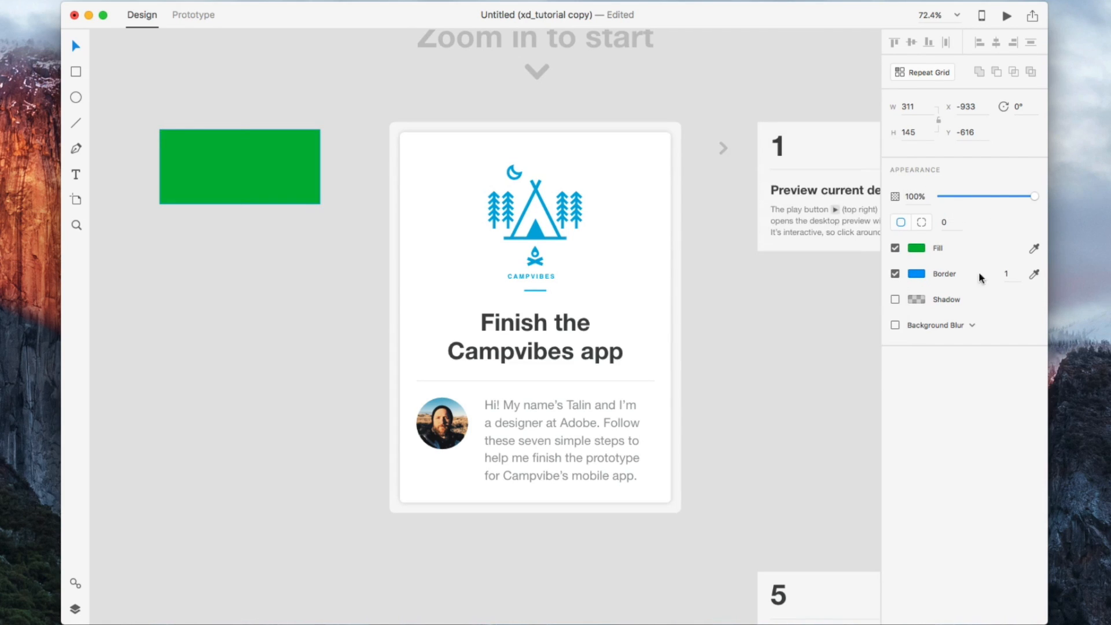
Toggle a drop shadow on the green rectangle on and back off
left_click(895, 299)
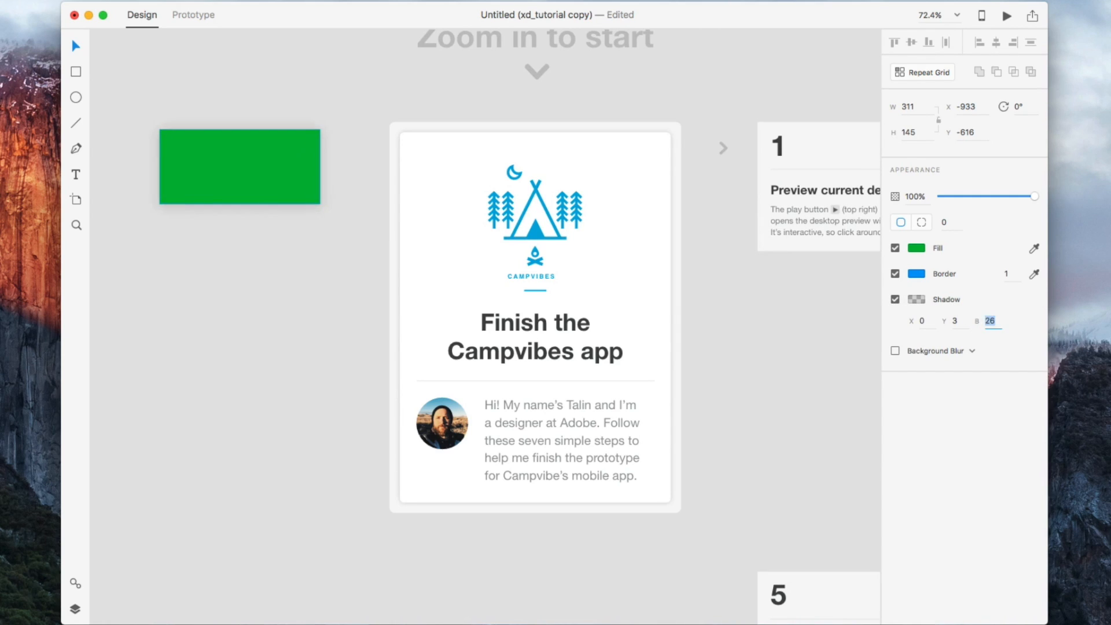
left_click(916, 299)
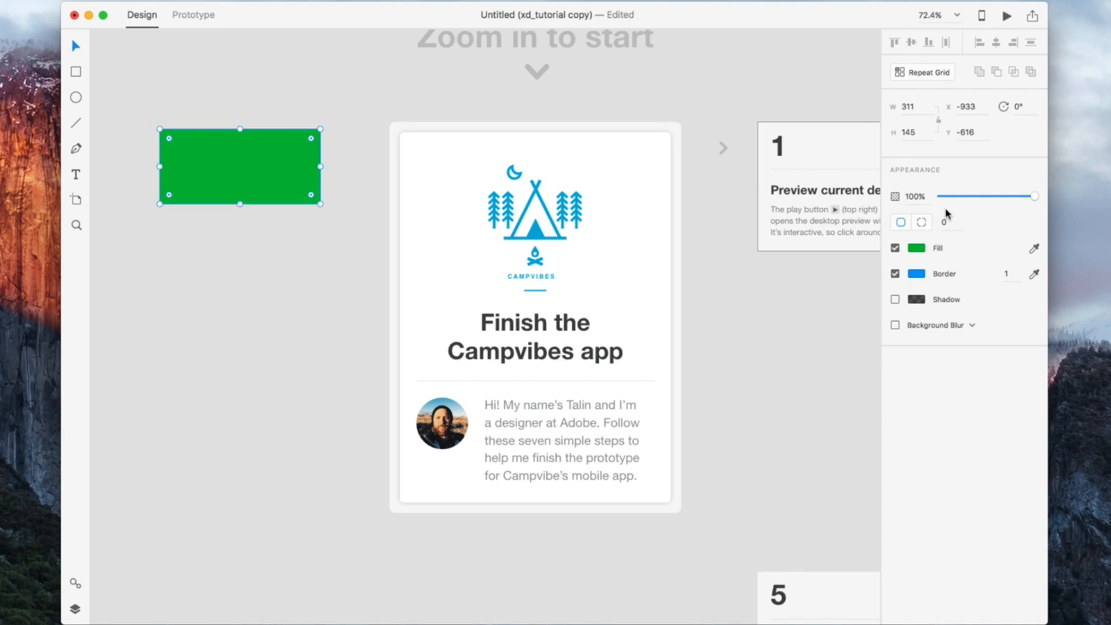
Vary the rectangle's opacity between 10% and 100%, ending at full opacity
left_click_drag(1034, 196, 953, 197)
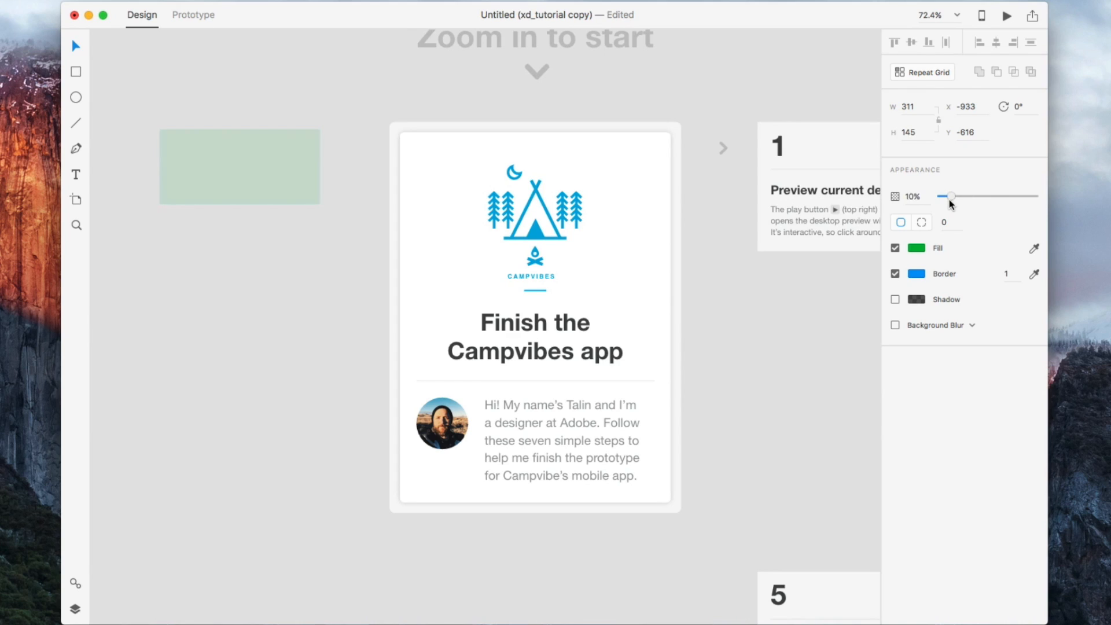
left_click_drag(952, 196, 1031, 196)
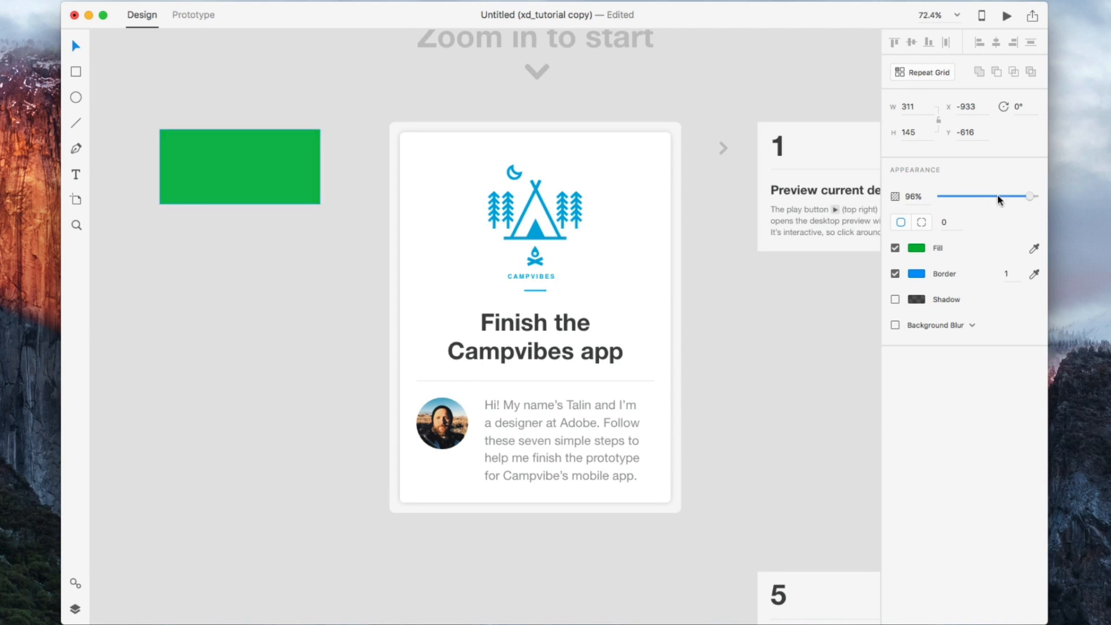
left_click_drag(996, 196, 1033, 196)
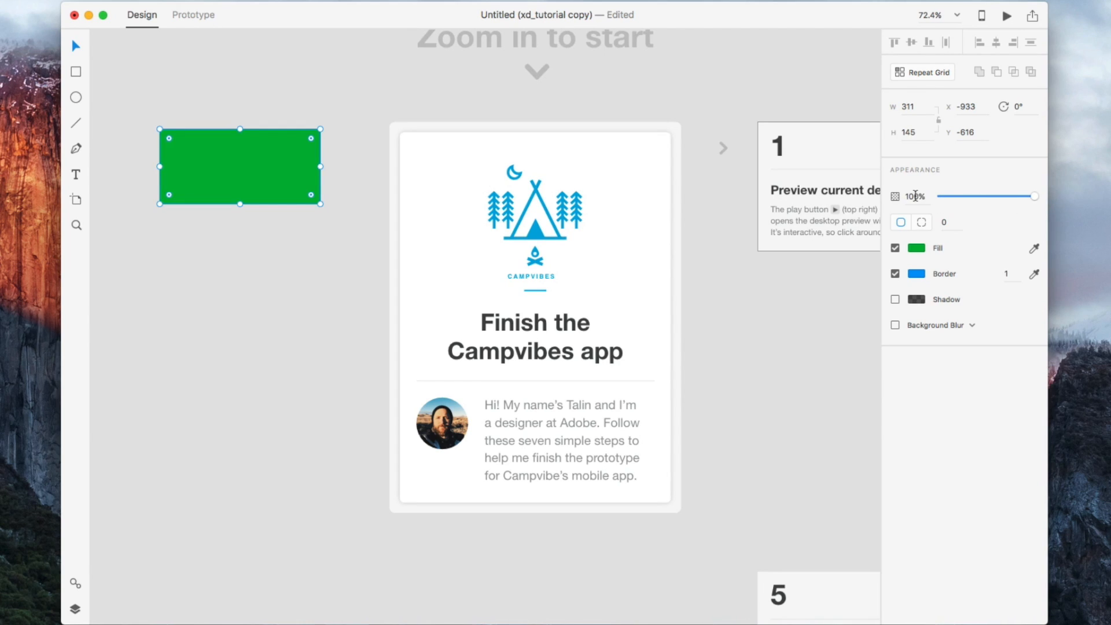
left_click_drag(1034, 195, 969, 196)
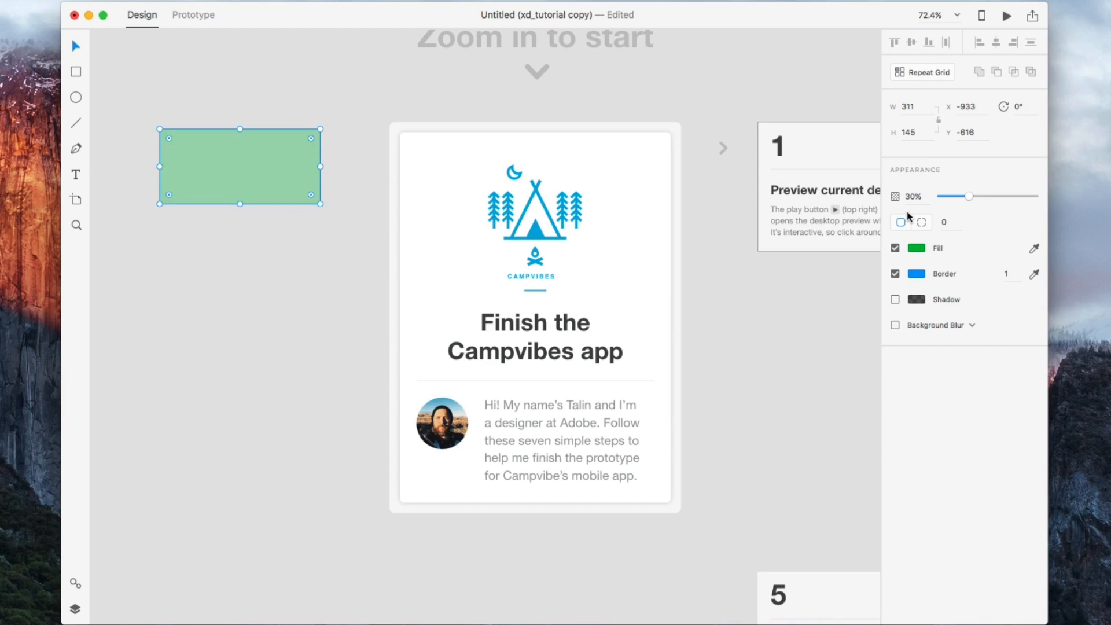
left_click_drag(969, 196, 1022, 196)
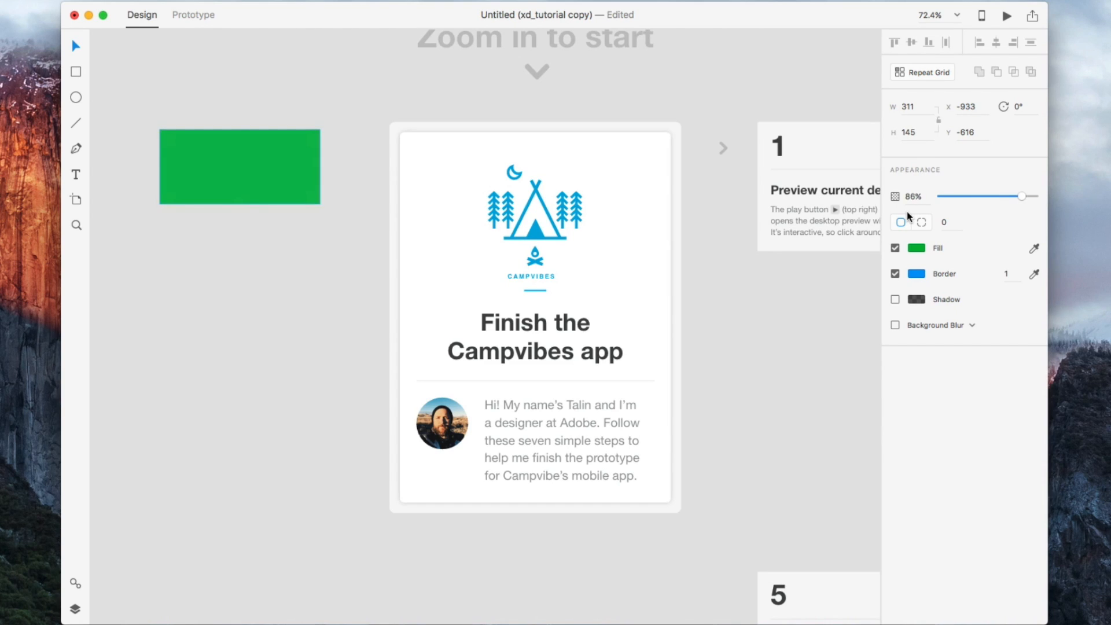
left_click_drag(1023, 197, 989, 196)
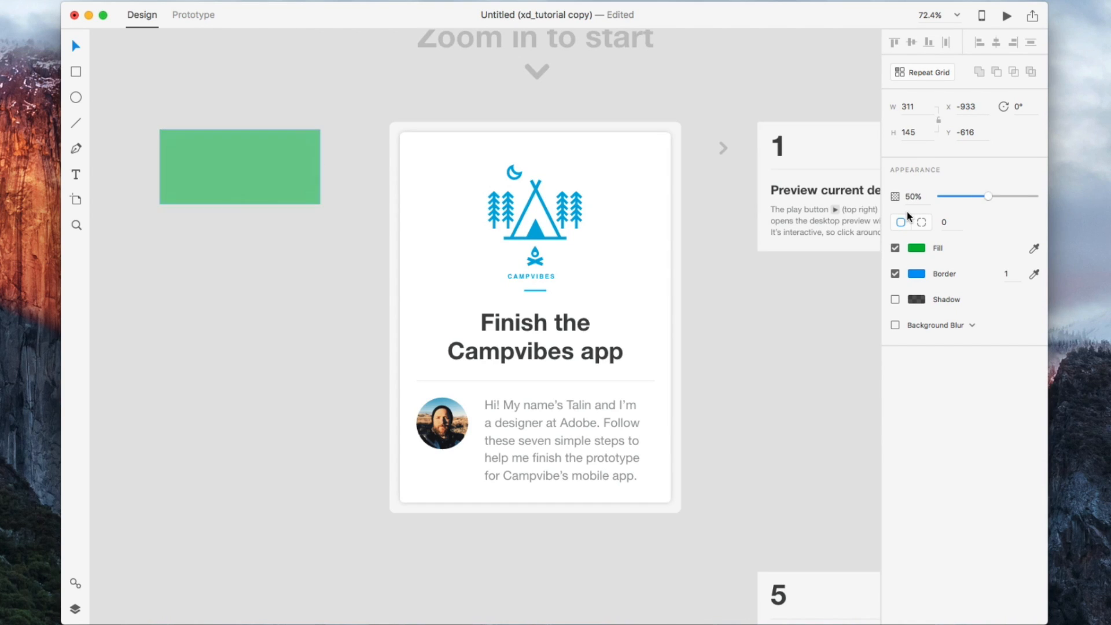
mouse_move(910, 212)
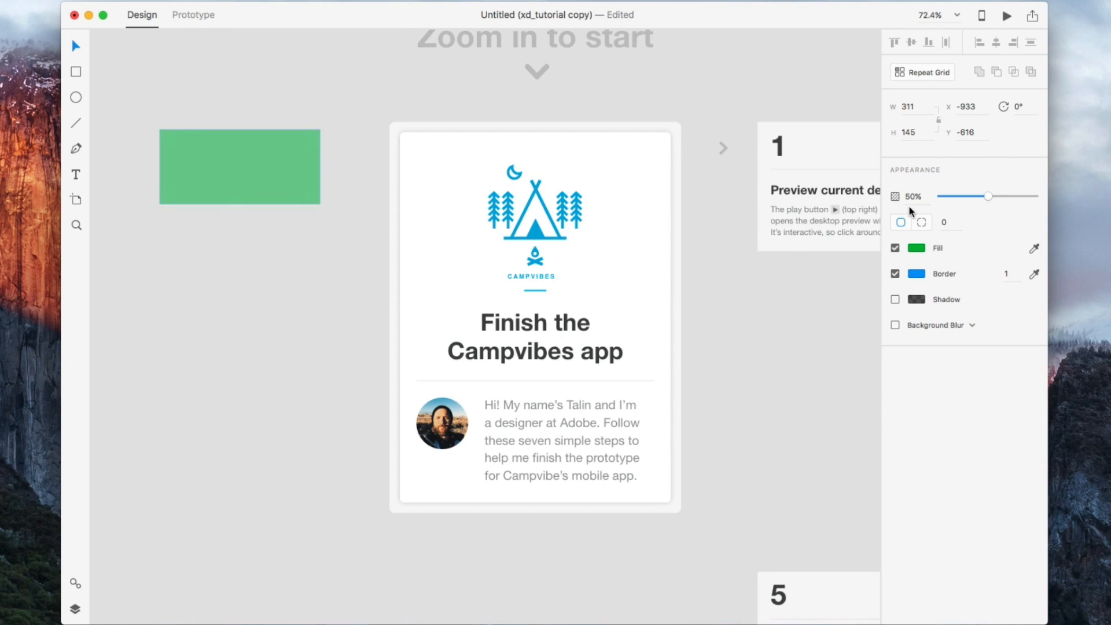
left_click_drag(987, 196, 1035, 196)
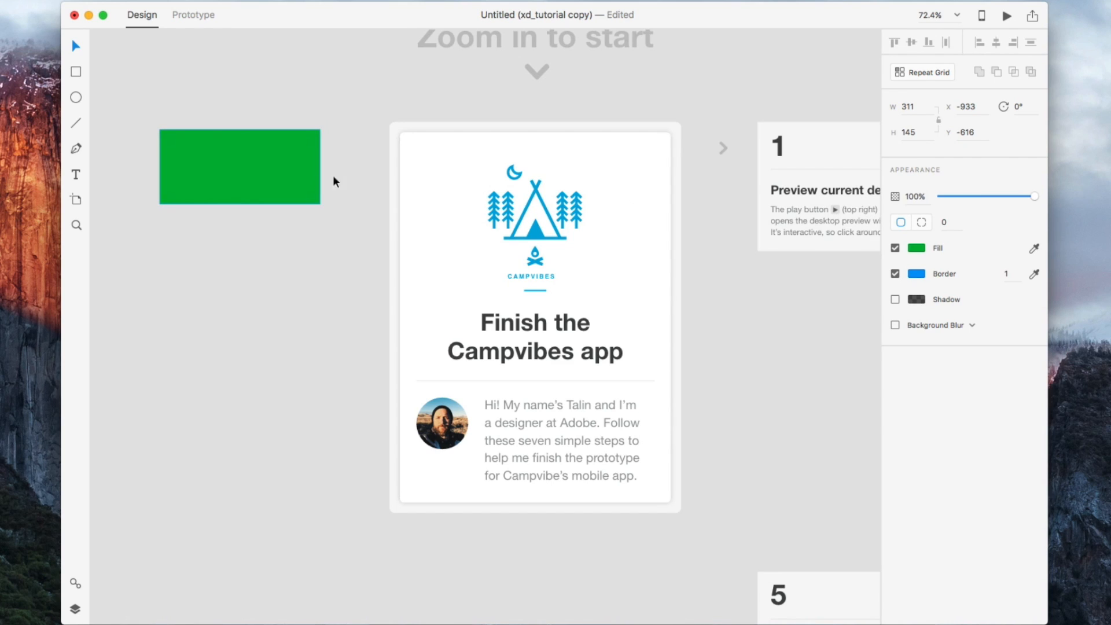
Select the green rectangle, give it a corner radius of 30 and switch to per-corner radii
left_click(534, 315)
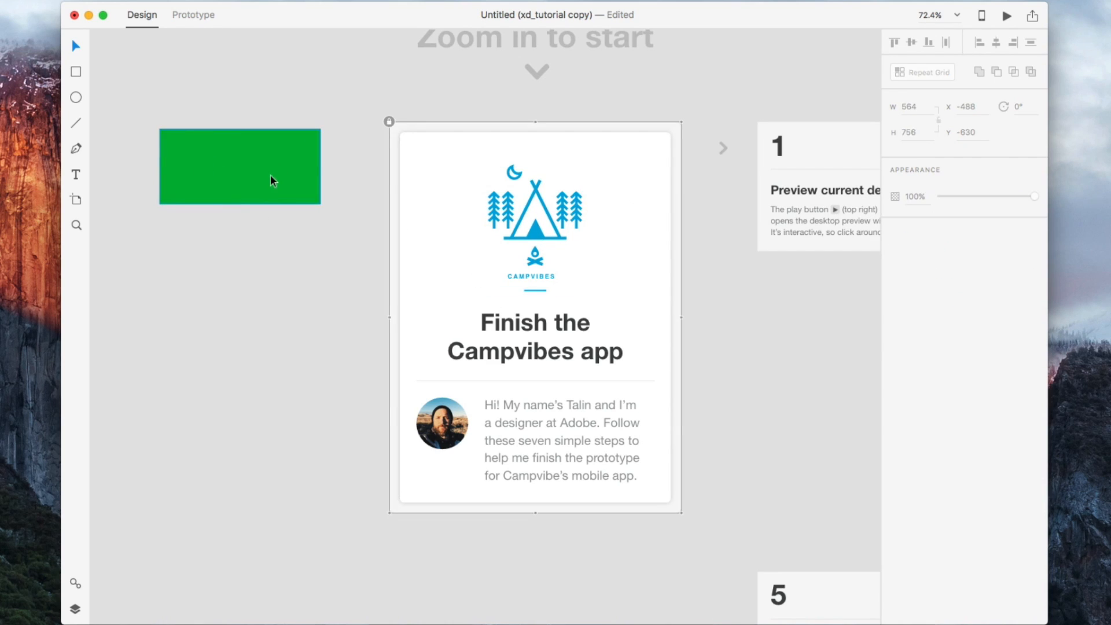
left_click(239, 167)
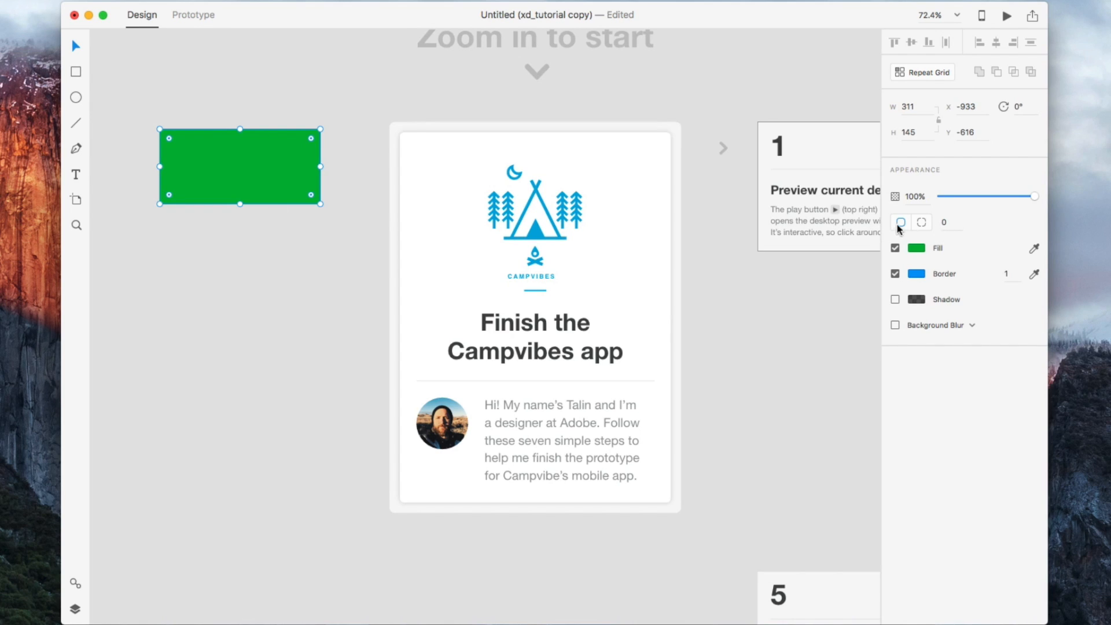
type("30")
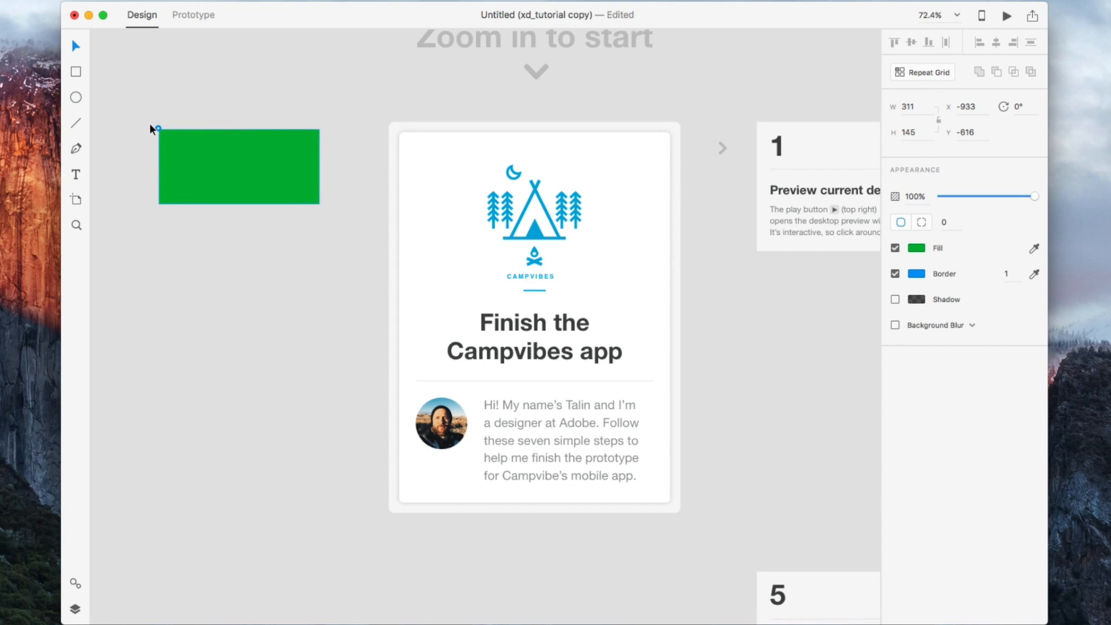
left_click(239, 166)
type("135")
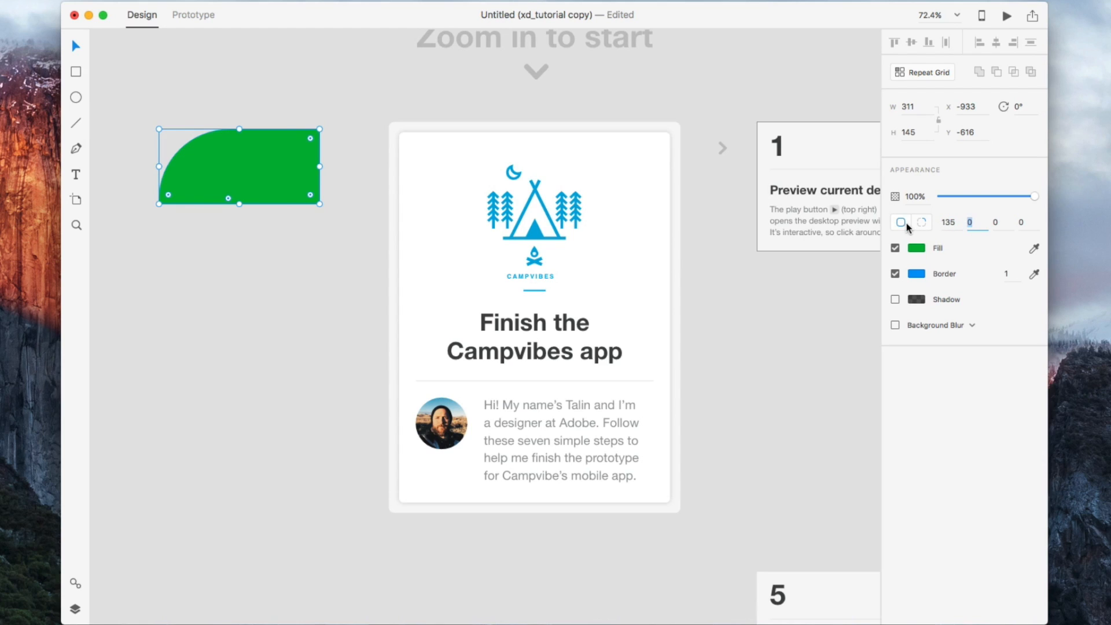
Round the left corners to 135 and set the right-hand corners to 0
left_click(922, 222)
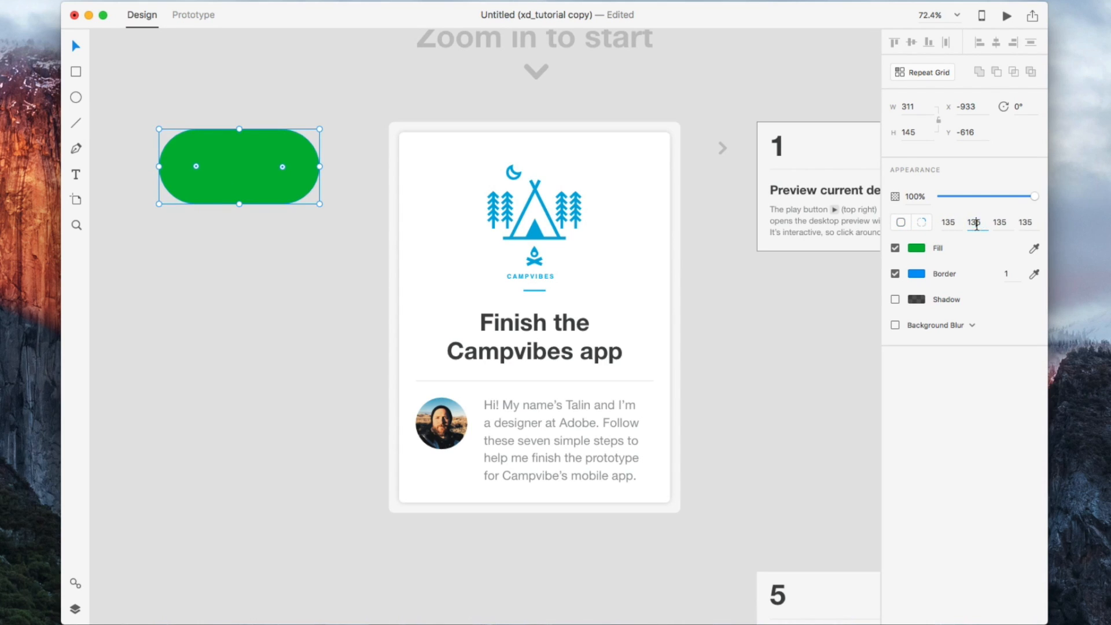
type("1305")
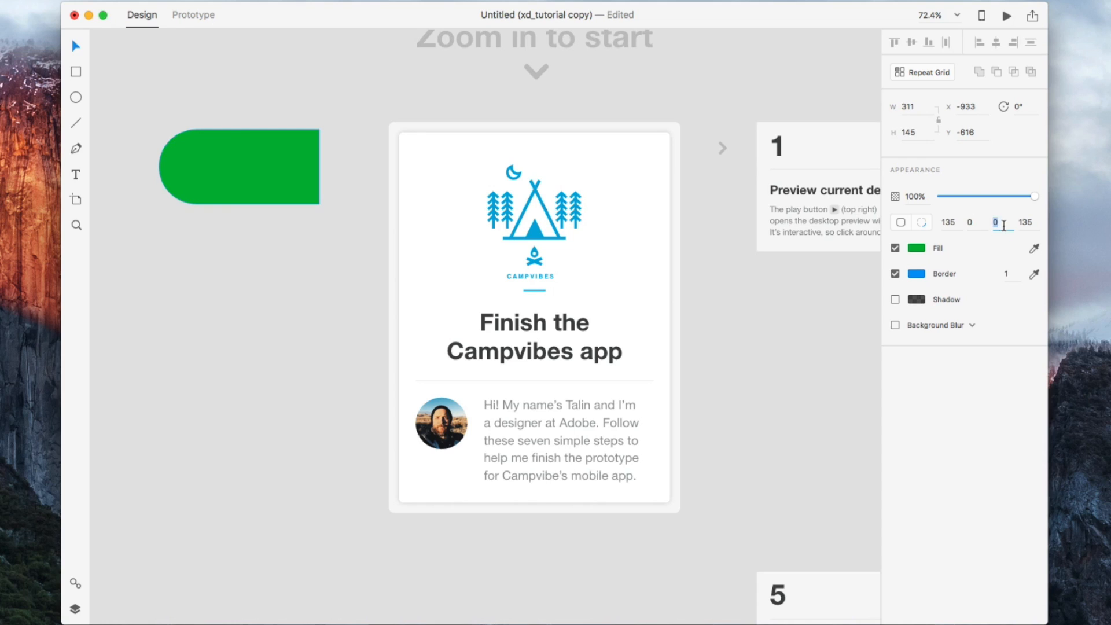
left_click(237, 166)
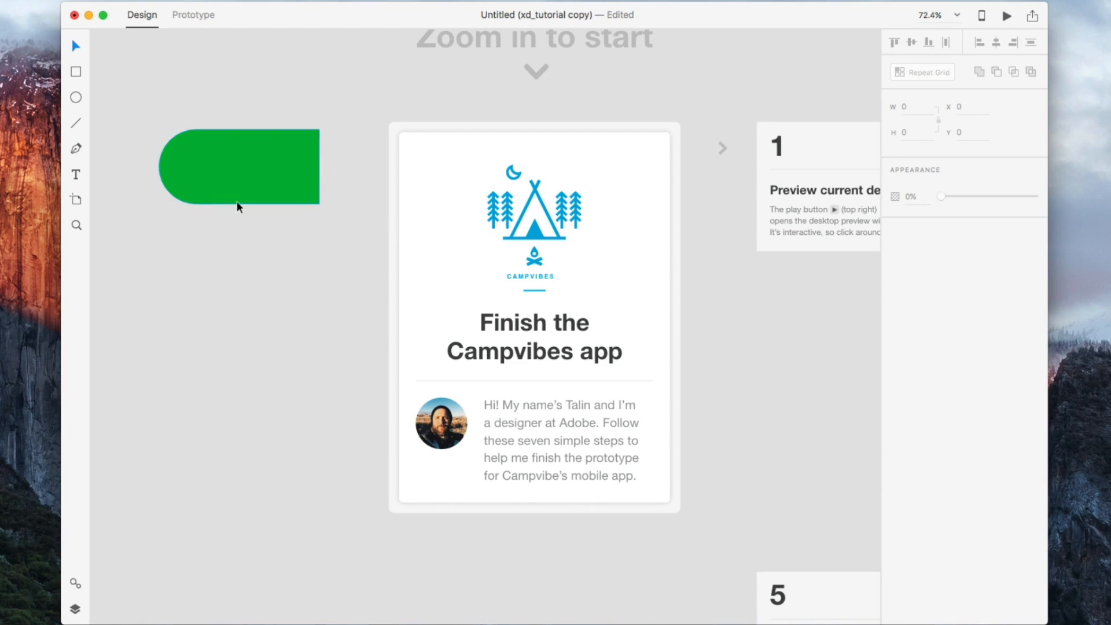
left_click(238, 166)
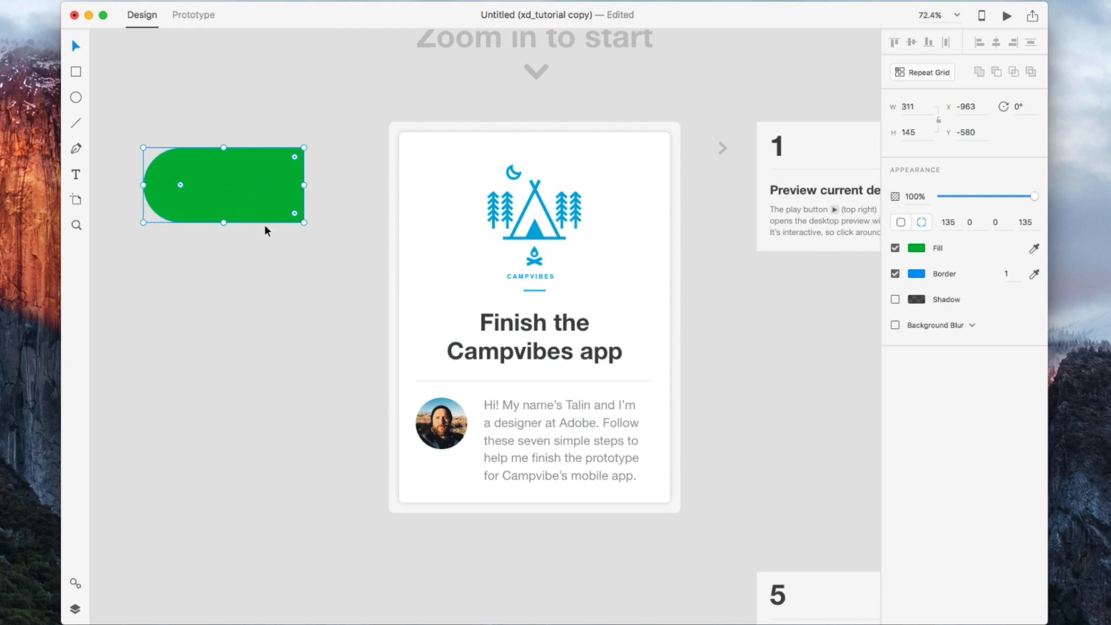
mouse_move(236, 199)
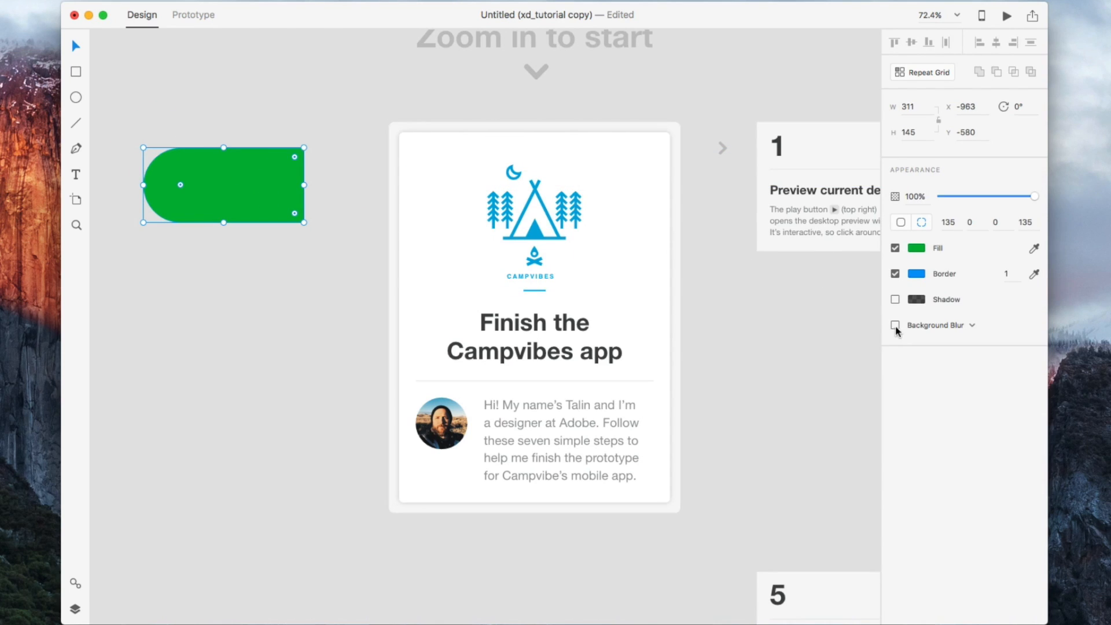
Enable Background Blur and move and enlarge the shape to cover most of the Campvibes card
left_click(896, 325)
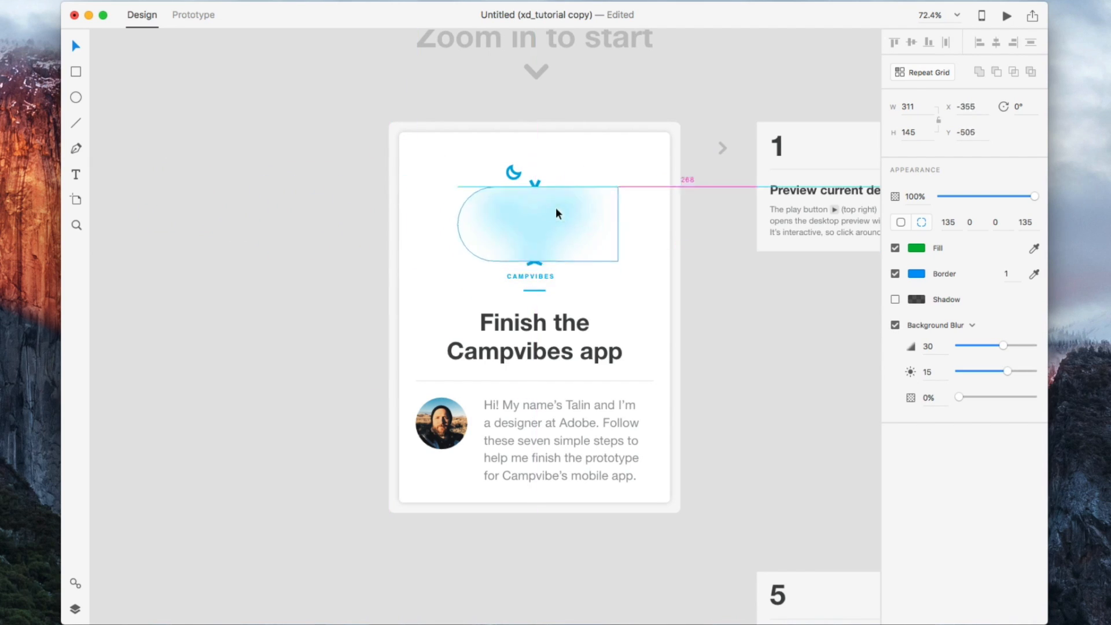
left_click_drag(556, 214, 440, 192)
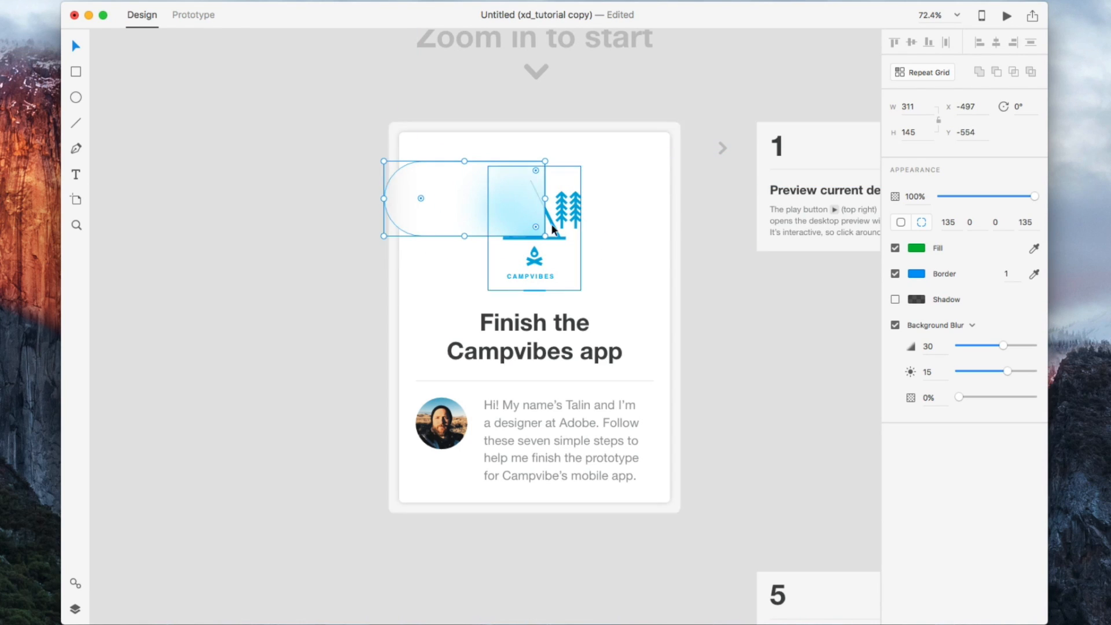
left_click_drag(546, 236, 596, 487)
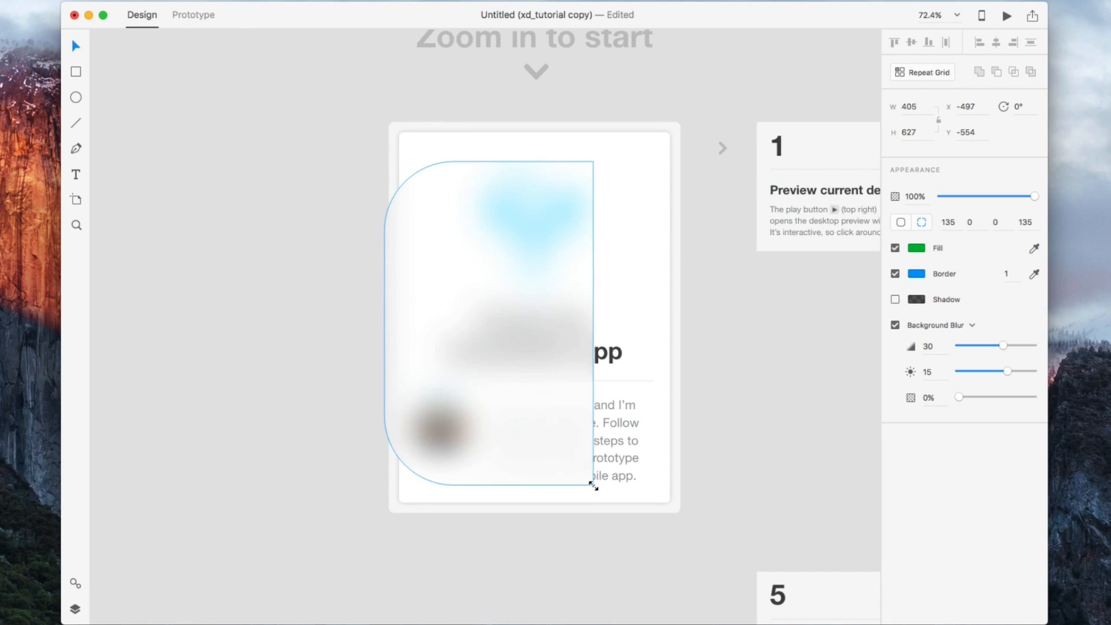
left_click_drag(593, 486, 596, 487)
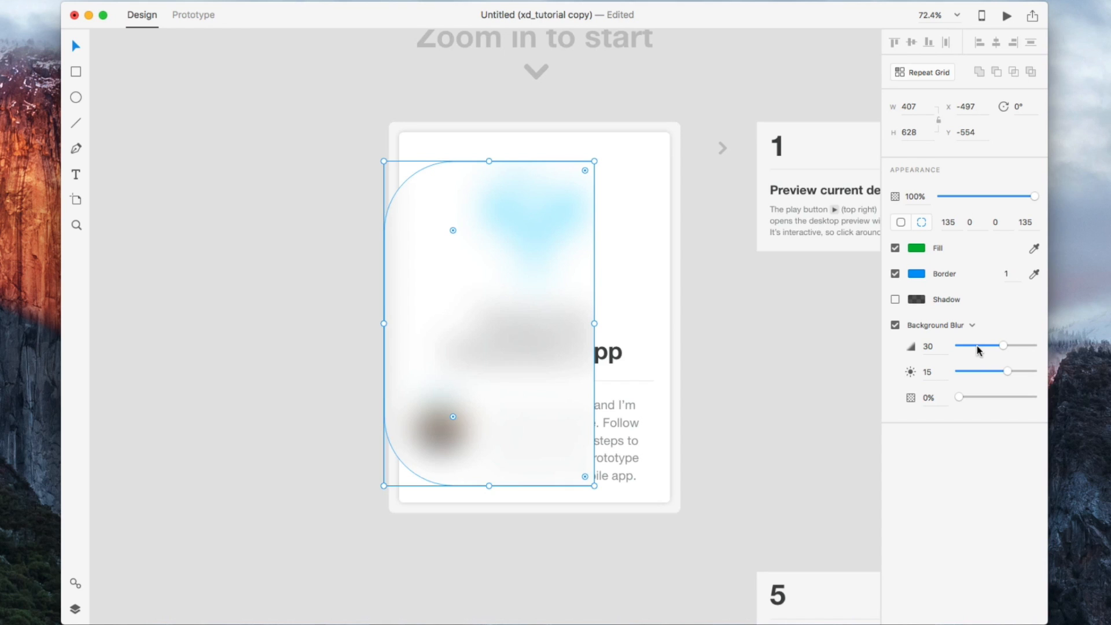
Reduce the blur amount to 11 and bring the blur brightness back to neutral 0
left_click_drag(1002, 346, 979, 346)
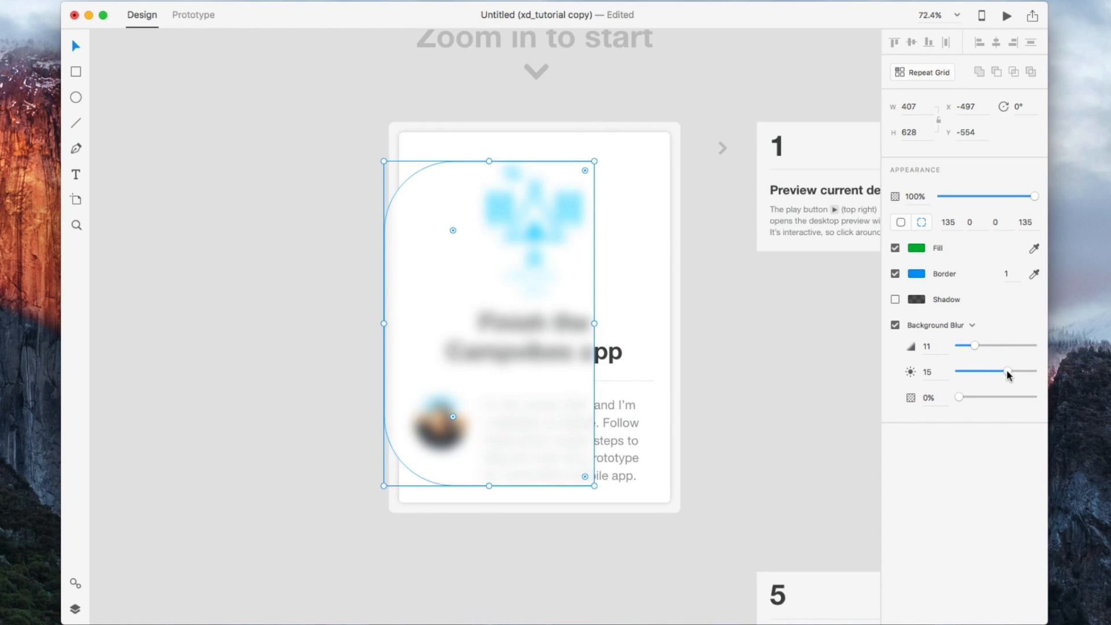
left_click_drag(1008, 371, 959, 371)
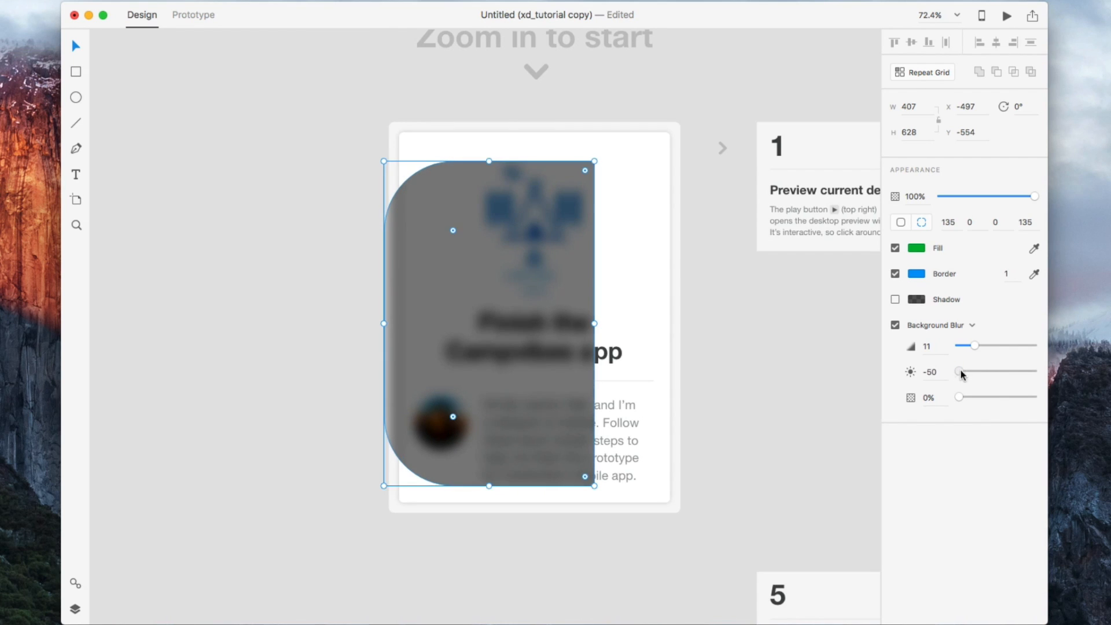
left_click_drag(958, 372, 1013, 371)
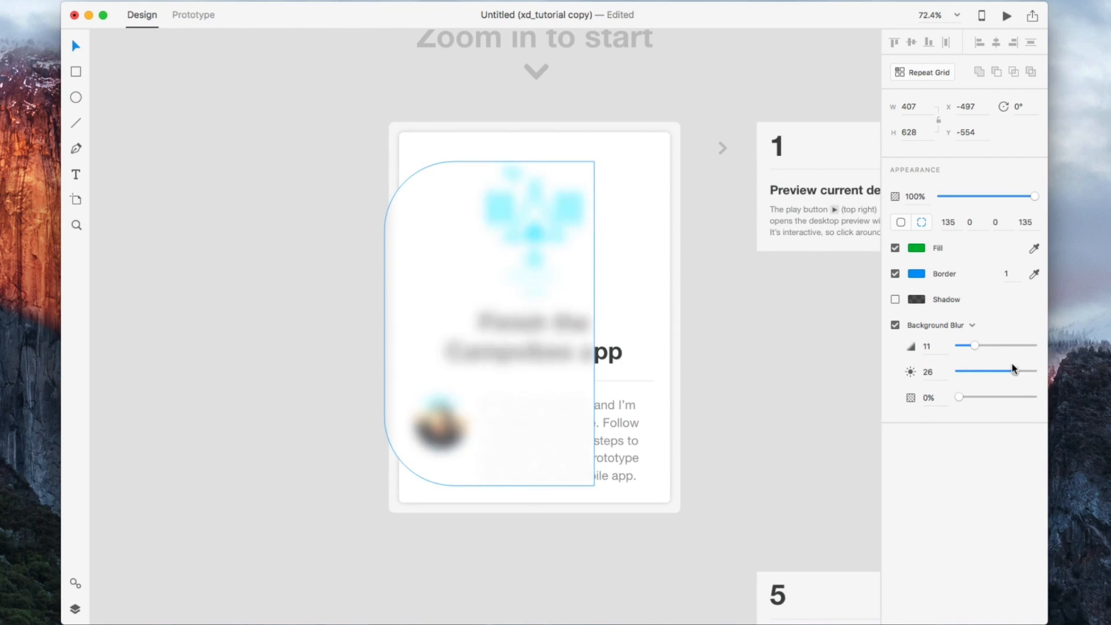
left_click_drag(1017, 370, 995, 370)
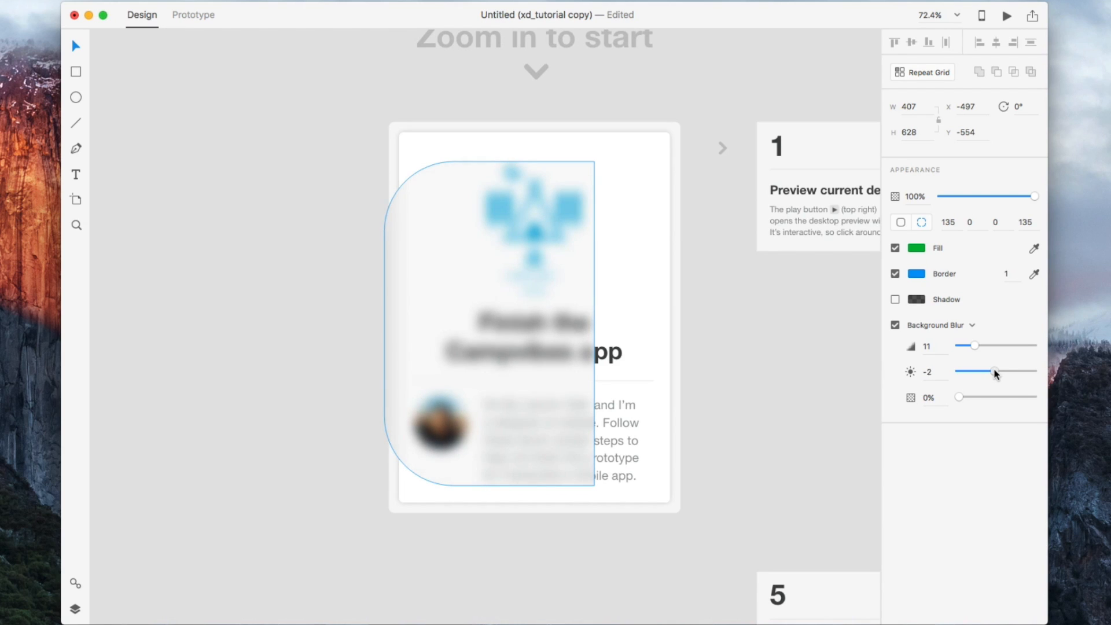
left_click_drag(993, 371, 995, 372)
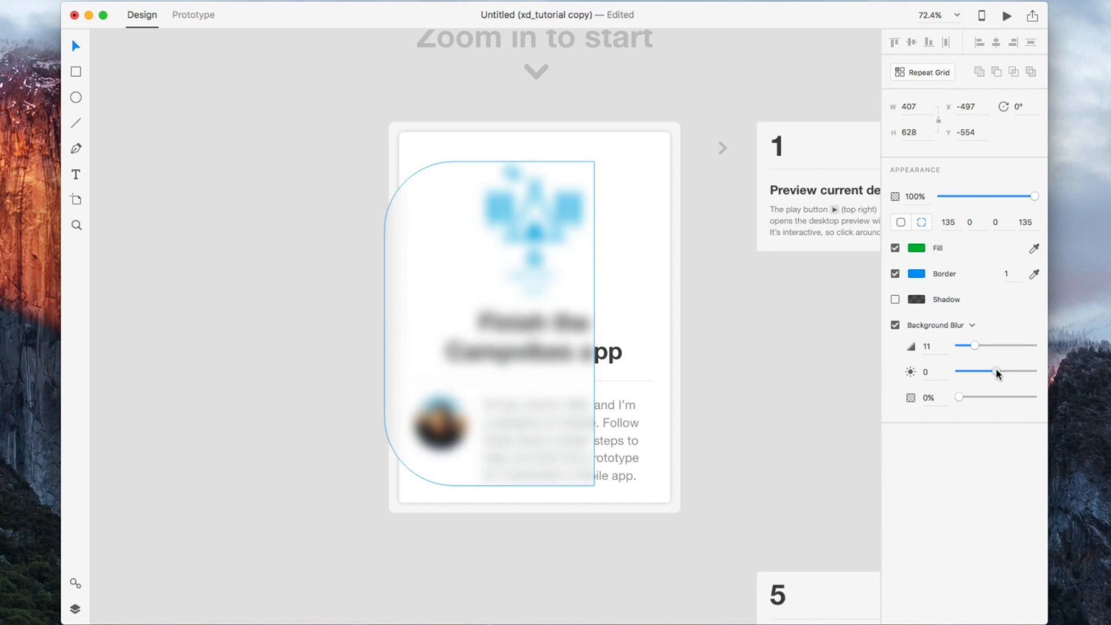
Mix the green fill into the blur, then return the blur opacity toward 0%
left_click(521, 342)
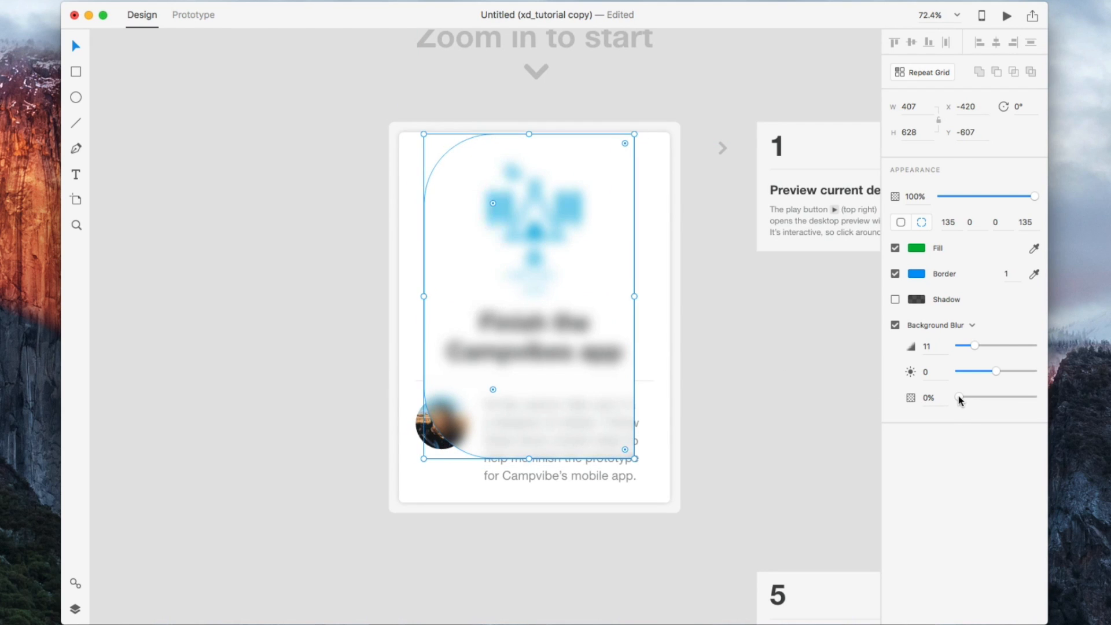
left_click_drag(960, 397, 1004, 397)
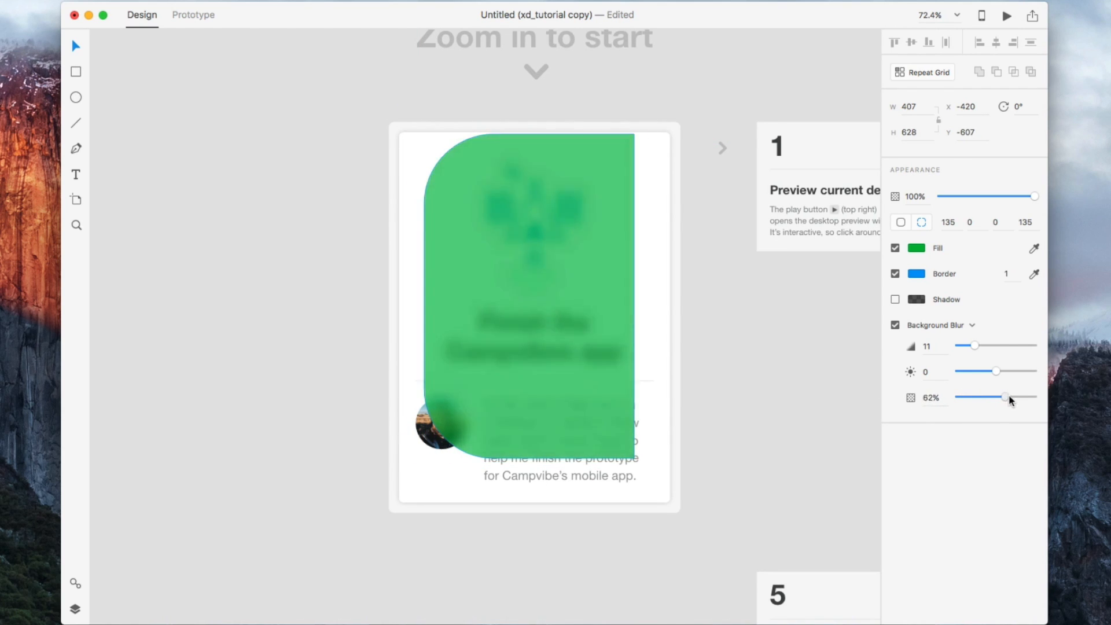
left_click_drag(1004, 397, 958, 397)
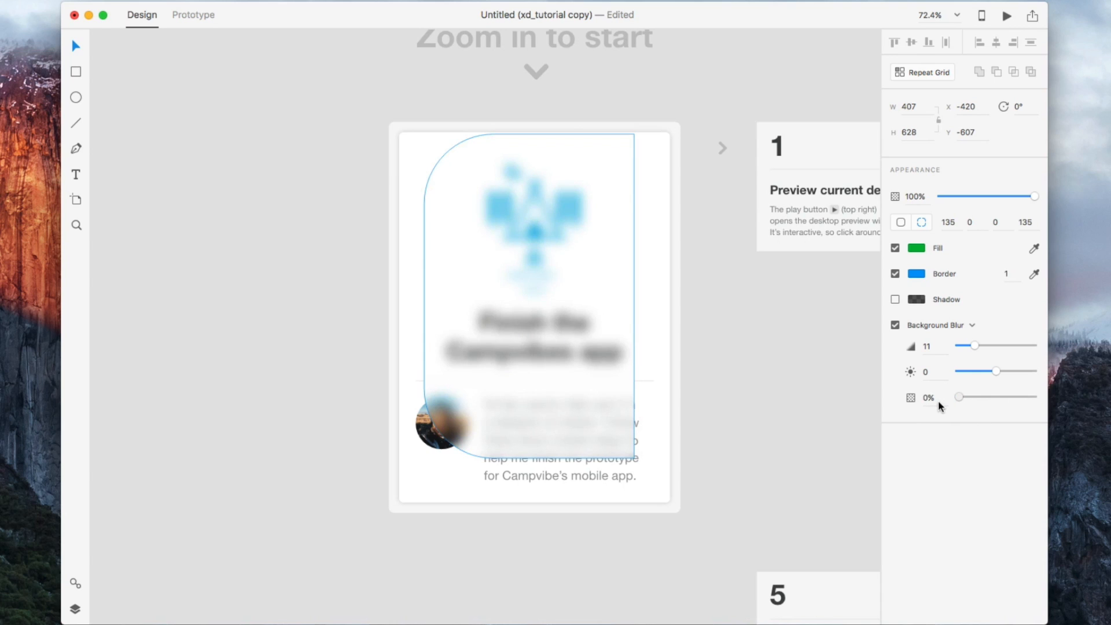
left_click_drag(959, 397, 995, 398)
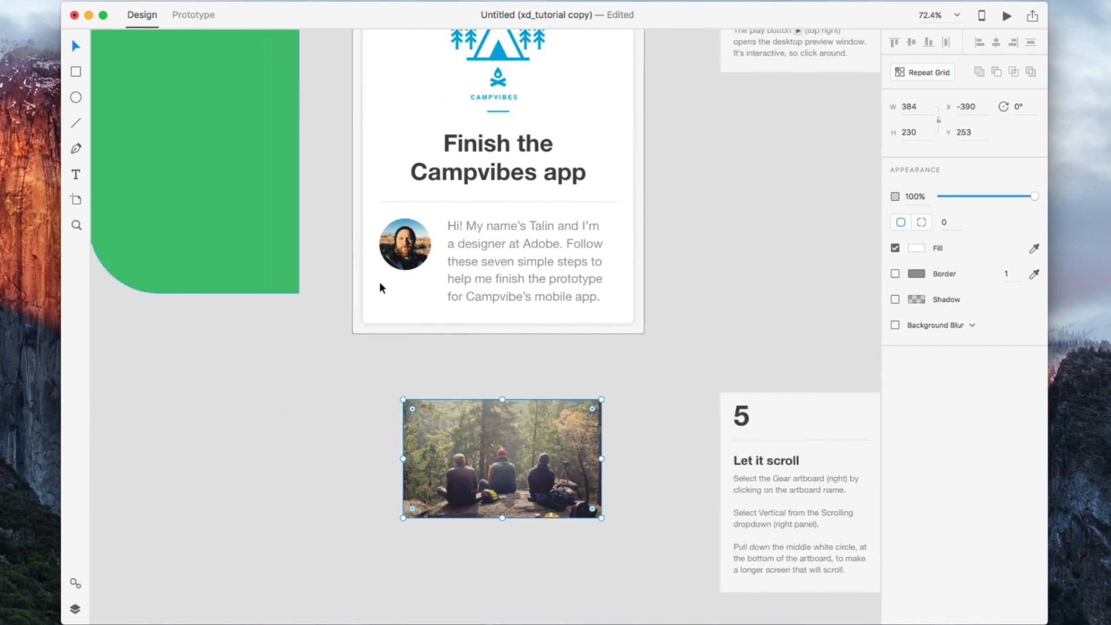
Move the forest photo over the card's bottom and set its show-through to about a third
left_click_drag(501, 459, 481, 306)
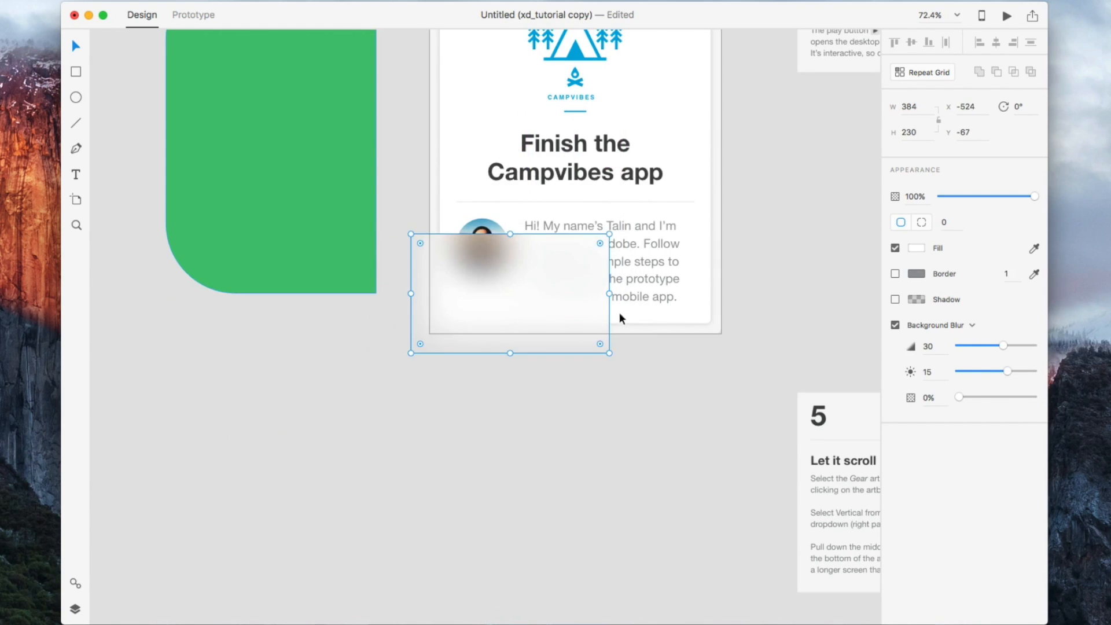
left_click_drag(959, 398, 967, 397)
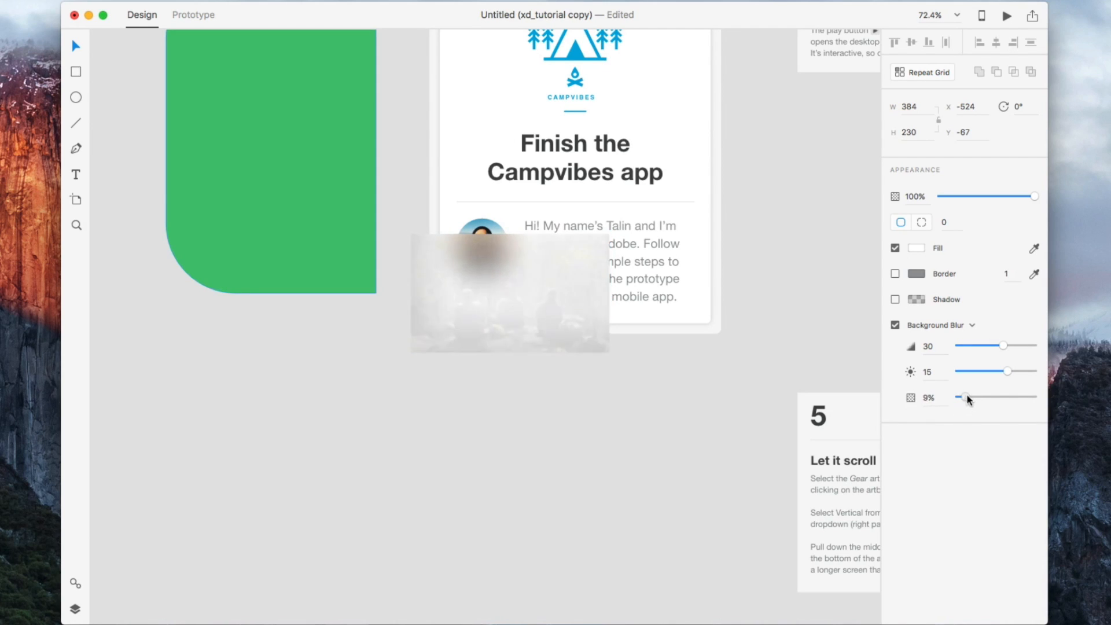
left_click_drag(963, 397, 972, 397)
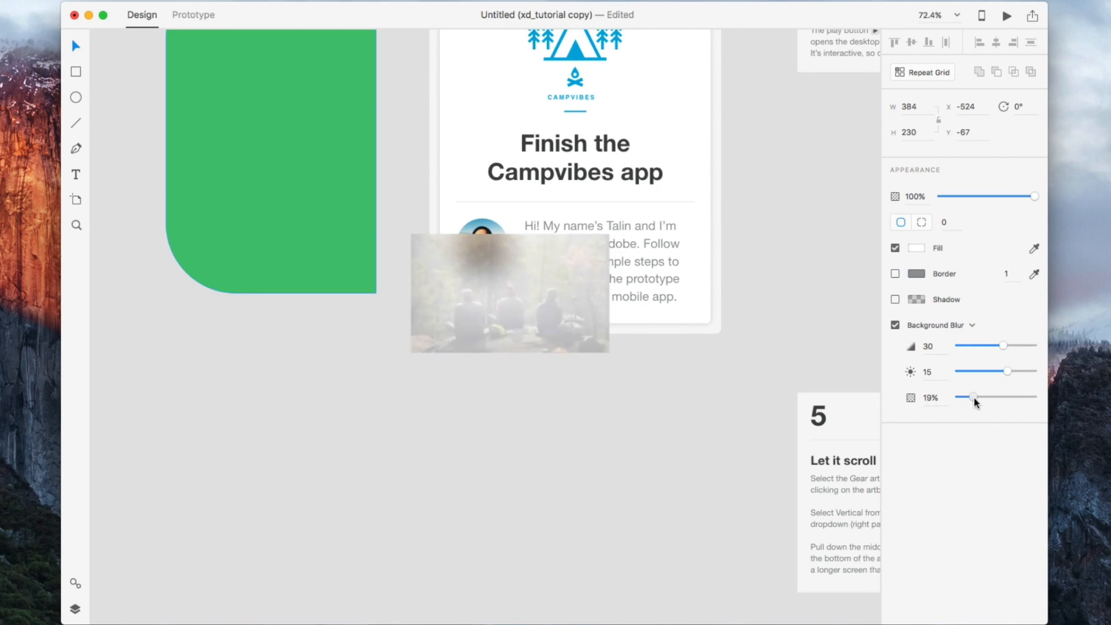
left_click_drag(972, 397, 992, 397)
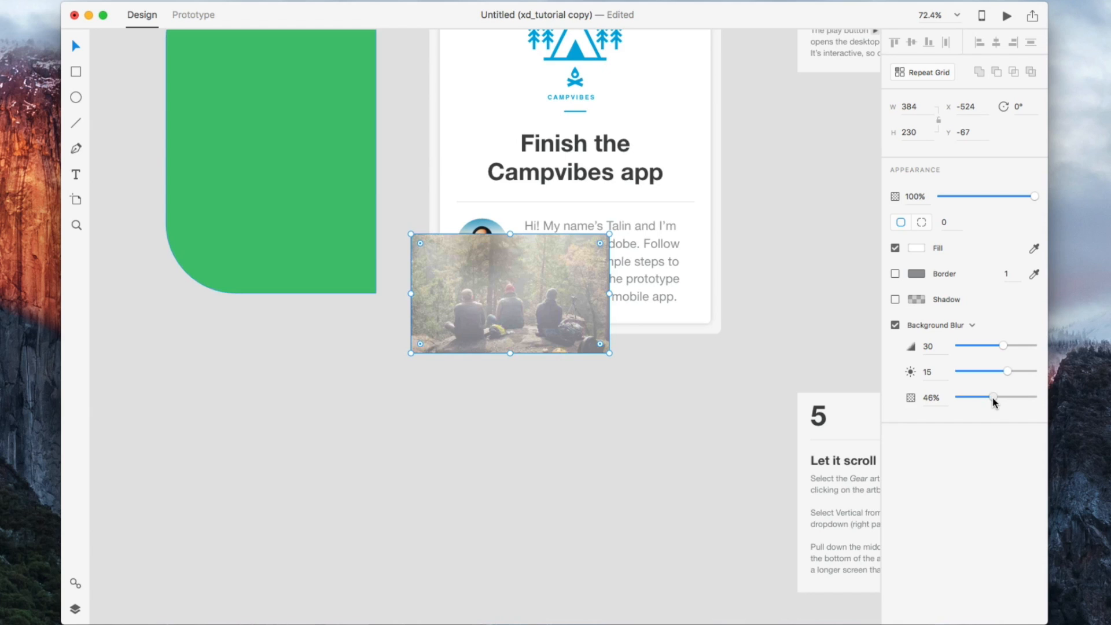
left_click_drag(995, 397, 991, 397)
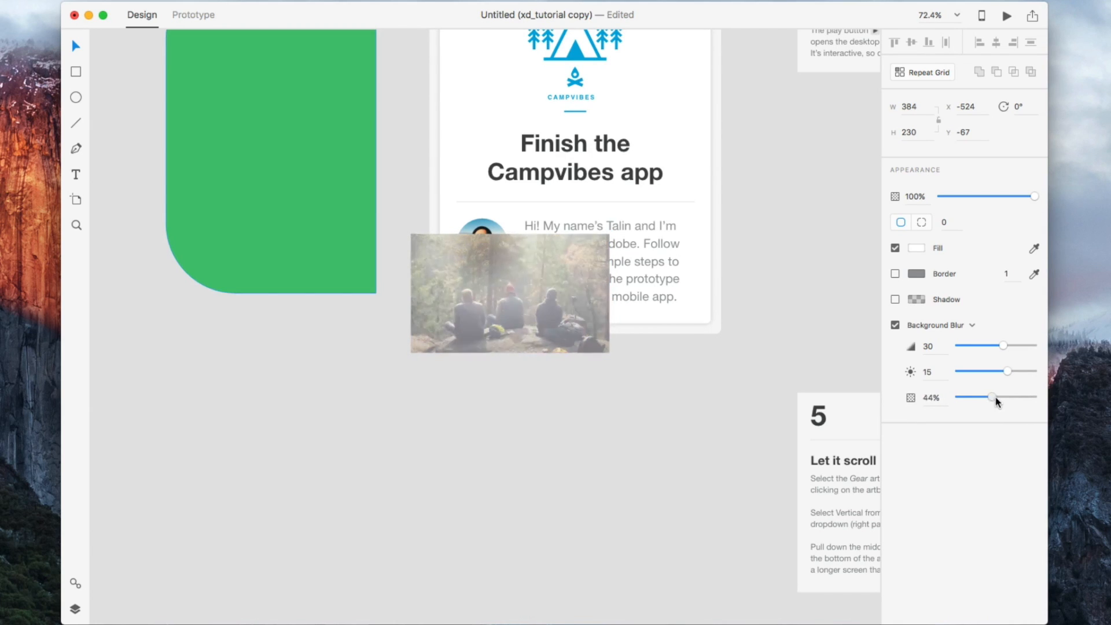
left_click_drag(997, 397, 984, 397)
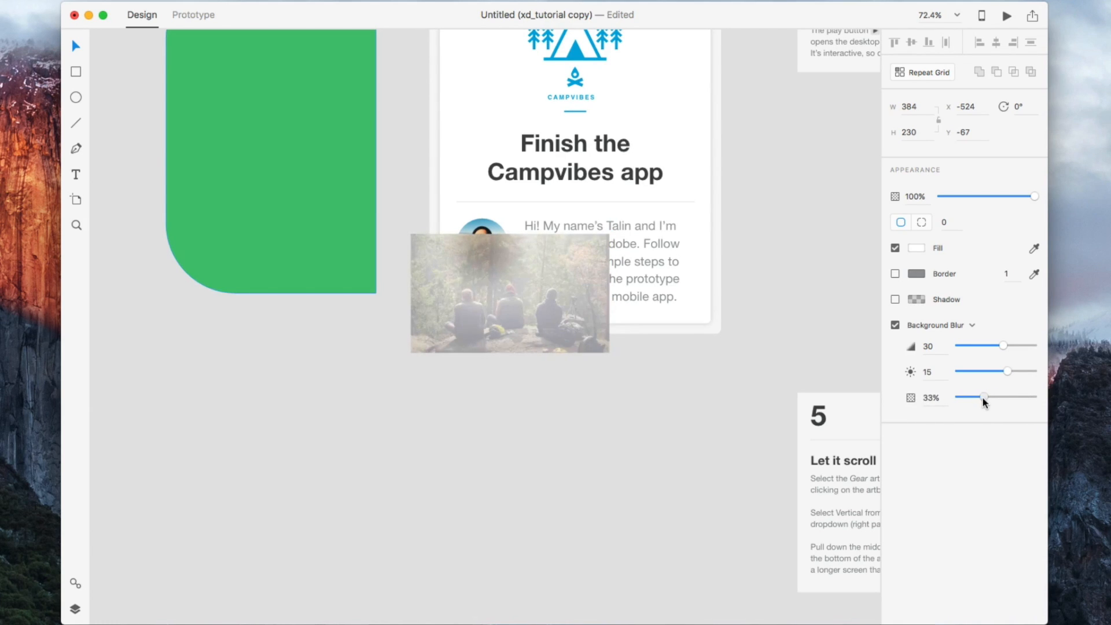
Lower the photo's background blur strength, then switch its effect to Object Blur
left_click_drag(1003, 346, 986, 346)
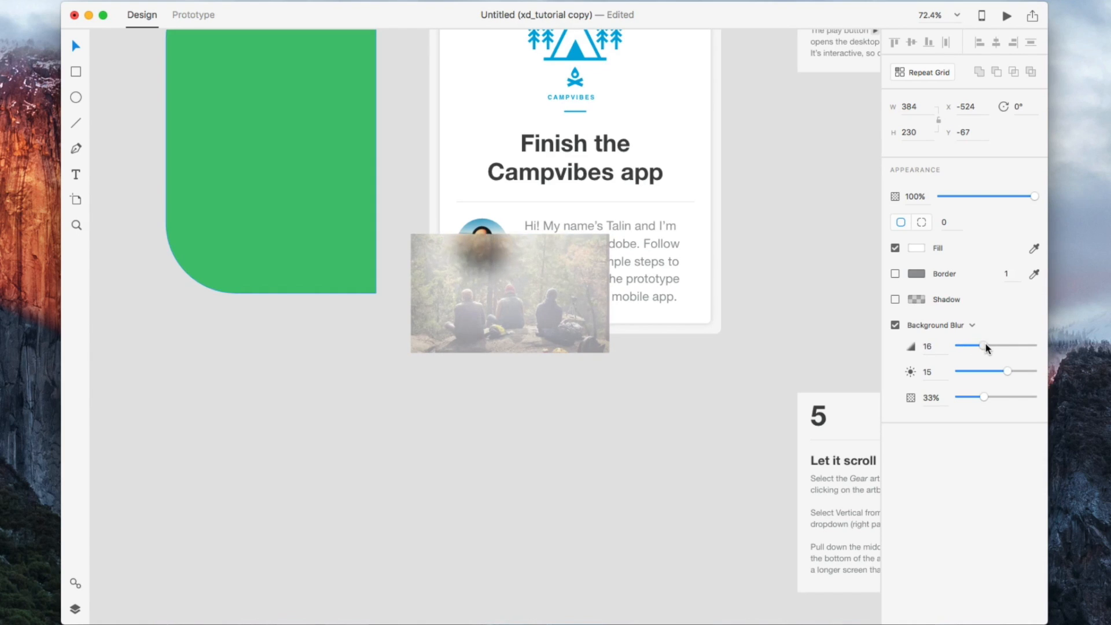
left_click_drag(986, 346, 972, 346)
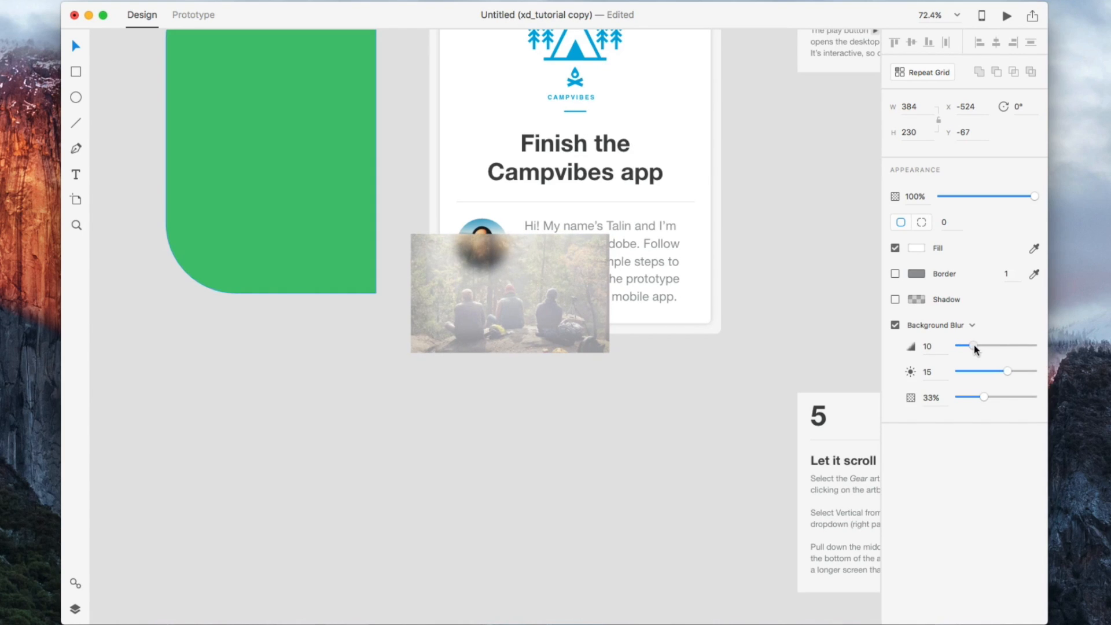
left_click(509, 293)
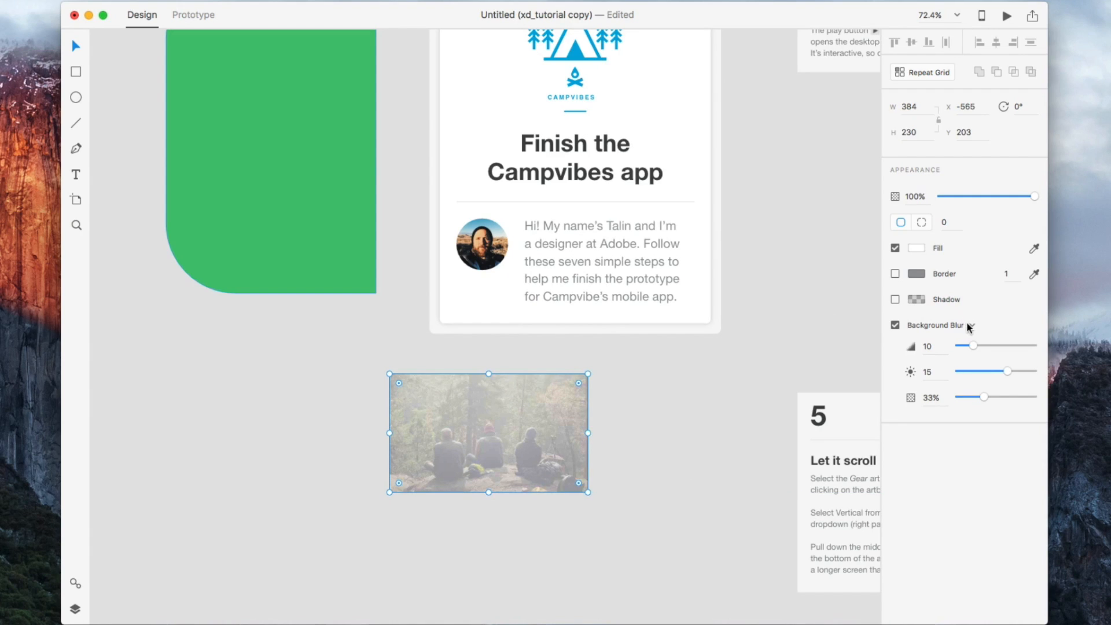
left_click(971, 325)
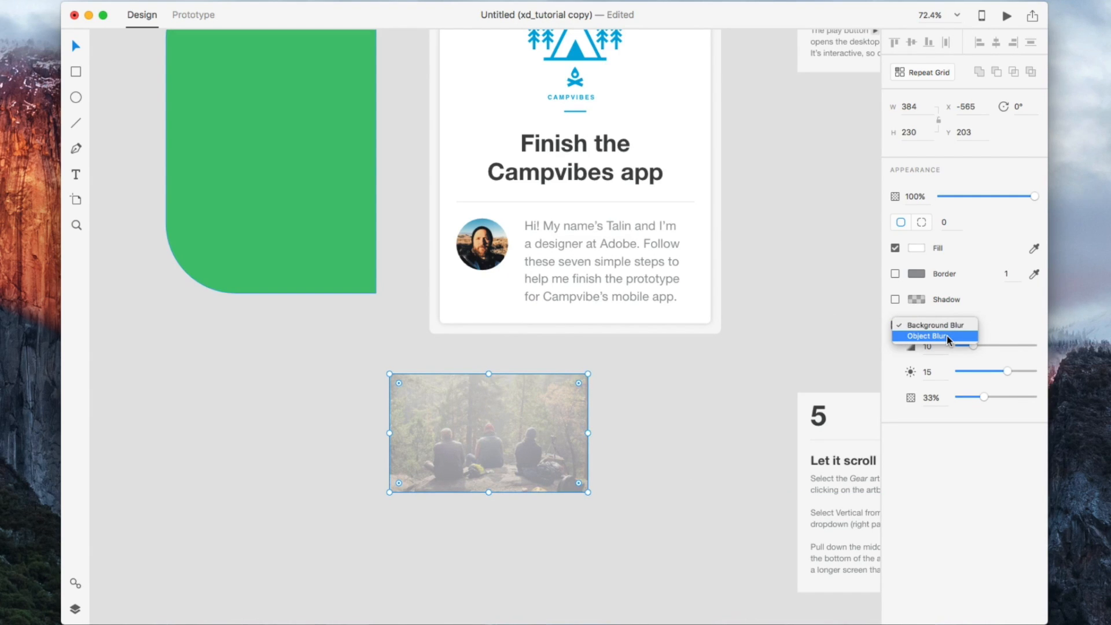
left_click(928, 335)
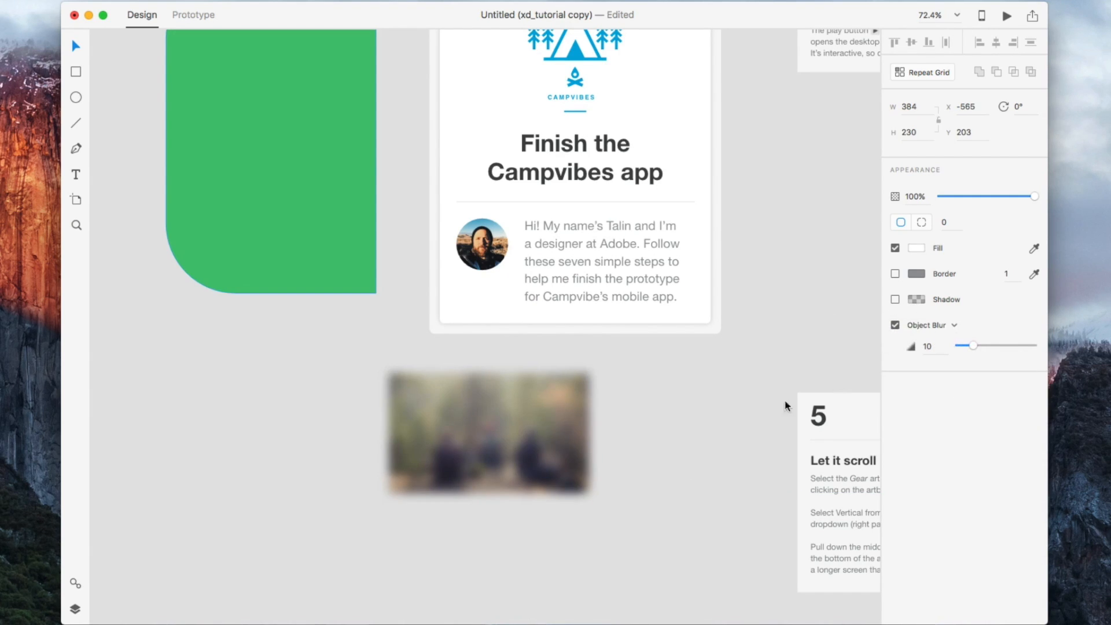
Try heavier object blur on the photo and settle on a light amount of 5
left_click_drag(969, 345, 985, 345)
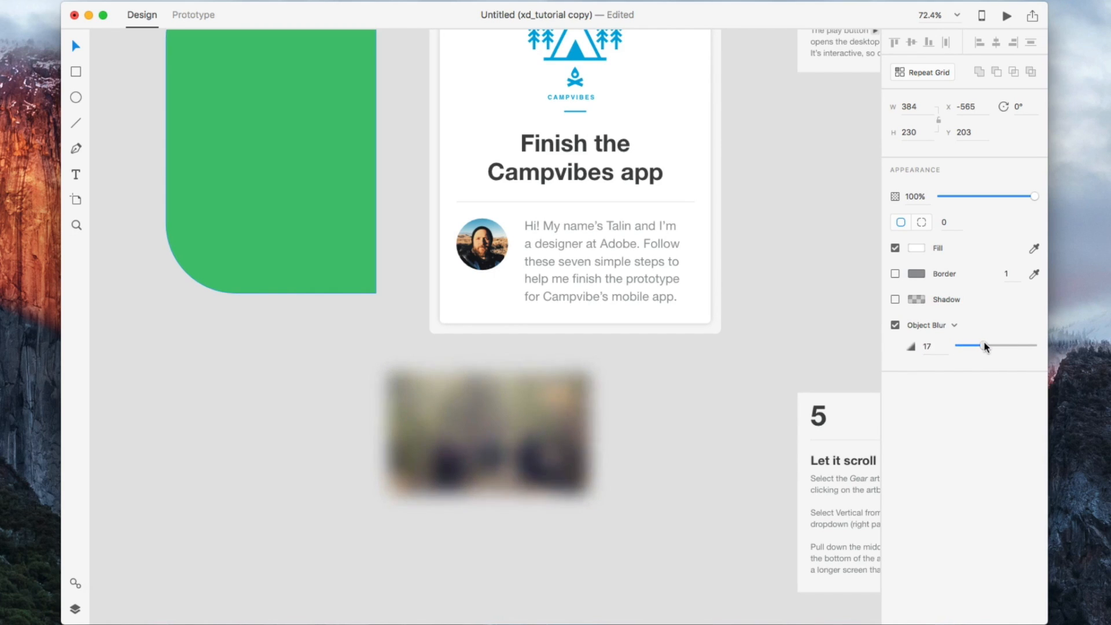
left_click_drag(984, 345, 1003, 345)
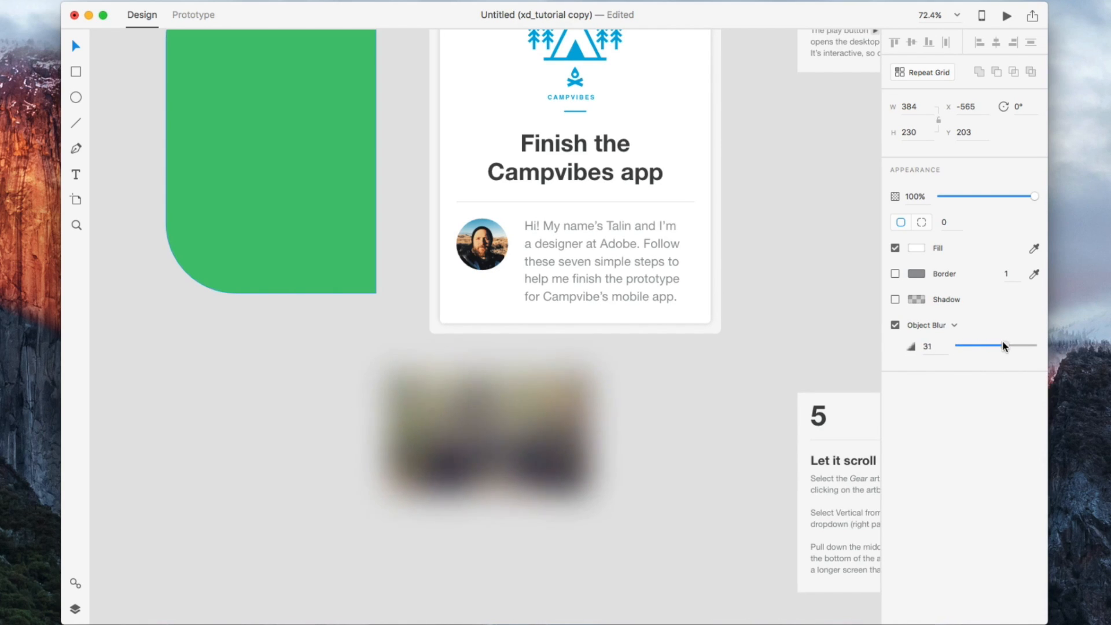
left_click_drag(1007, 345, 960, 345)
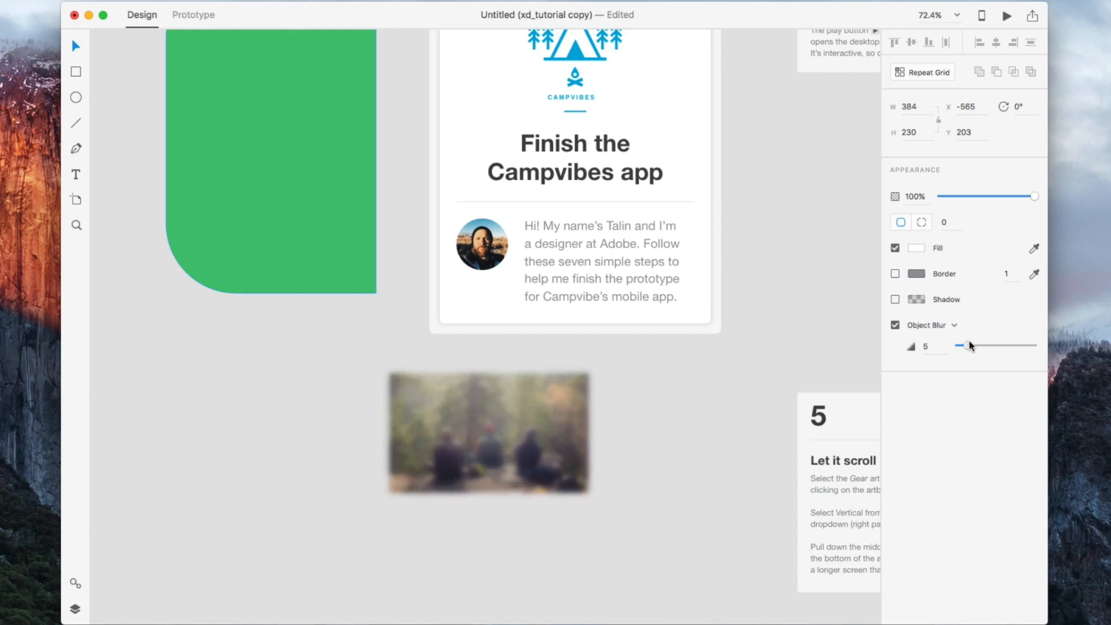
left_click(895, 325)
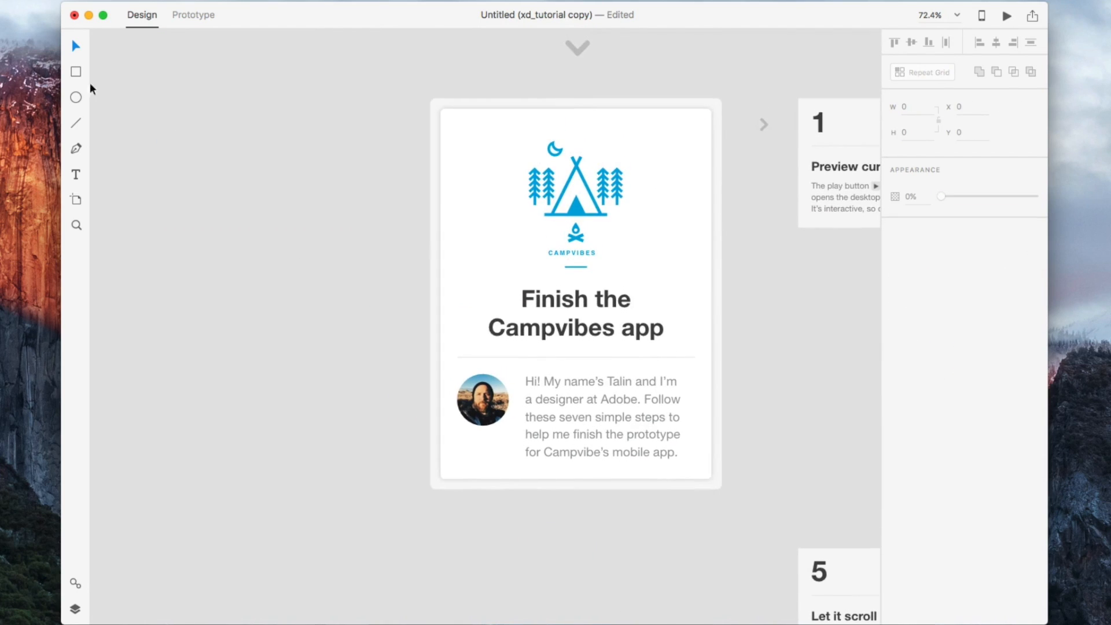
Draw a circle left of the Campvibes card and pick the Line tool
left_click_drag(209, 170, 253, 240)
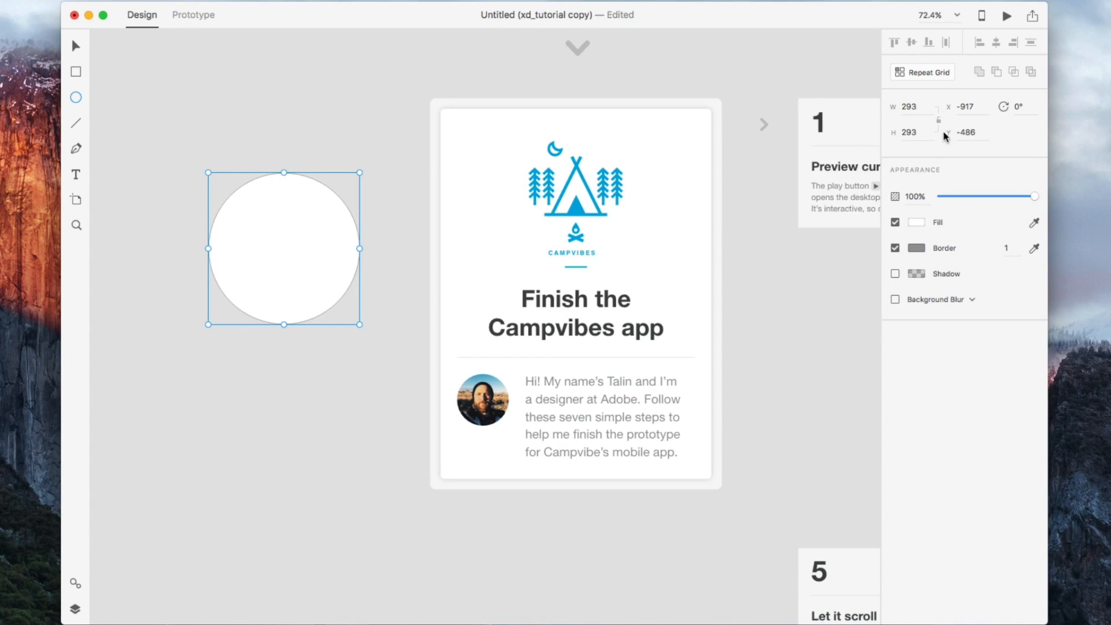
left_click(75, 123)
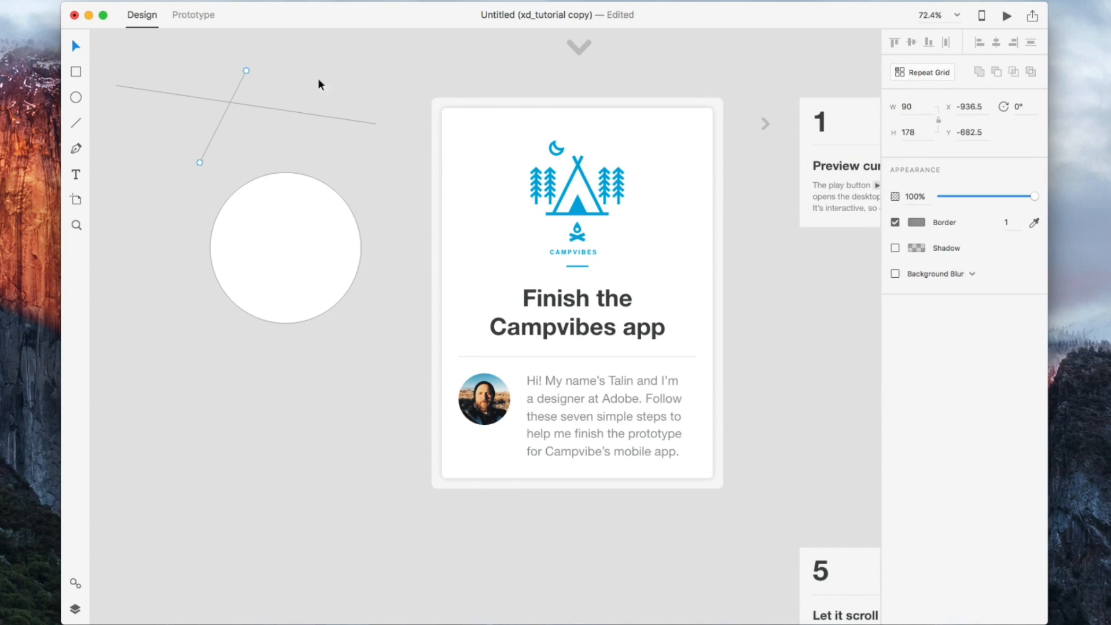
mouse_move(918, 110)
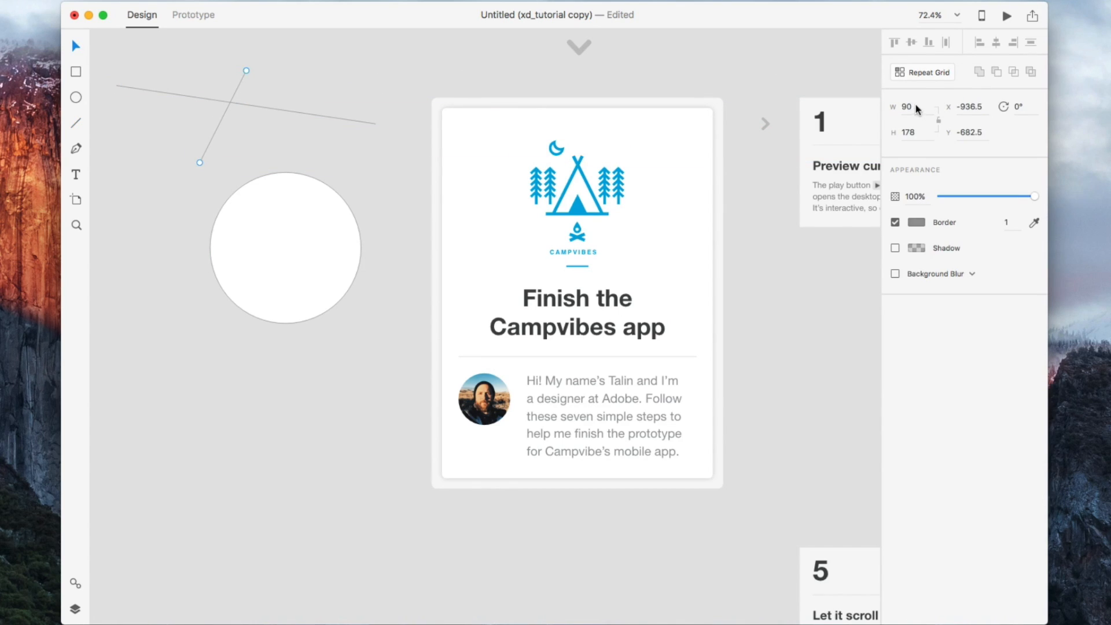
Edit the selected line's width field to 0
left_click(910, 107)
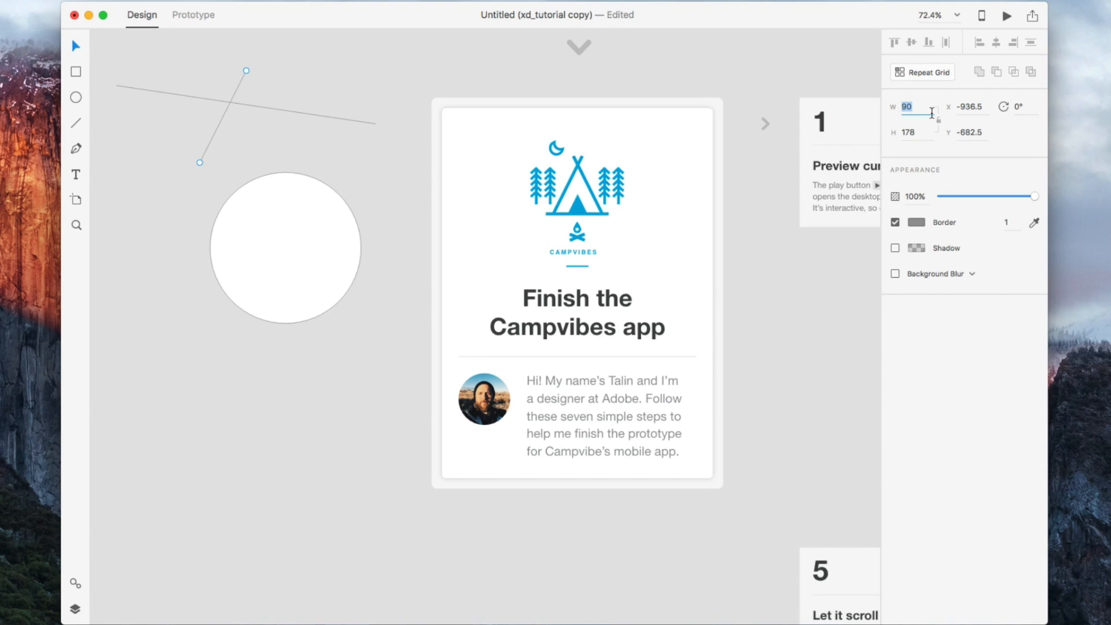
type("0")
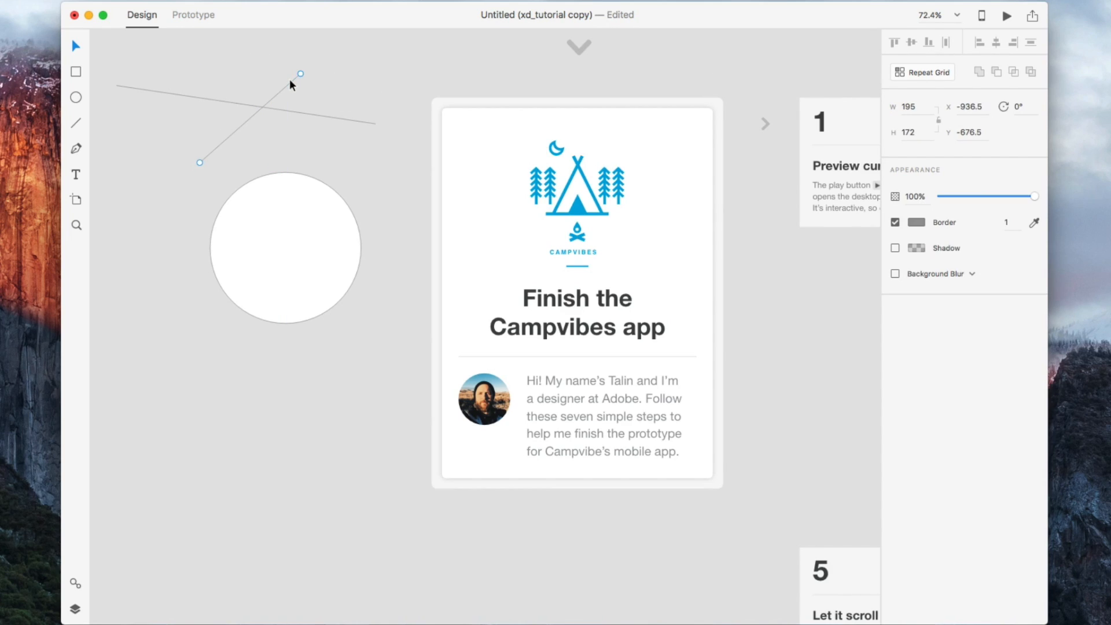
left_click(912, 106)
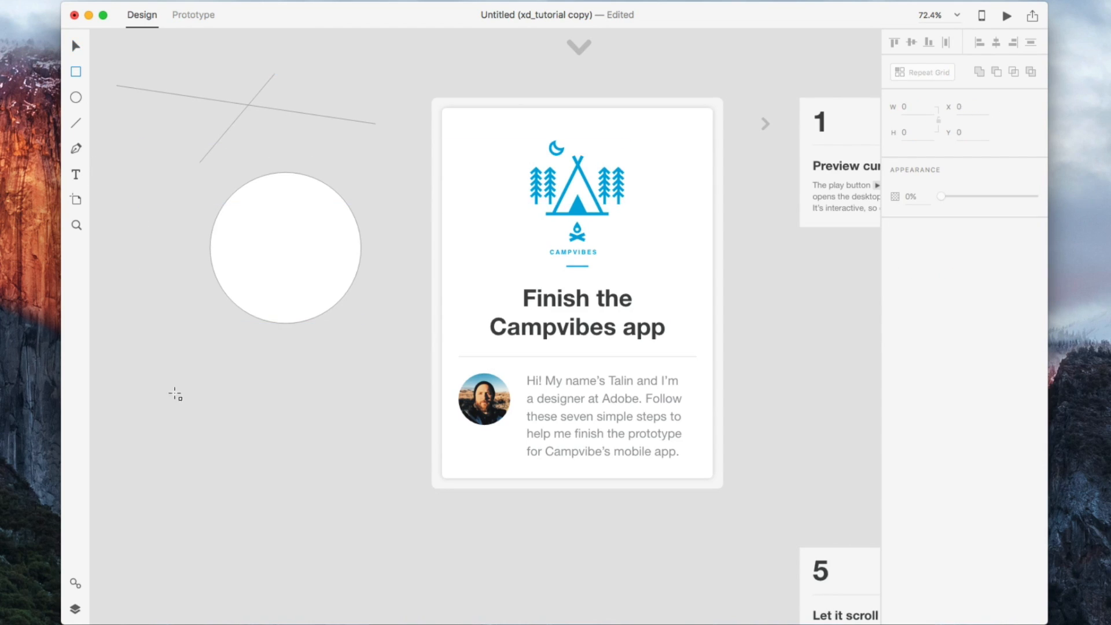
Draw a wide line below the circle and stretch the short line toward the Campvibes logo
left_click_drag(158, 383, 338, 428)
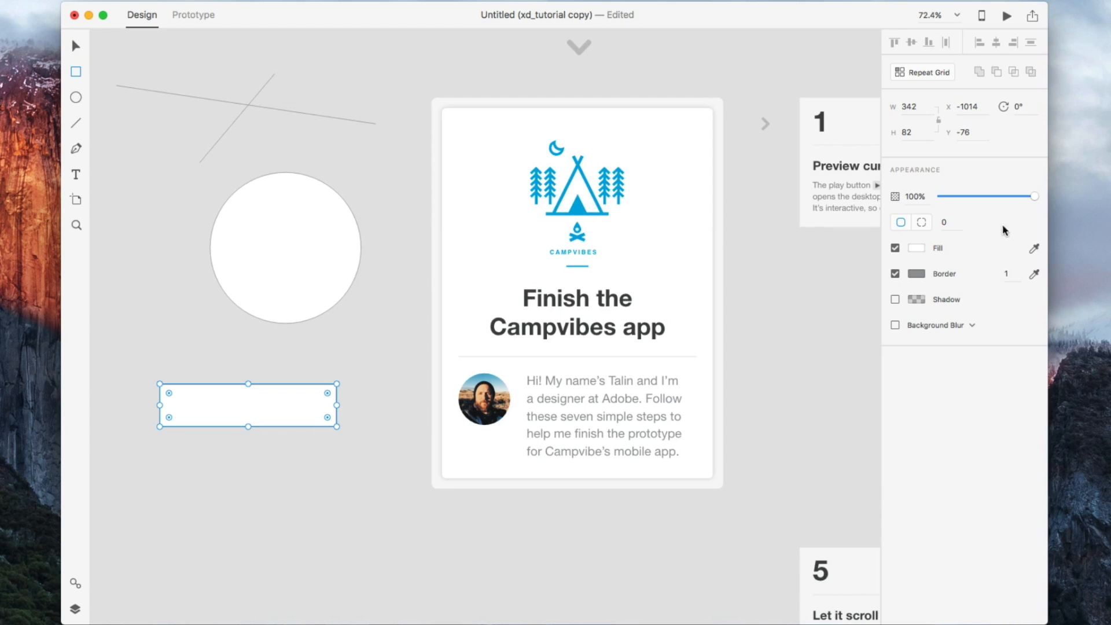
left_click(916, 247)
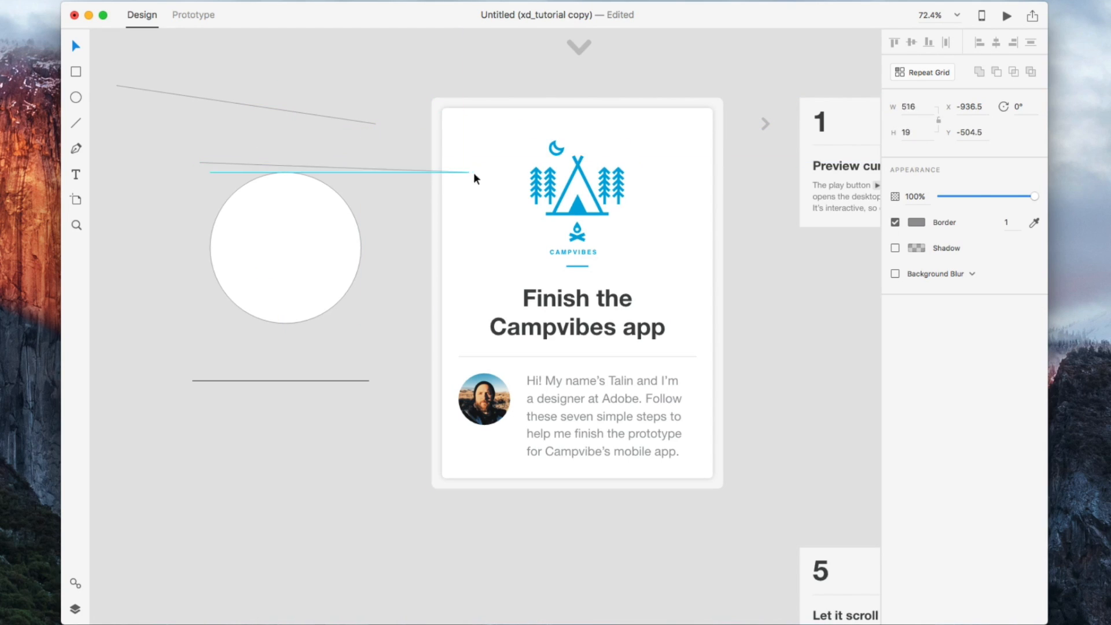
left_click_drag(475, 177, 505, 183)
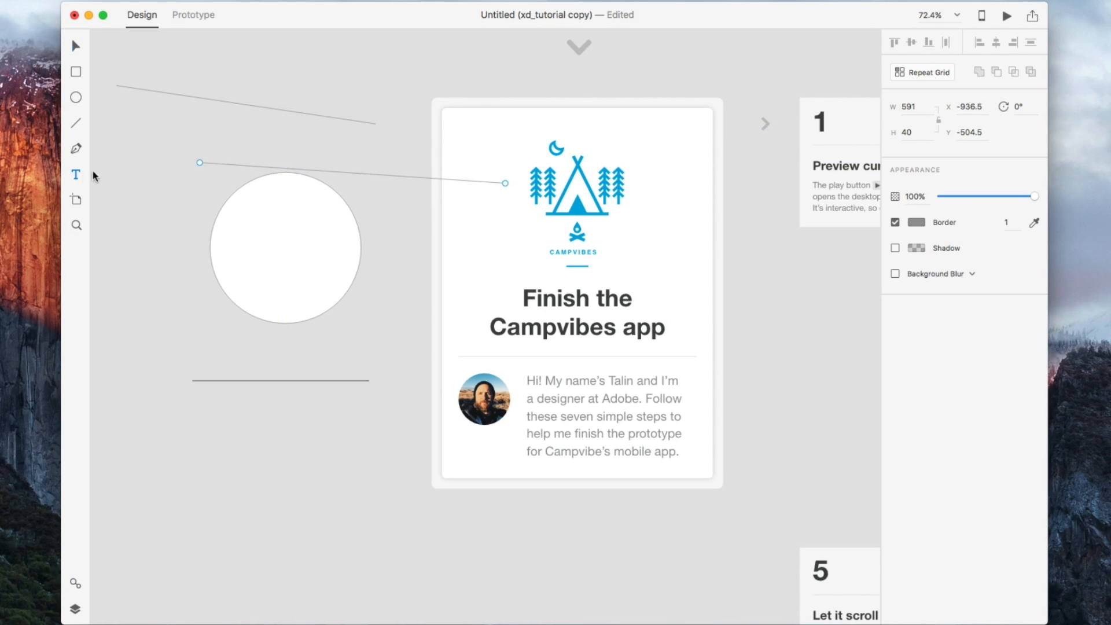
type("trlk")
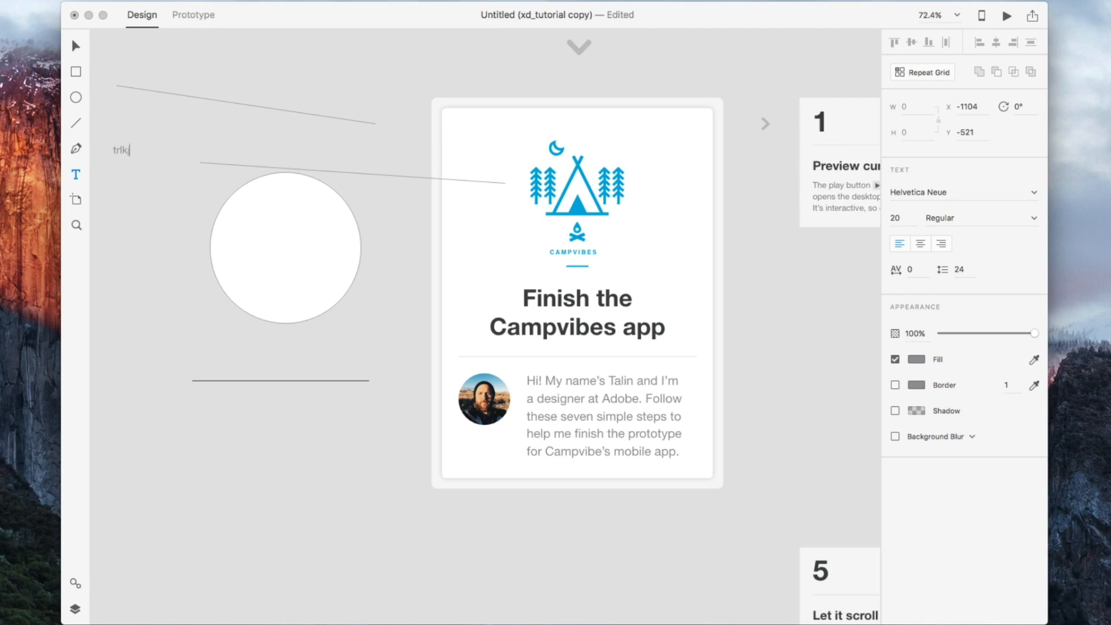
Create the 'note' text and set it in the Grad font
type("note")
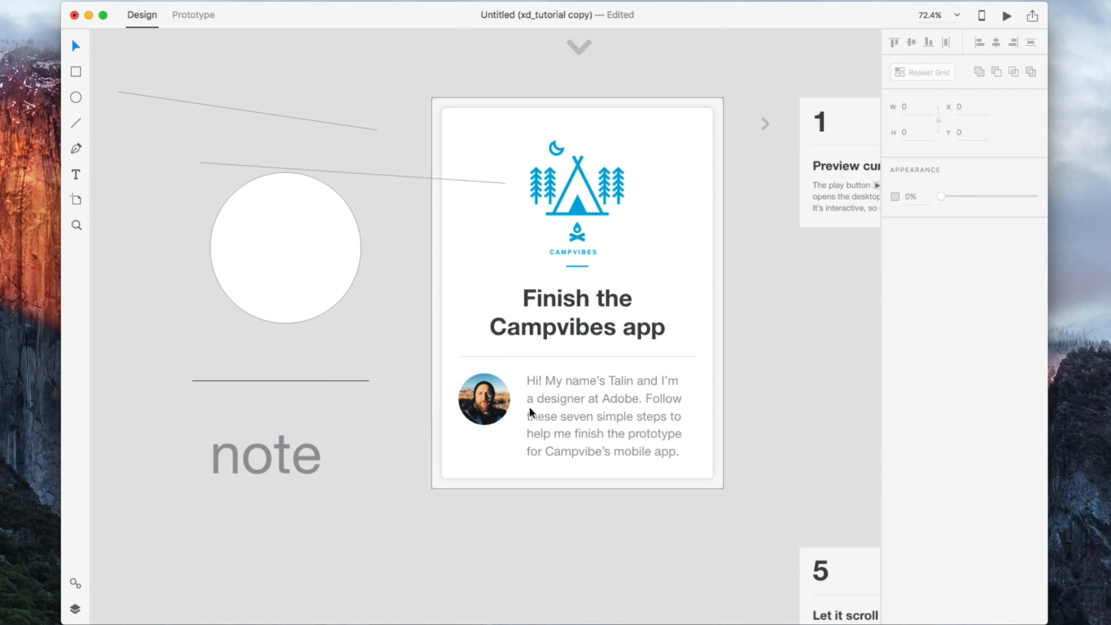
left_click(265, 454)
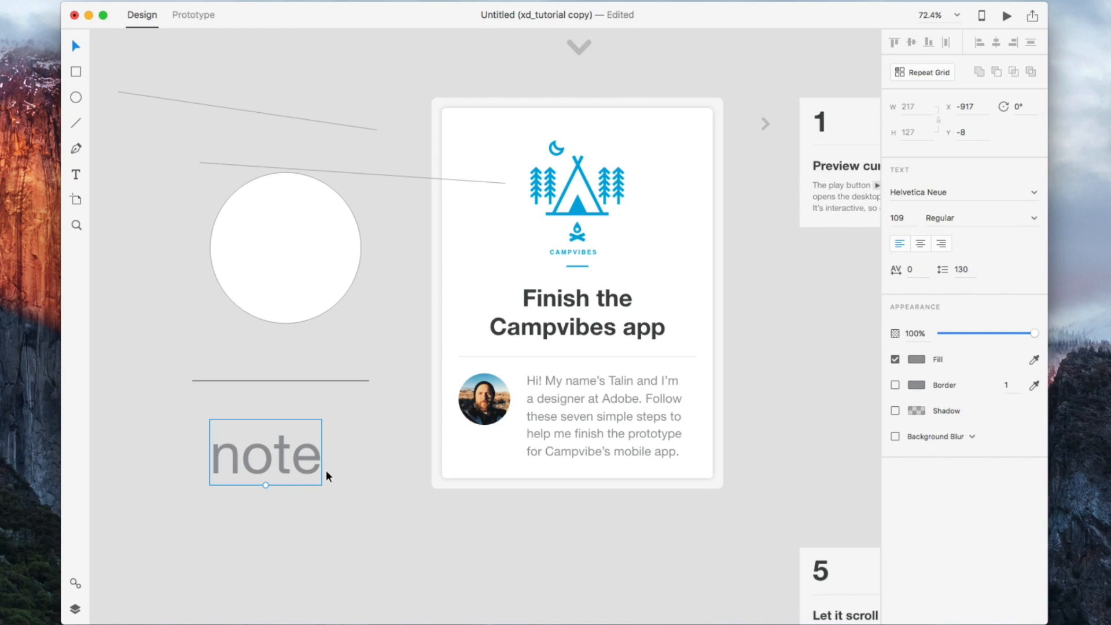
mouse_move(1036, 198)
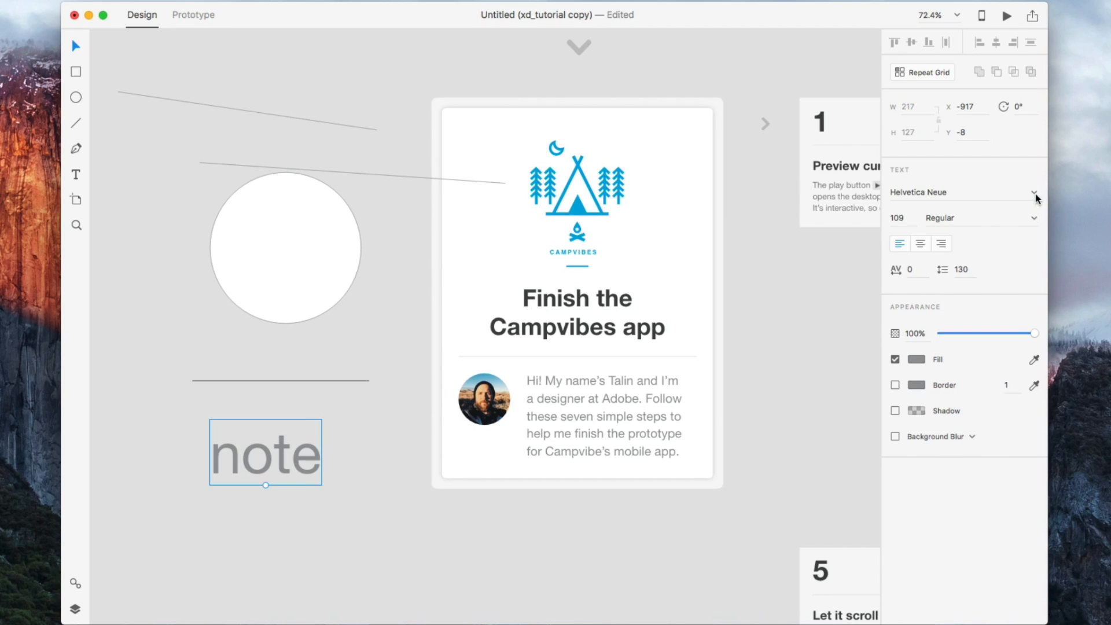
mouse_move(338, 534)
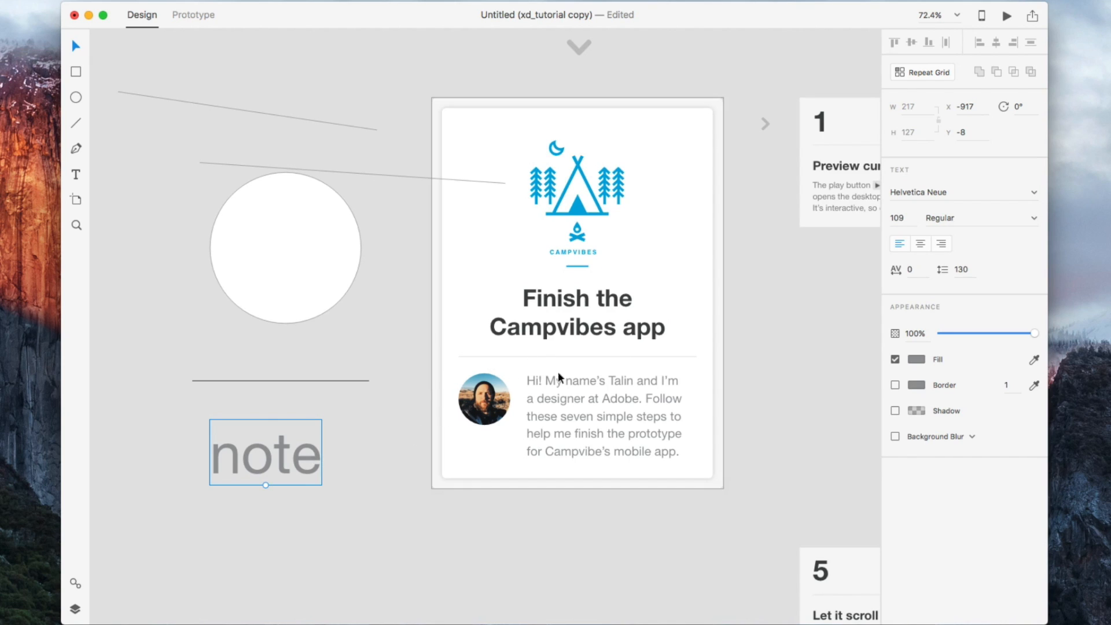
mouse_move(1016, 193)
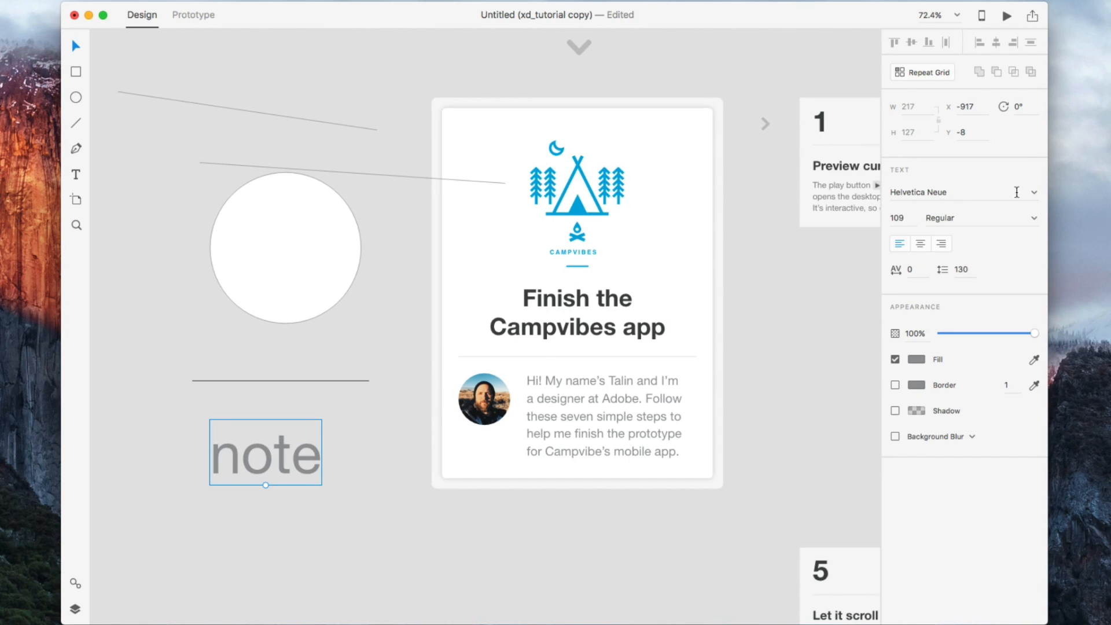
left_click(961, 192)
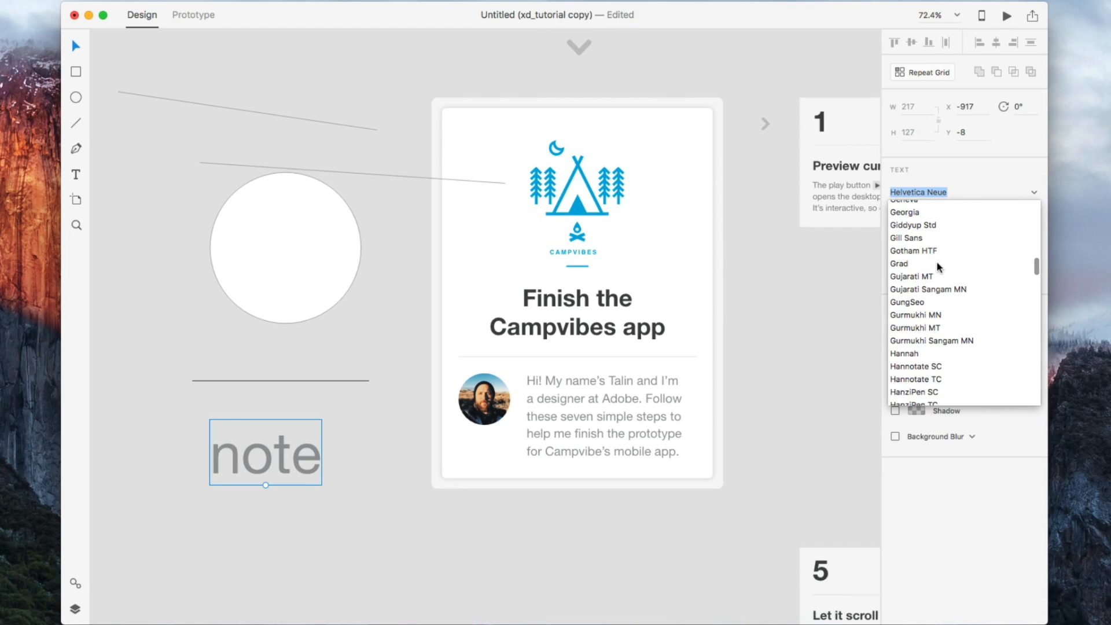
left_click(900, 264)
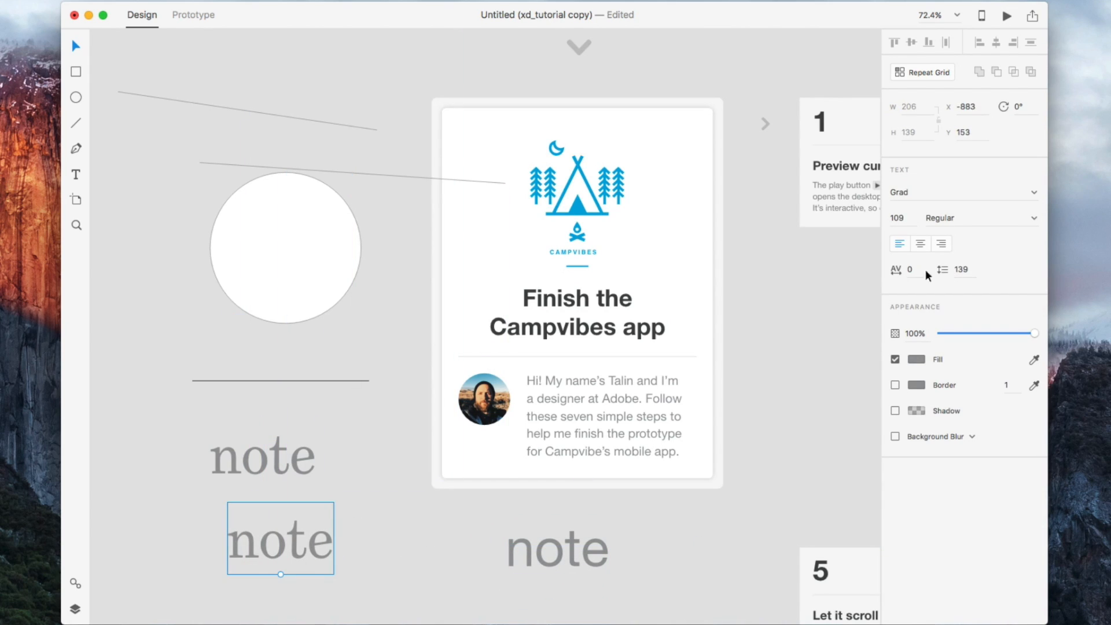
Give the note text a lighter blue fill at full opacity and add a border
left_click(917, 360)
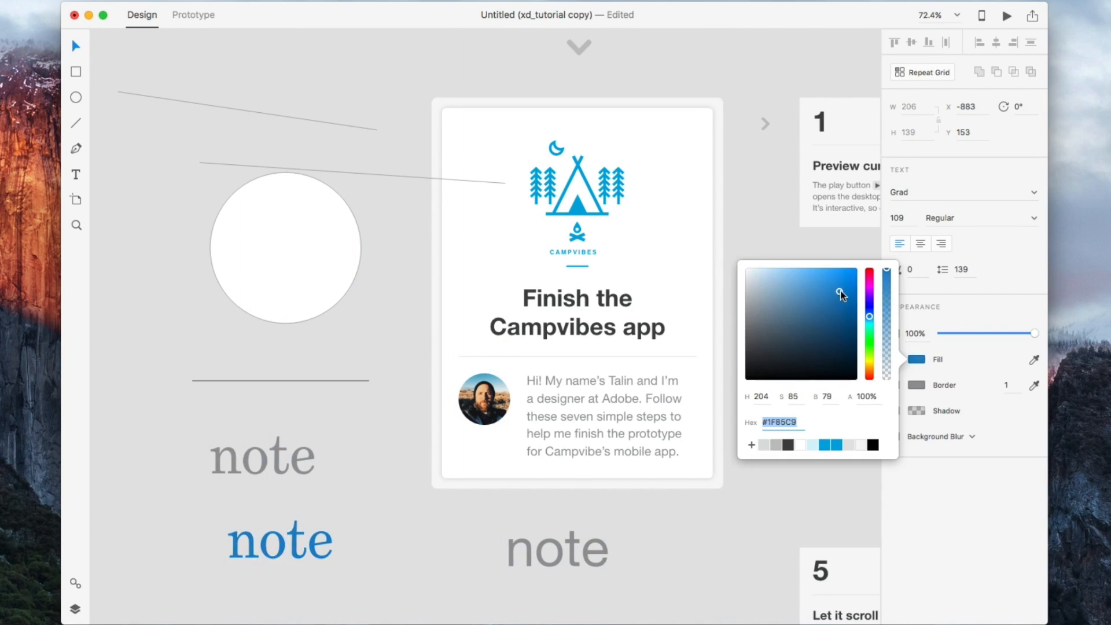
left_click(820, 288)
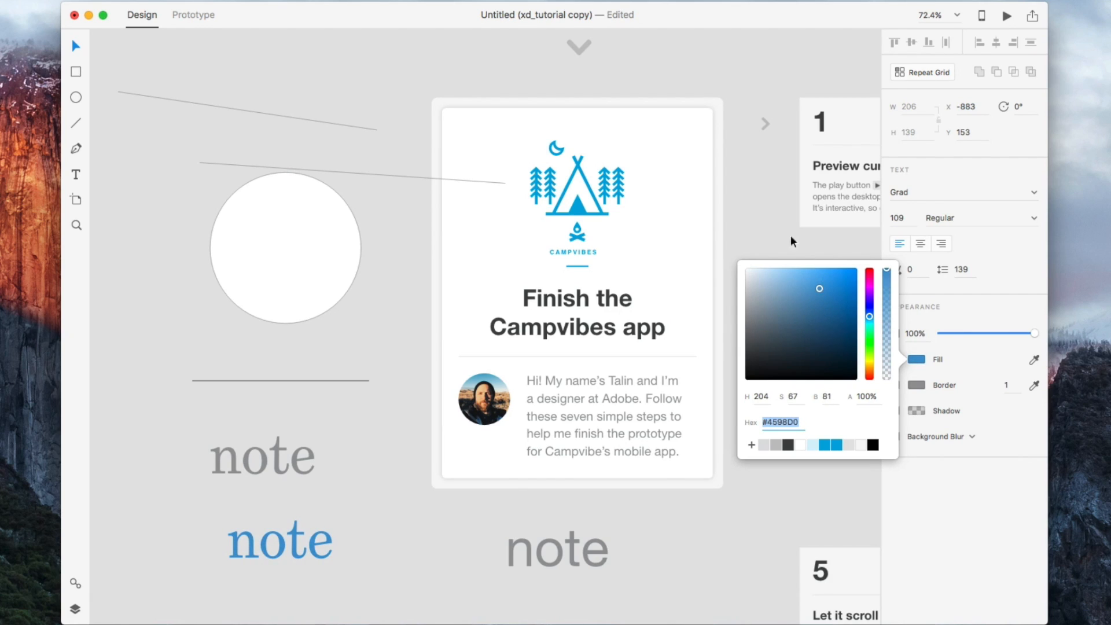
left_click(279, 539)
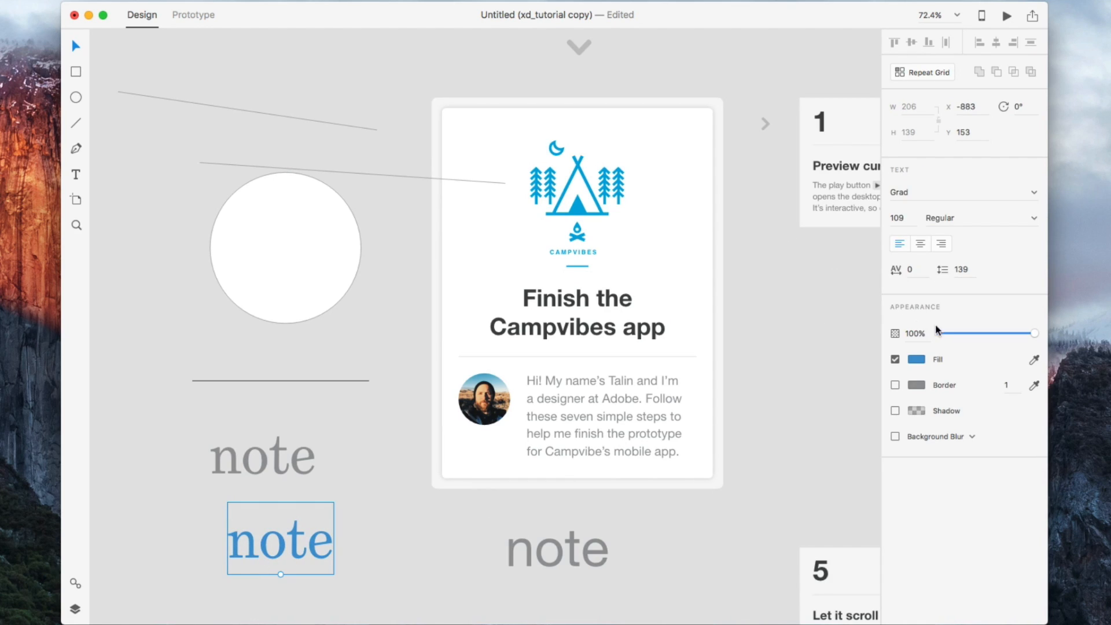
left_click_drag(1034, 332, 1017, 332)
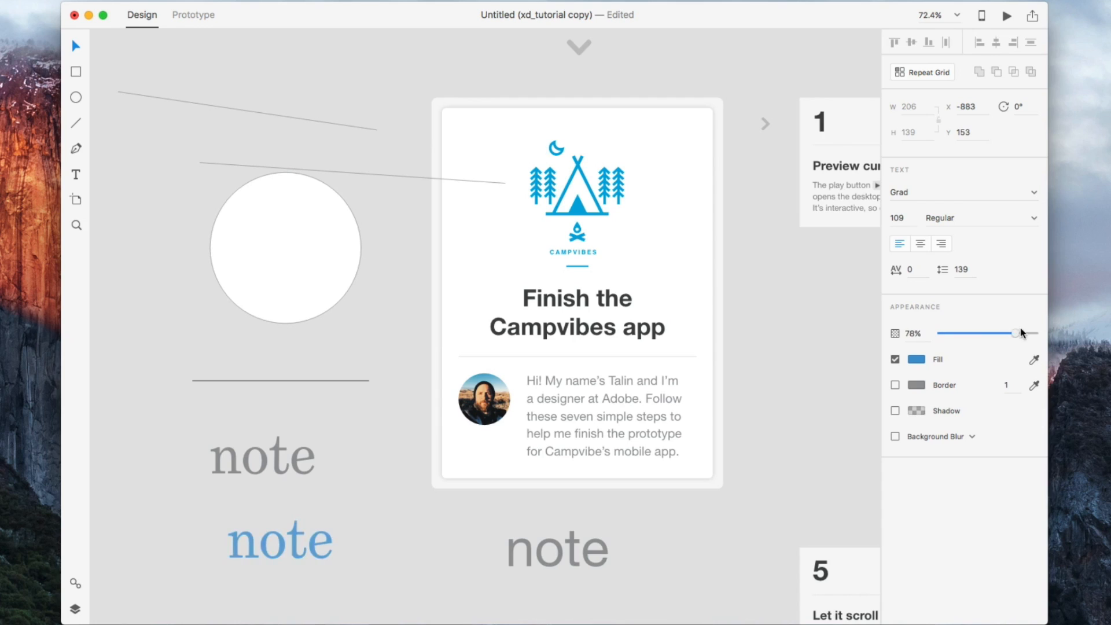
left_click_drag(1015, 333, 1033, 333)
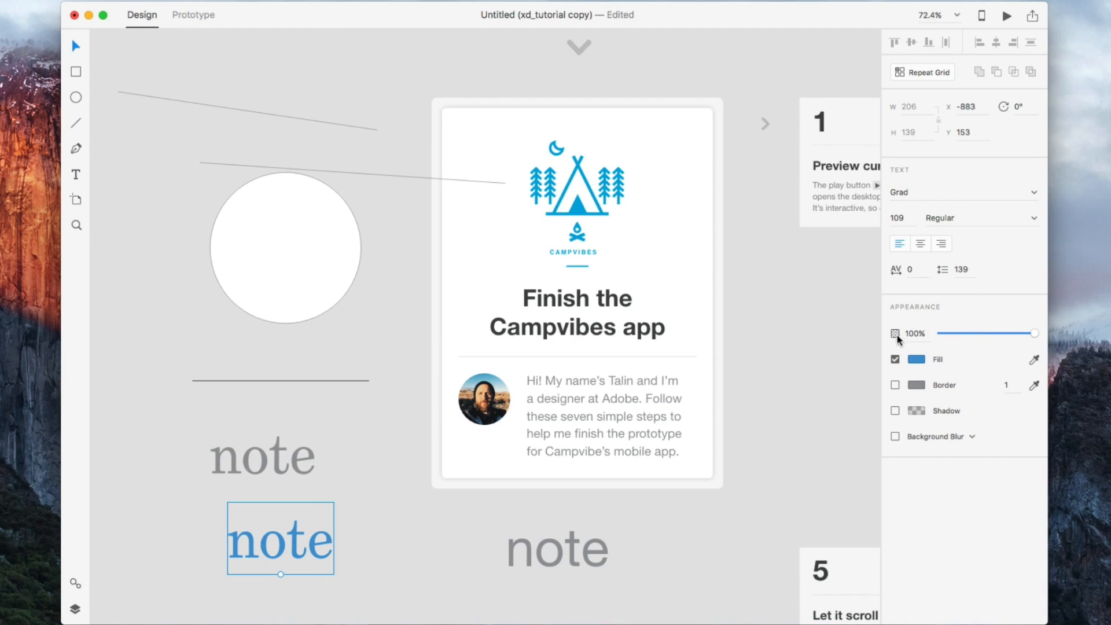
mouse_move(898, 353)
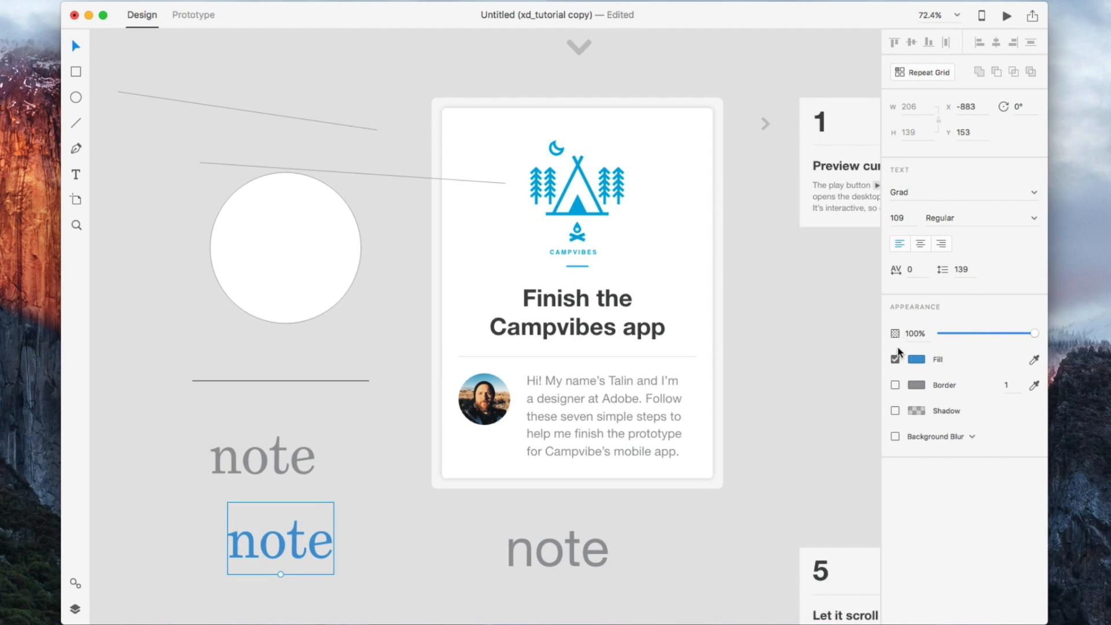
left_click(895, 385)
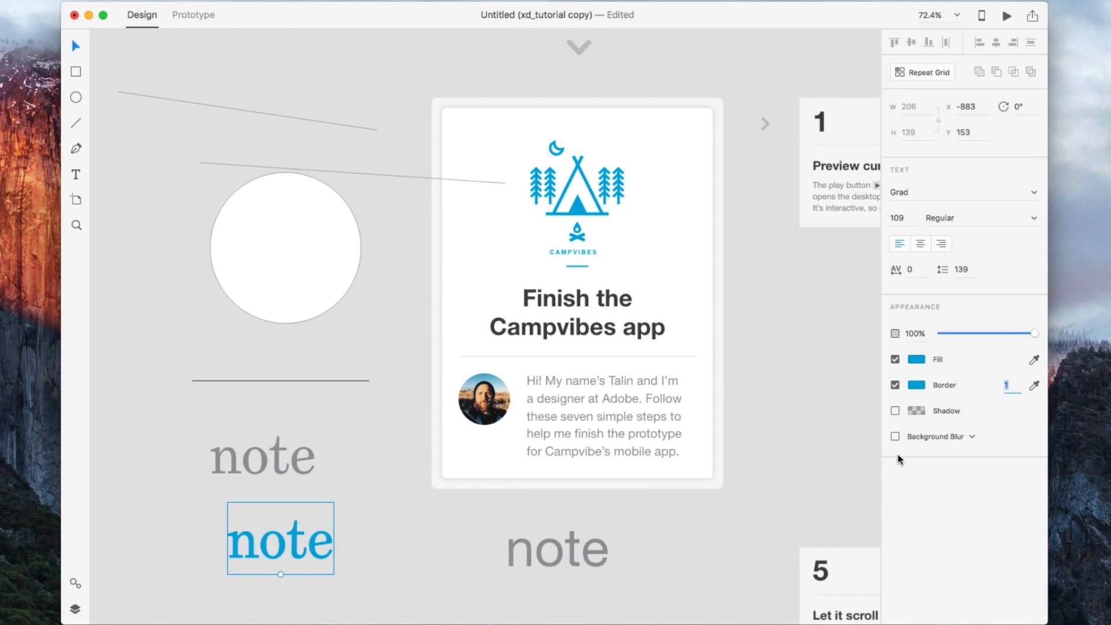
Switch the note text's effect from Object Blur to Background Blur
left_click(966, 437)
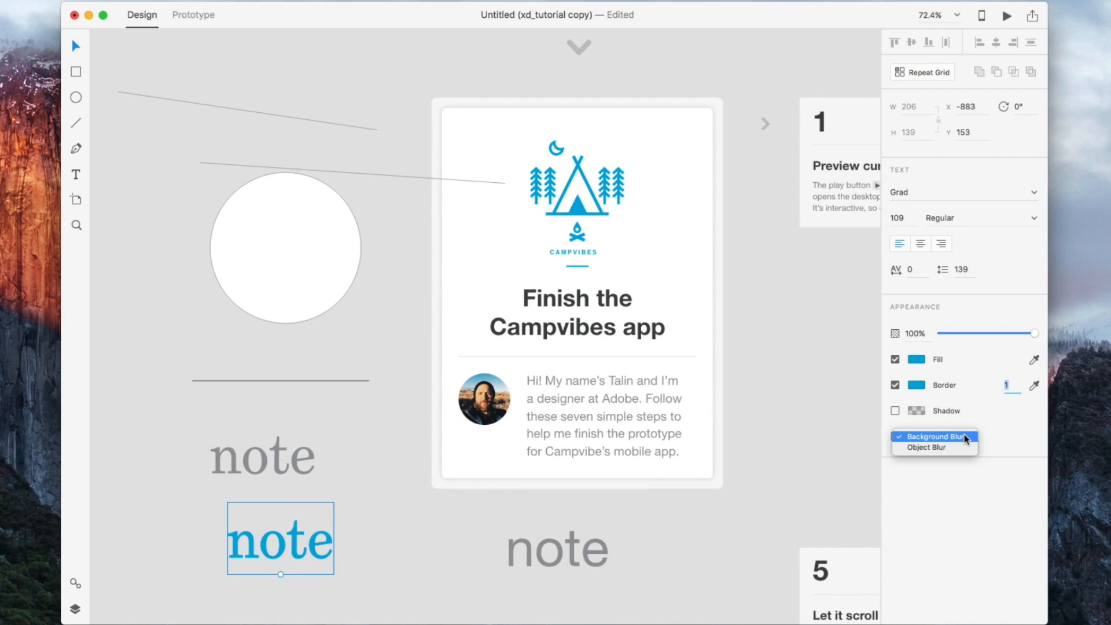
left_click(925, 447)
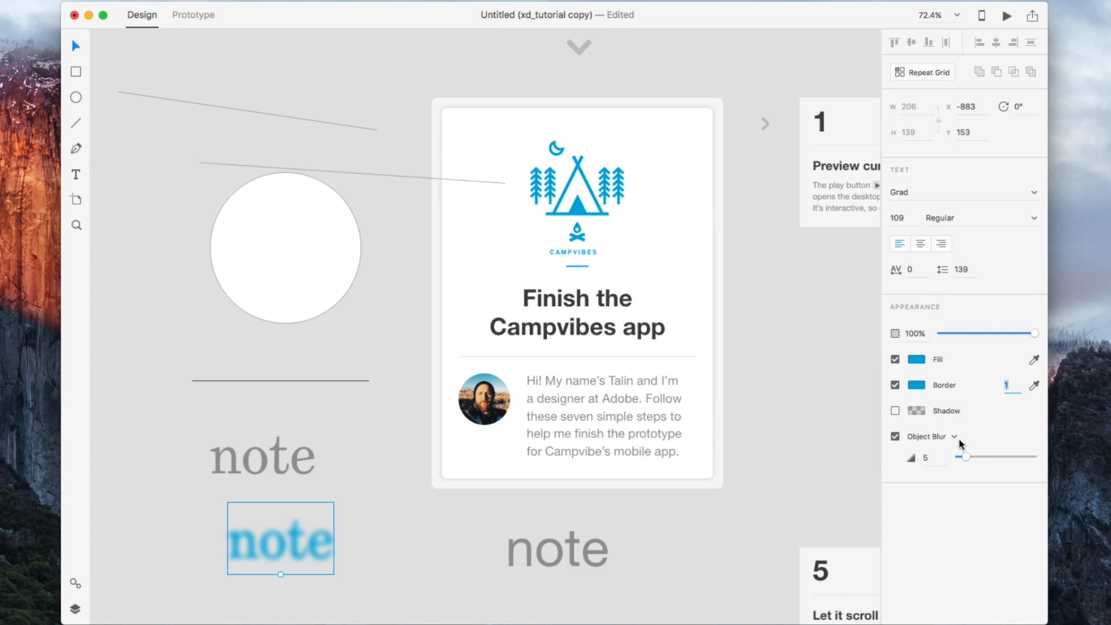
left_click(954, 436)
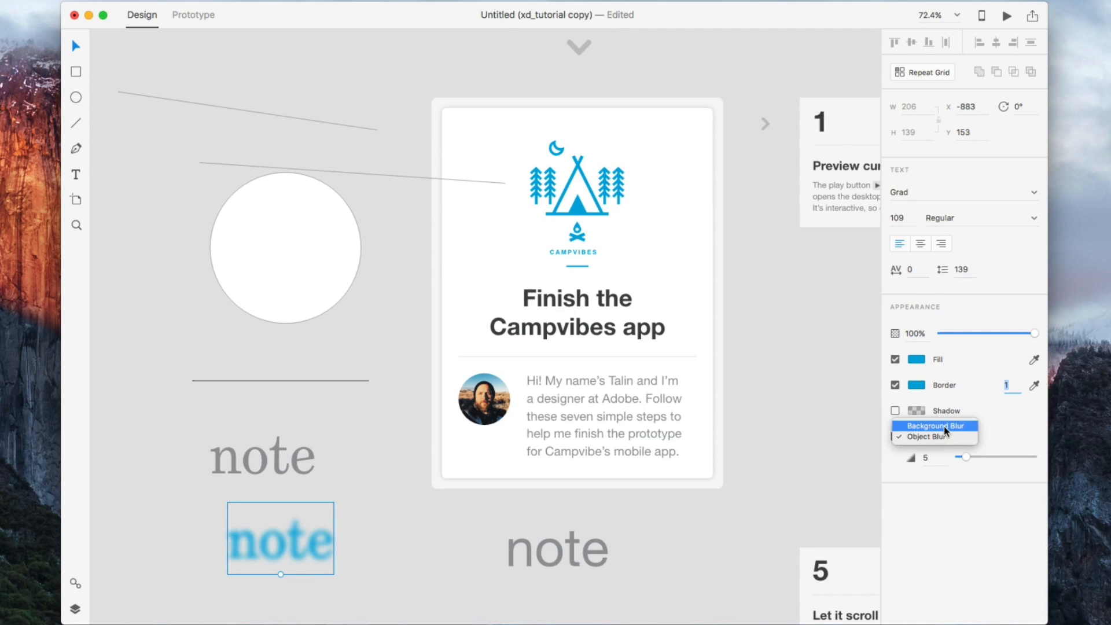
left_click(936, 426)
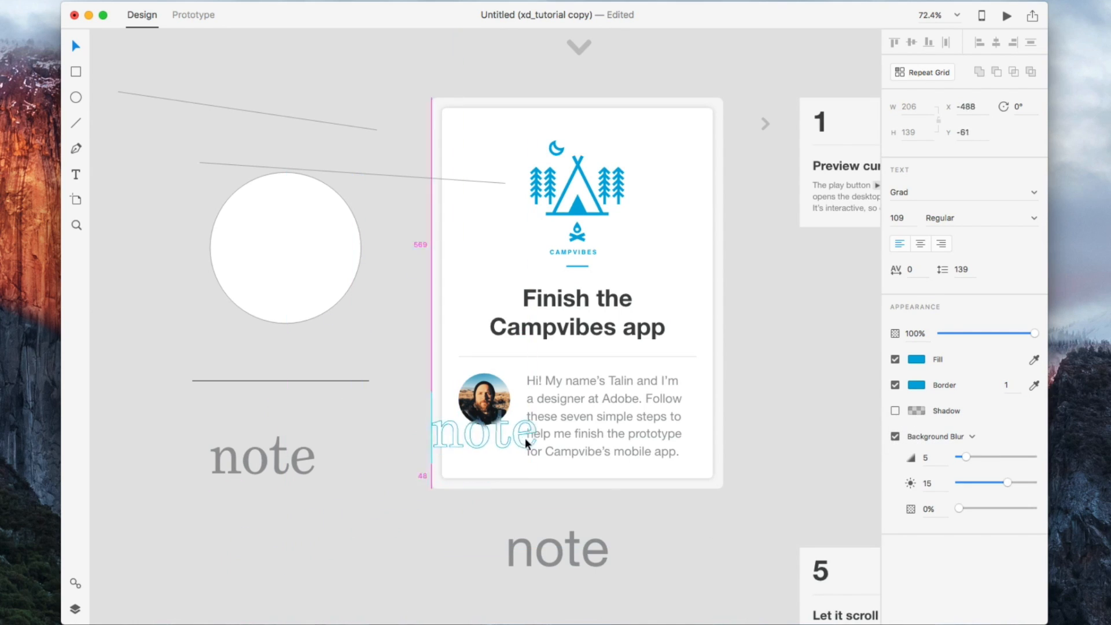
Move the blurred note over the welcome card, deselect, and take the Pen tool
left_click_drag(496, 426, 496, 390)
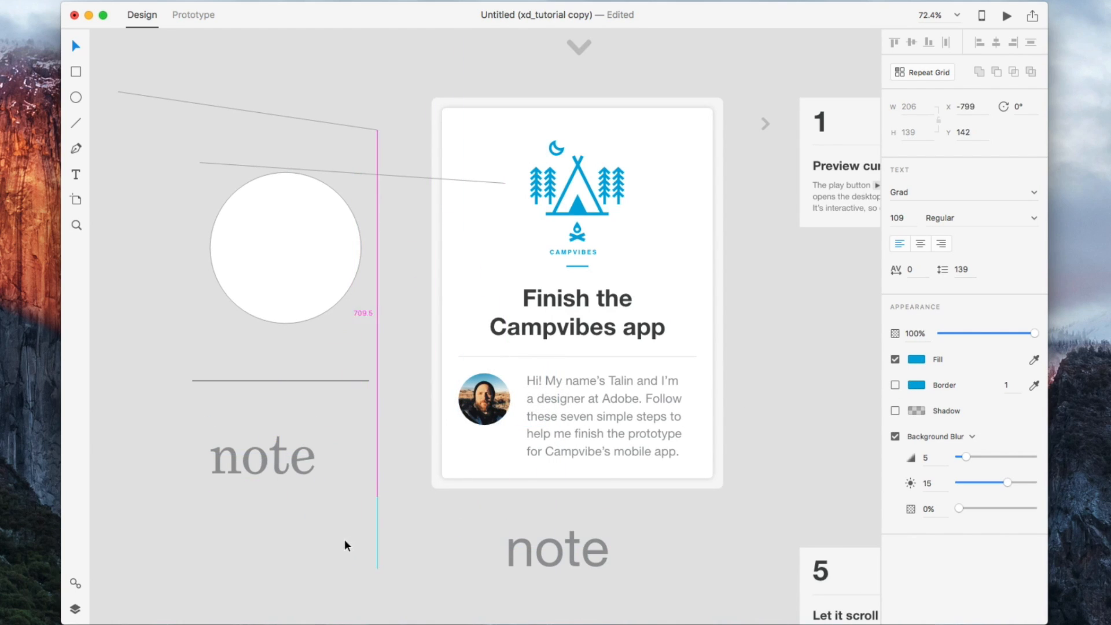
left_click(395, 528)
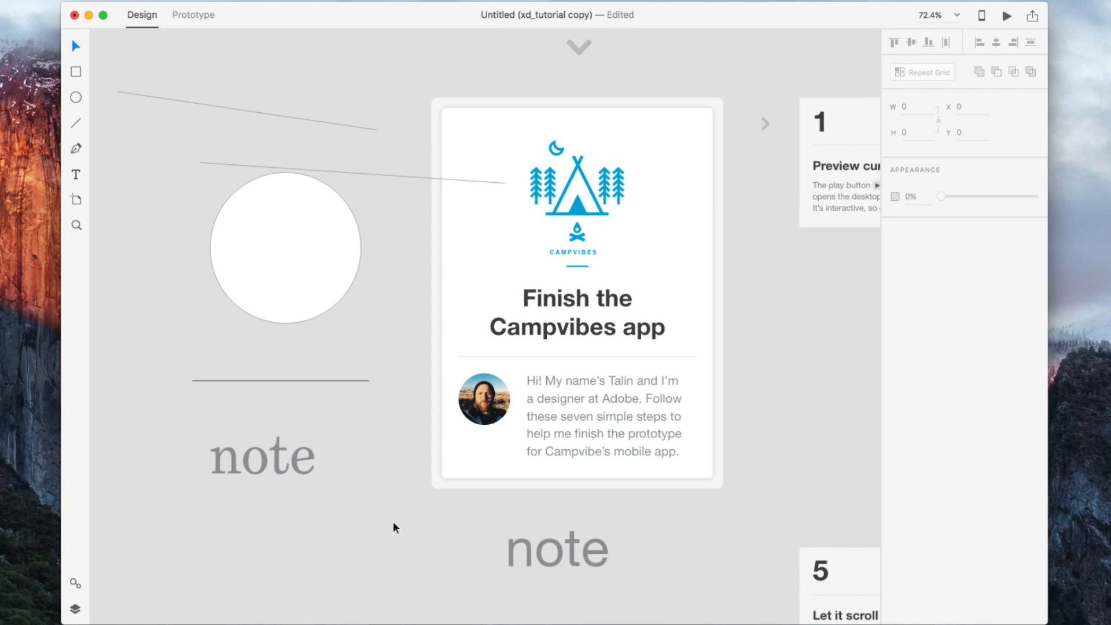
mouse_move(78, 71)
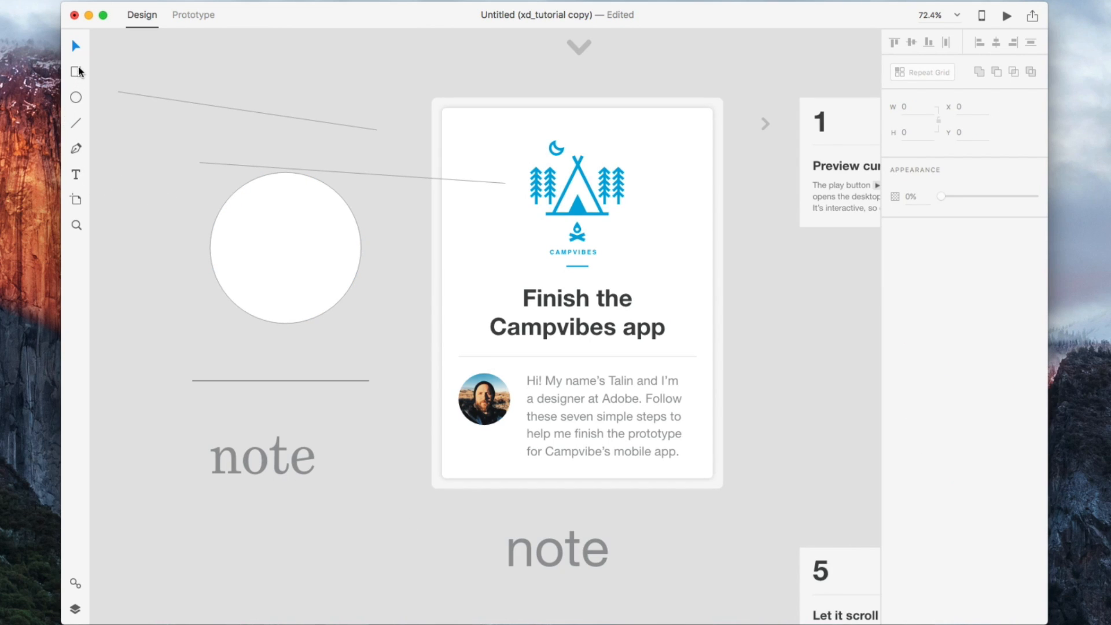
left_click(75, 149)
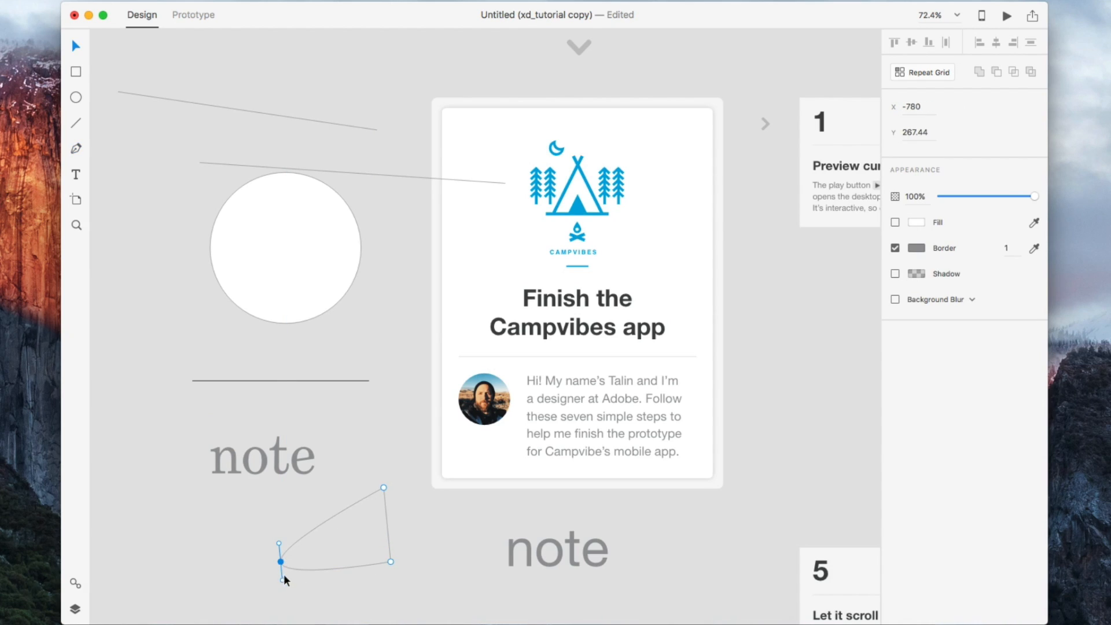
Draw a curved pen path below the note, bending it into a rounded shape
left_click_drag(280, 562, 280, 548)
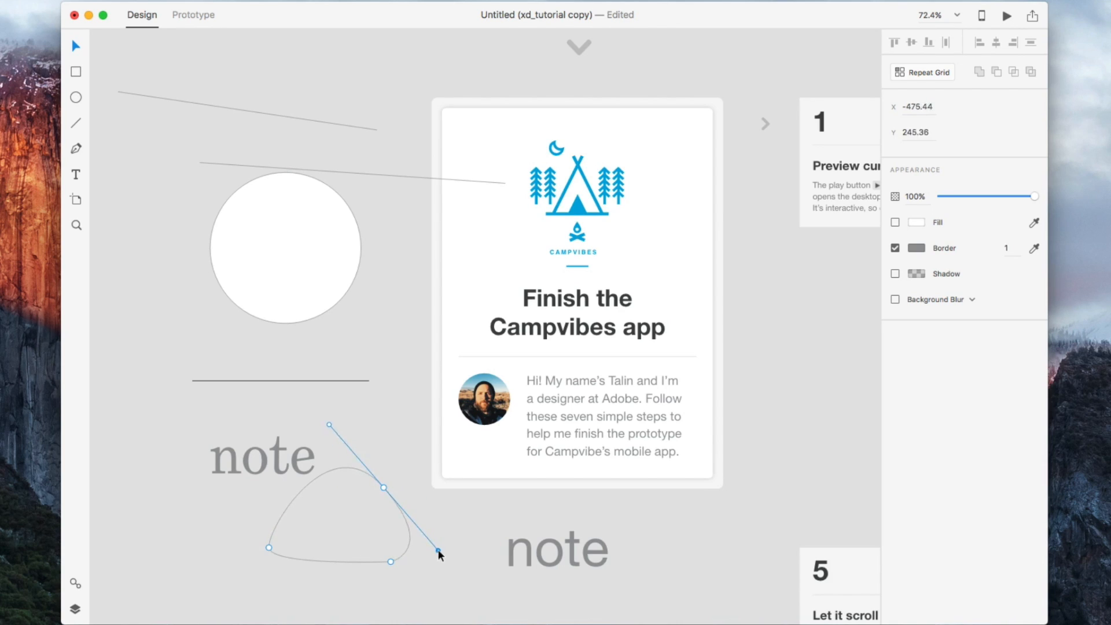
left_click_drag(438, 555, 388, 459)
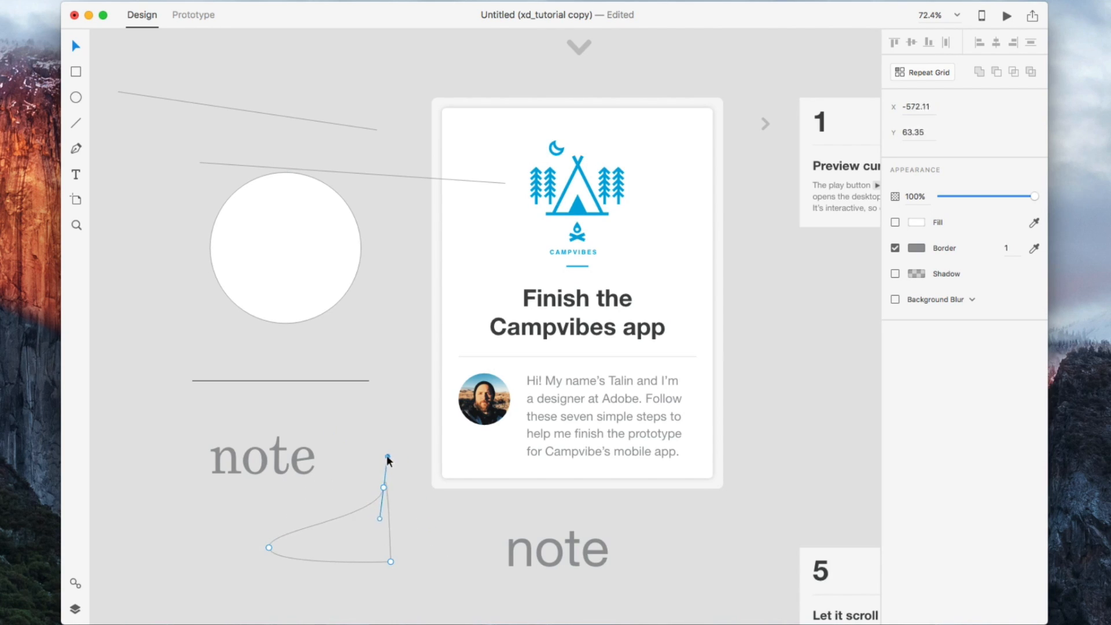
left_click_drag(386, 457, 382, 487)
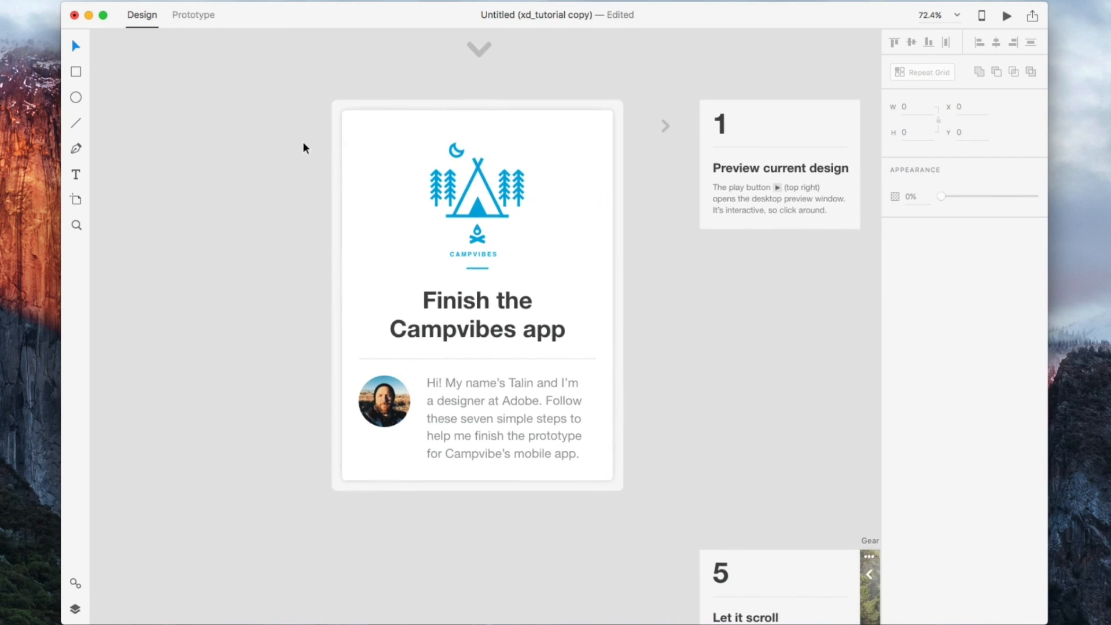
Pan the canvas right to the Gear artboard and return to the Select tool
scroll("right", 3)
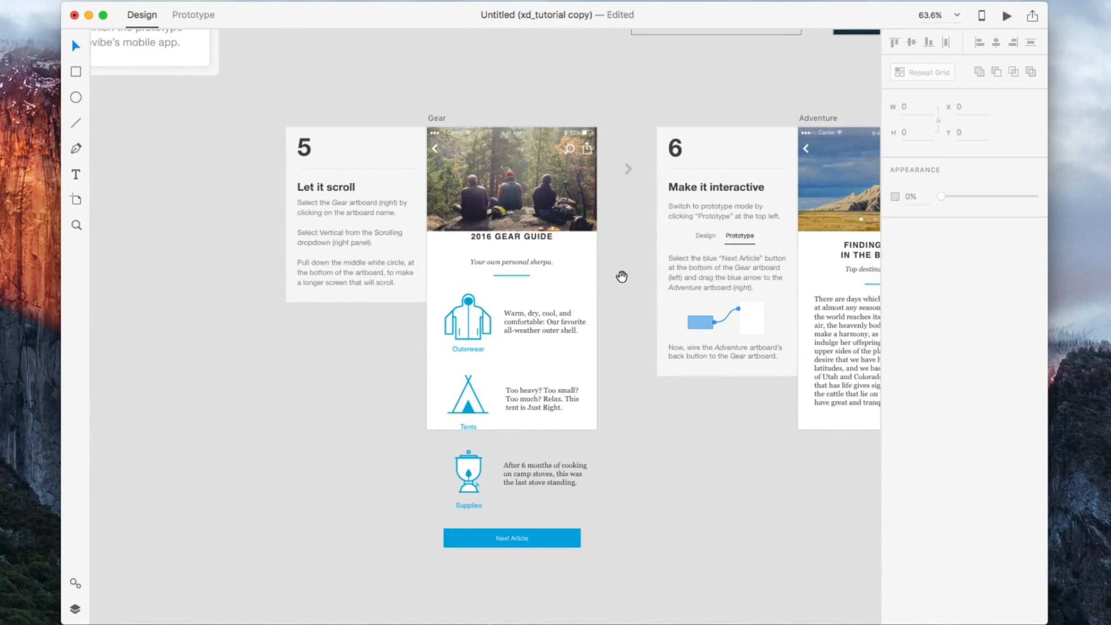
left_click(467, 326)
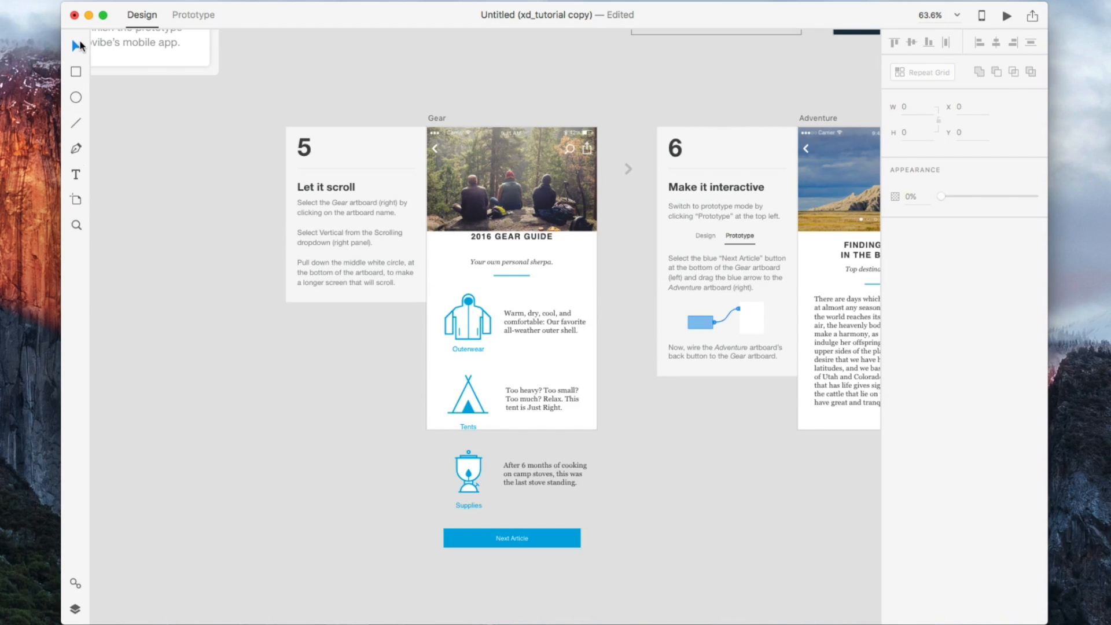
mouse_move(157, 170)
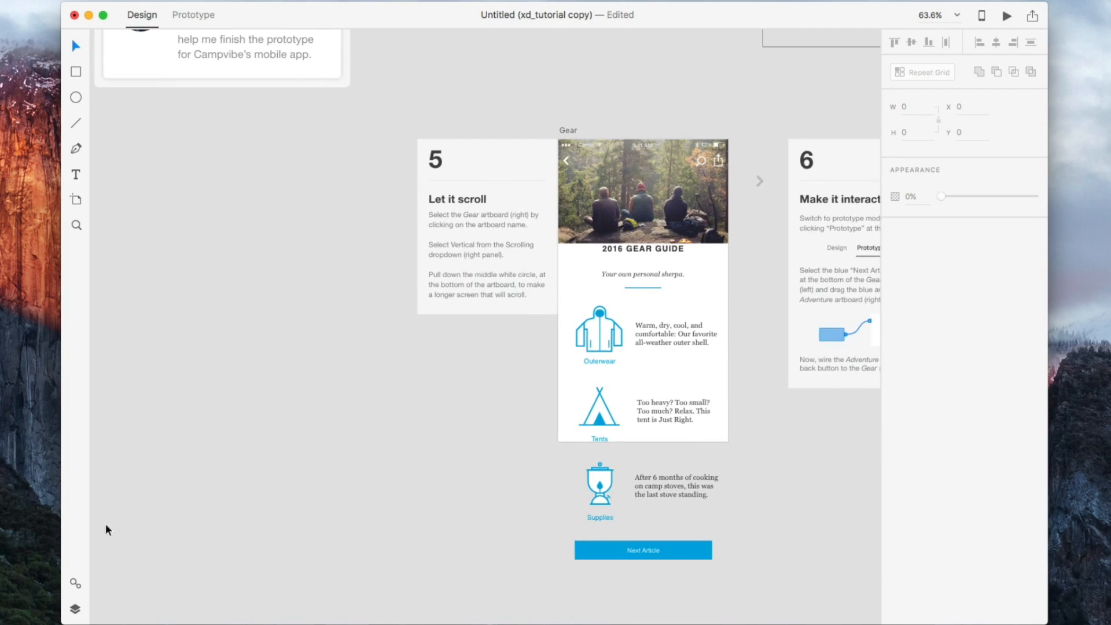
mouse_move(422, 364)
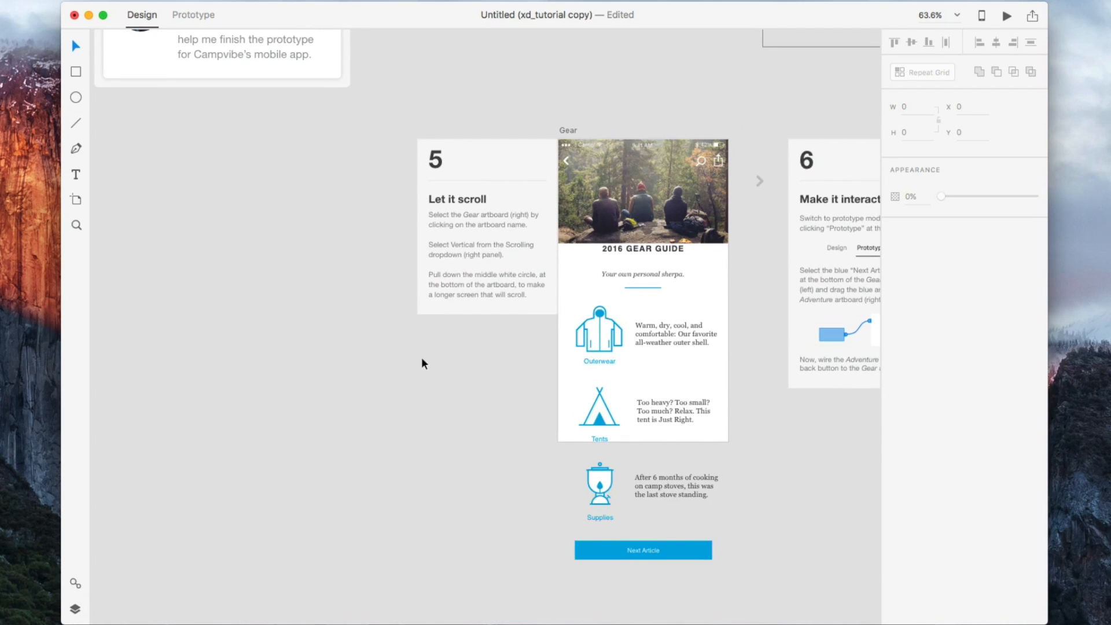
mouse_move(74, 609)
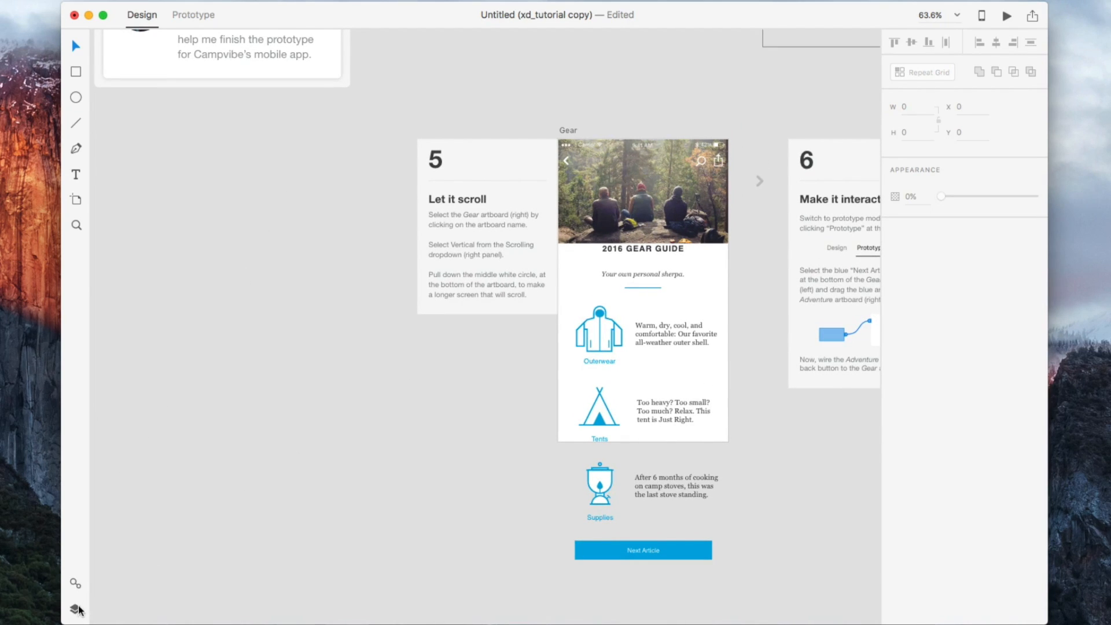
Show the Layers panel and browse the Blog artboard's layers with Home and Blog in view
left_click(76, 609)
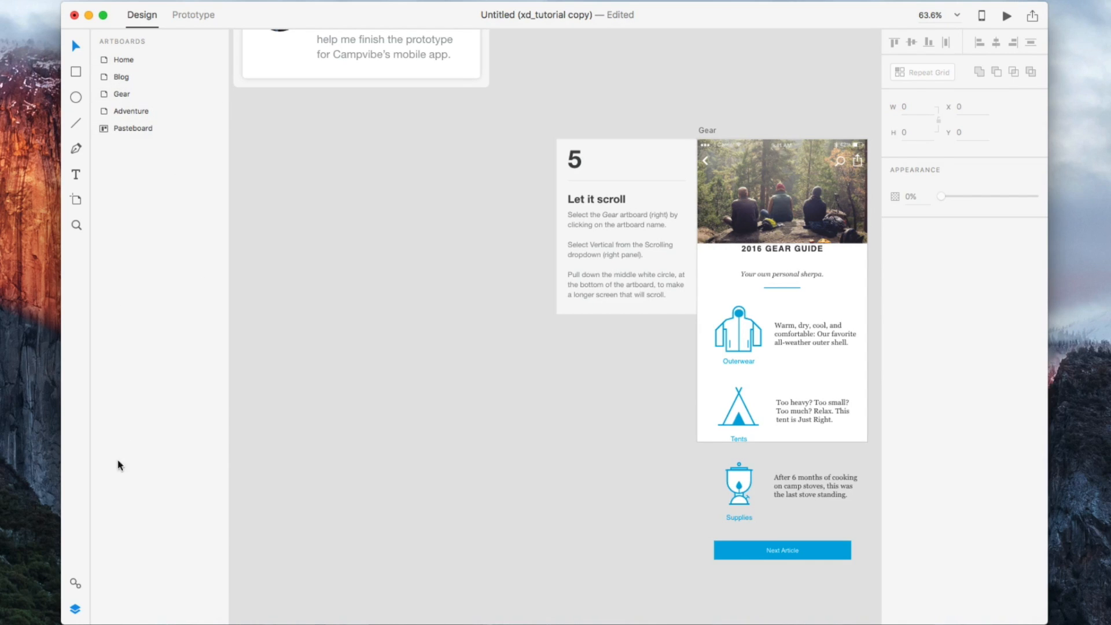
mouse_move(127, 101)
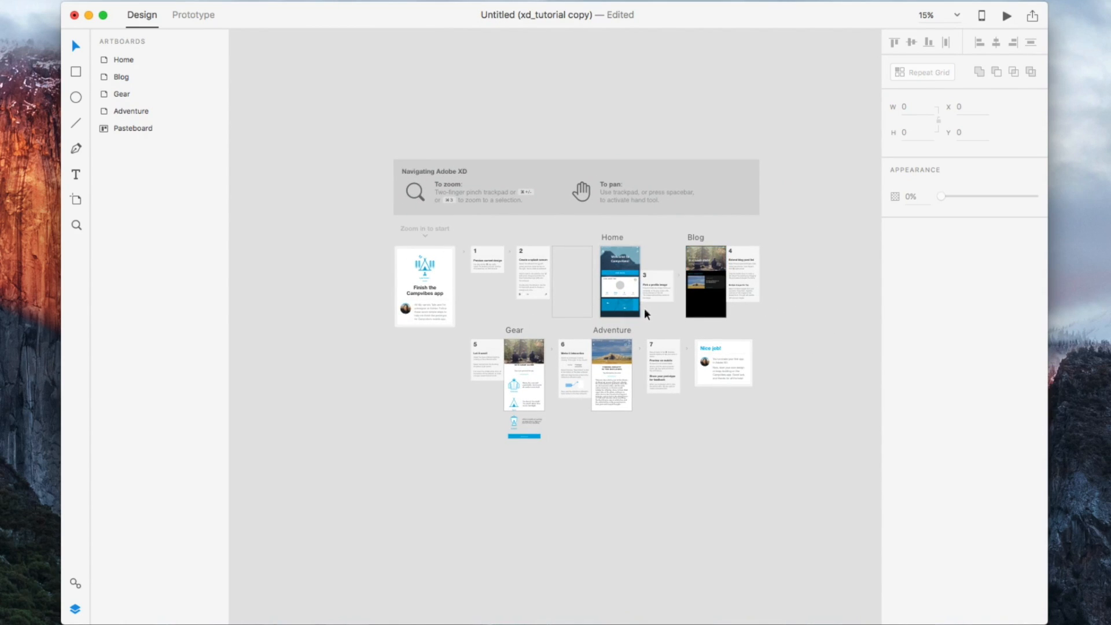
mouse_move(130, 107)
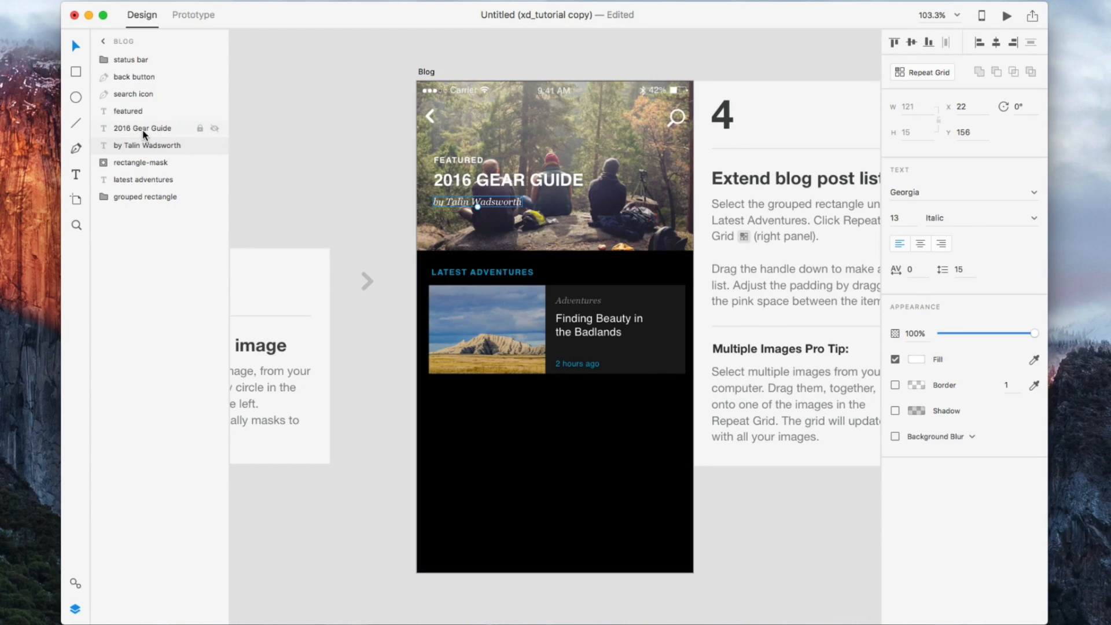
left_click_drag(477, 202, 503, 215)
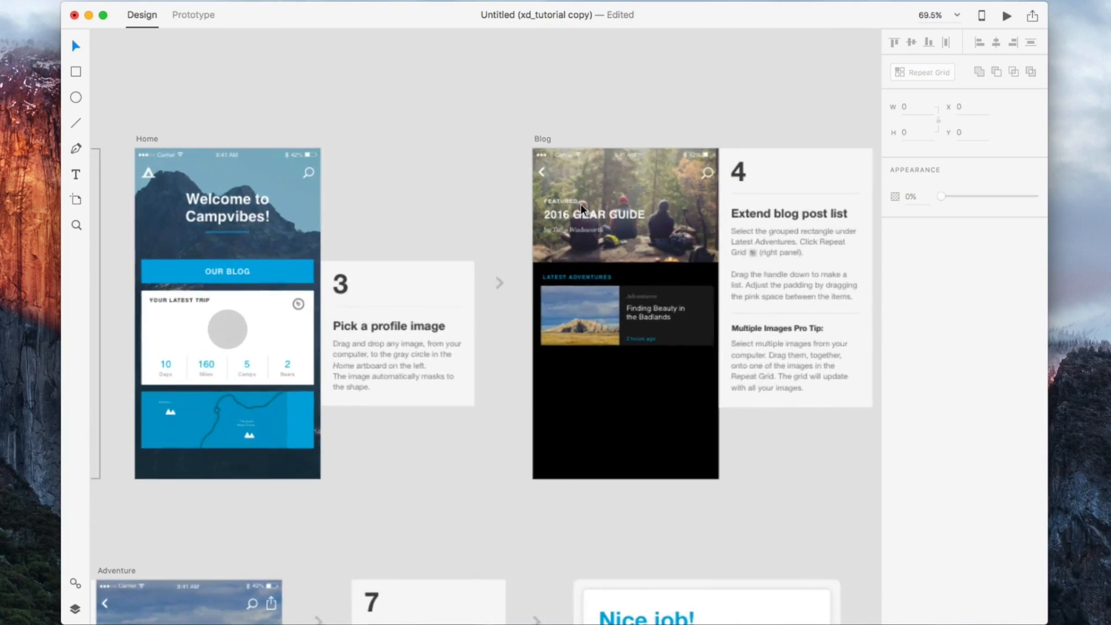
Select the 2016 GEAR GUIDE heading and the whole Blog header group in the Layers list
left_click(625, 205)
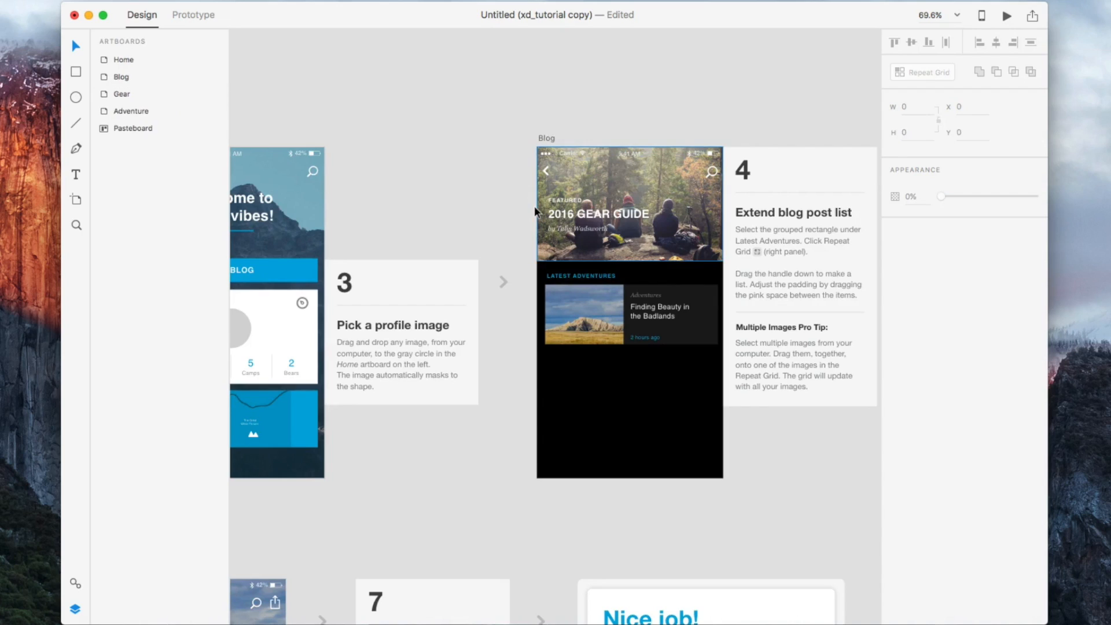
left_click(597, 213)
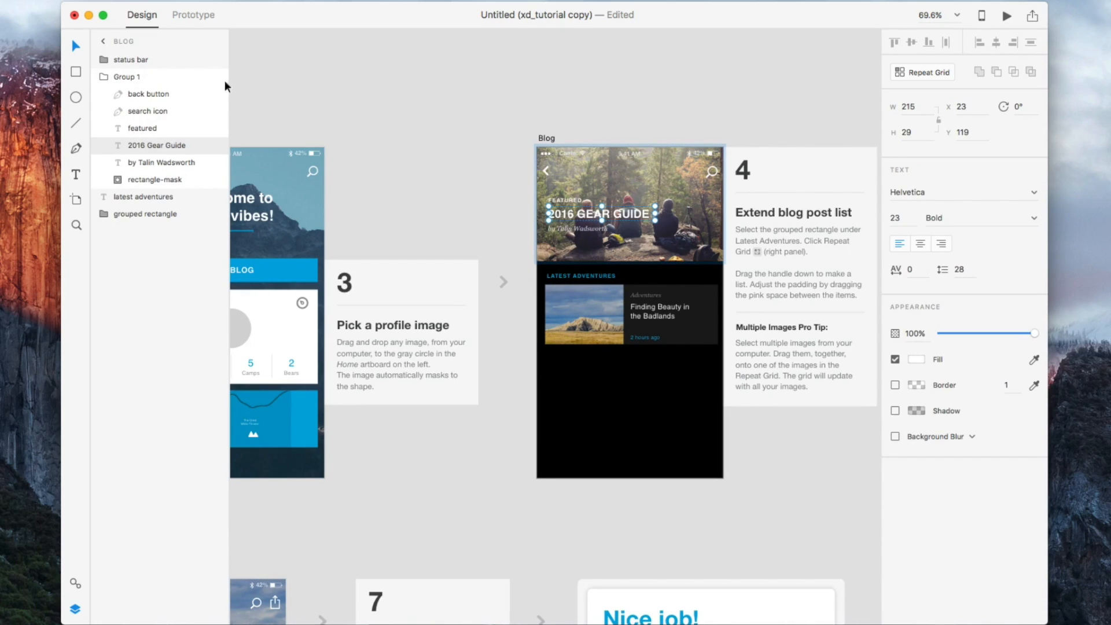
mouse_move(145, 148)
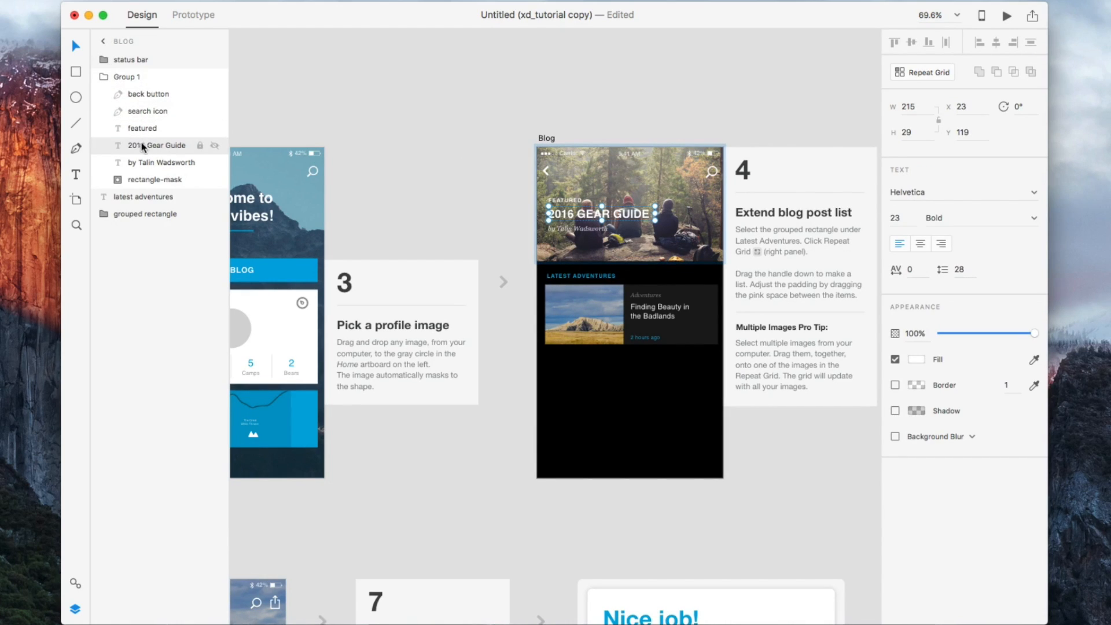
left_click(630, 203)
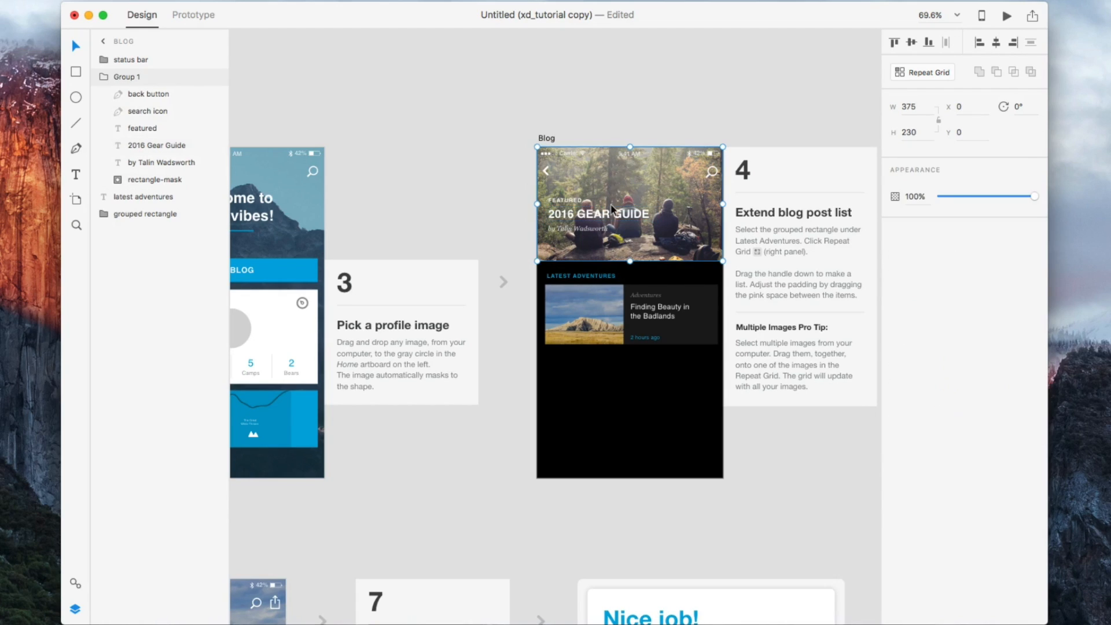
left_click_drag(629, 203, 582, 179)
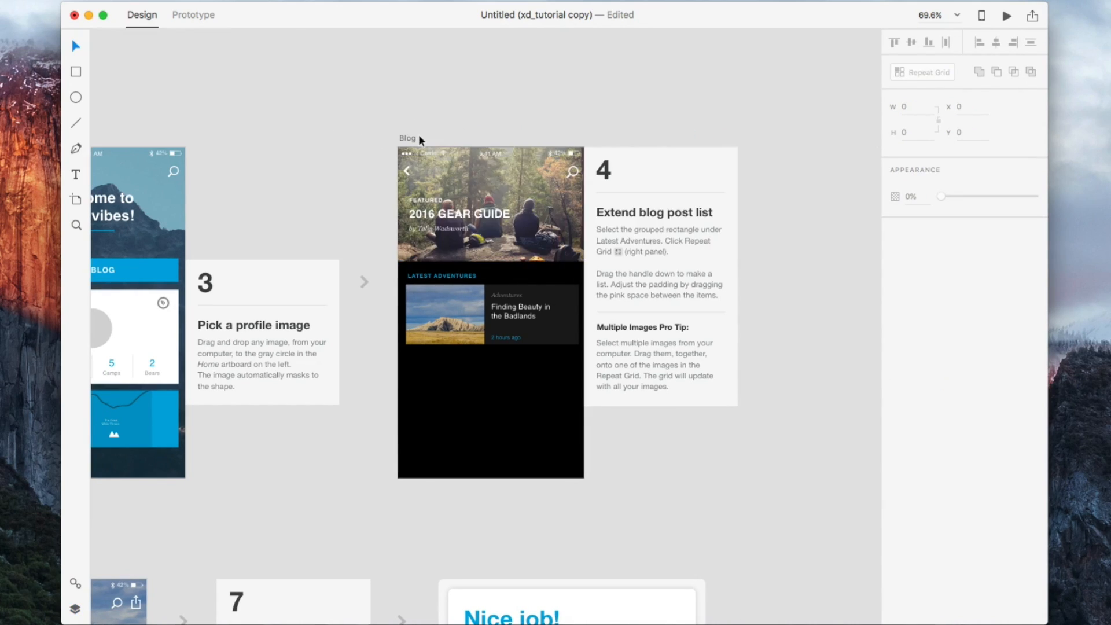
Select the Blog artboard, its FEATURED label and the Home status bar's 9:41 AM time, then pan to Gear
left_click(439, 228)
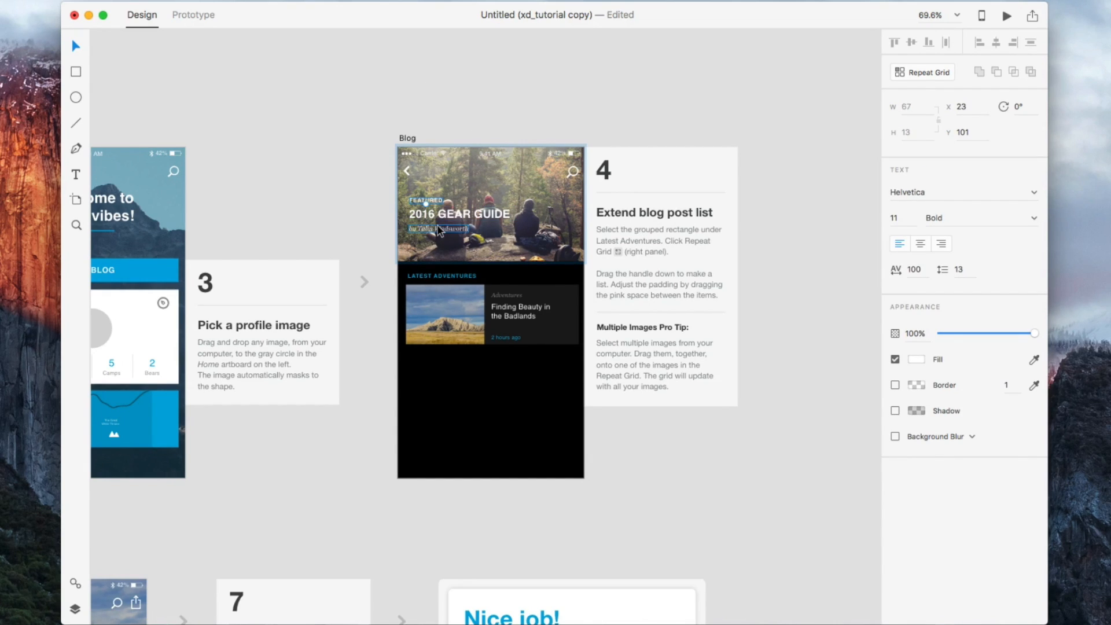
left_click(443, 213)
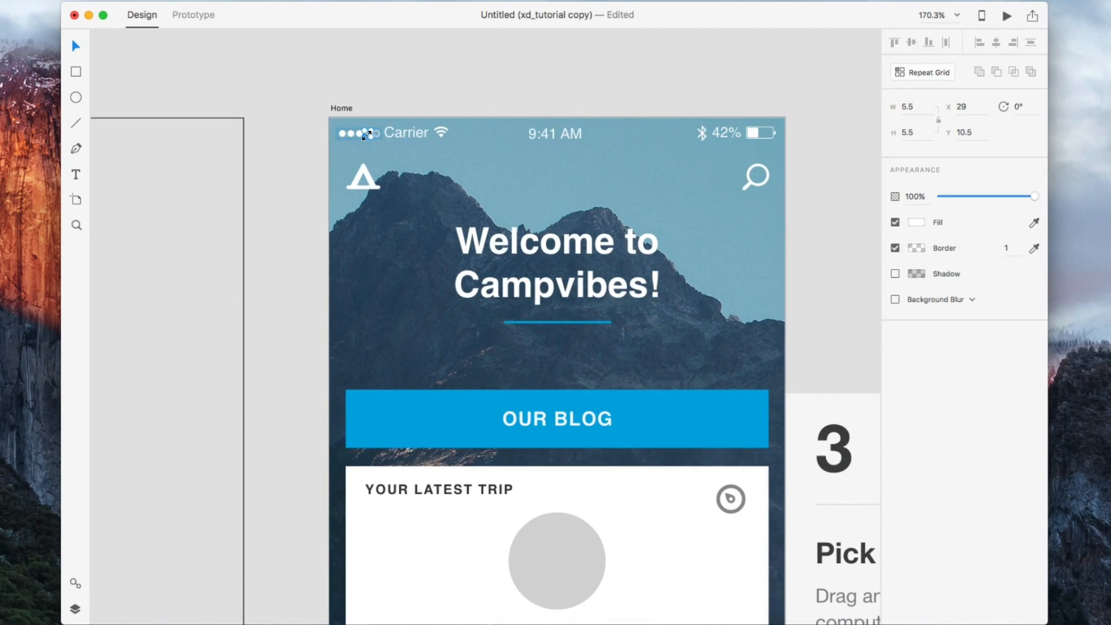
left_click(555, 133)
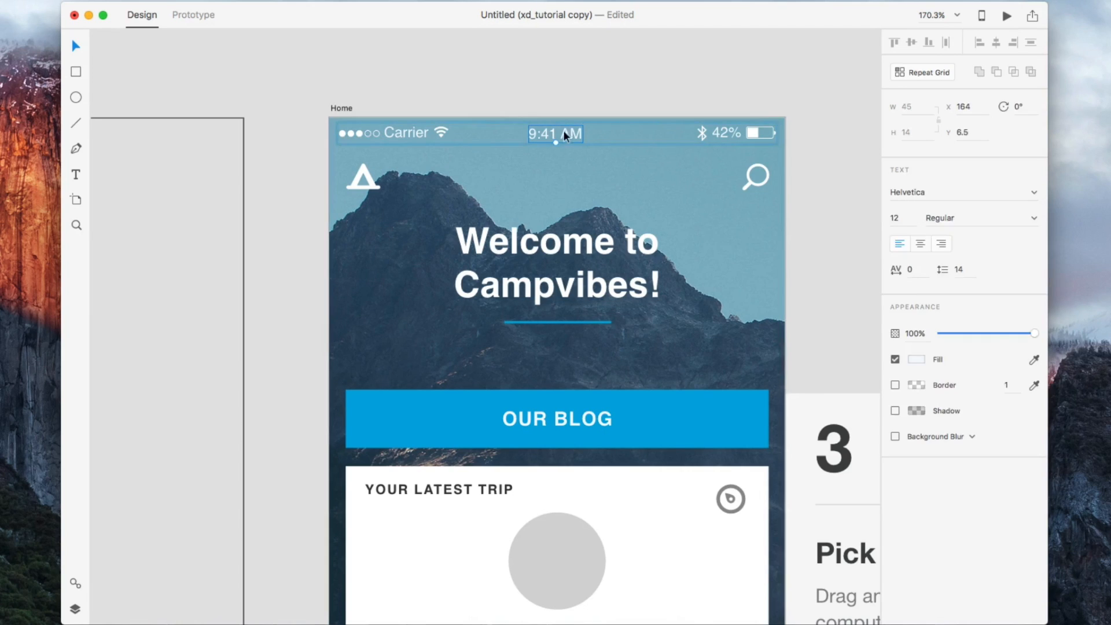
left_click(714, 95)
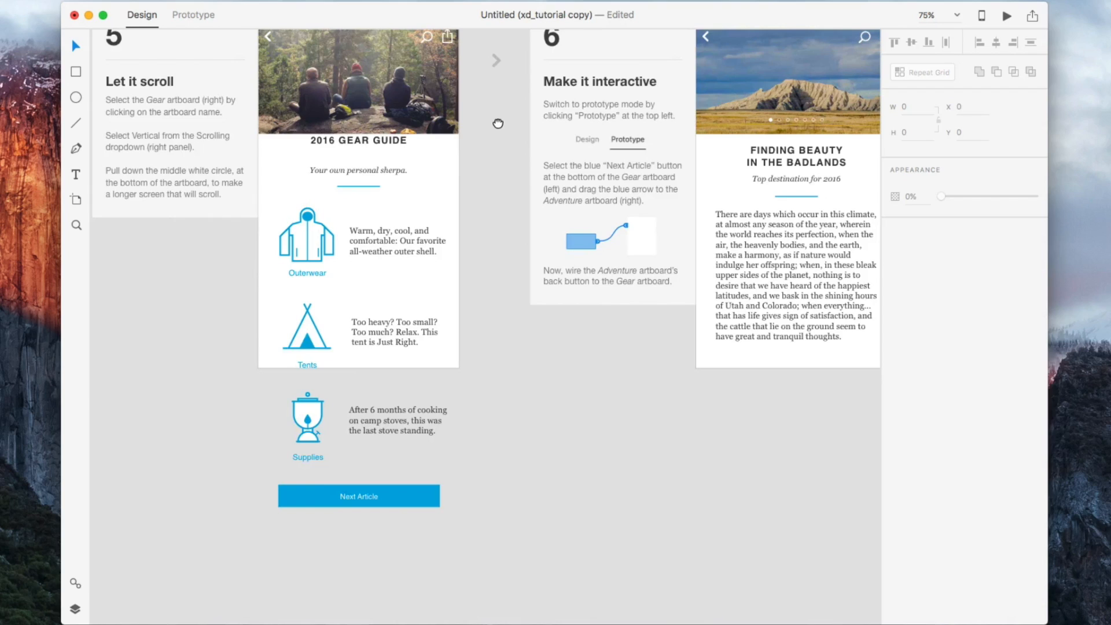
Save the Next Article button as a symbol in the Symbols library
left_click(74, 608)
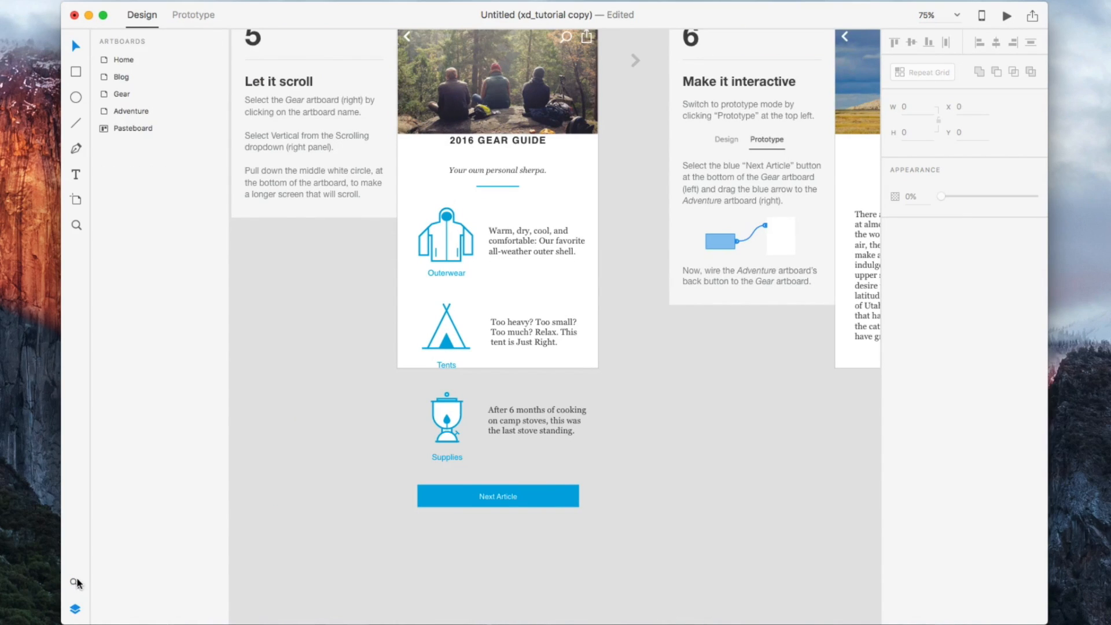
left_click(76, 585)
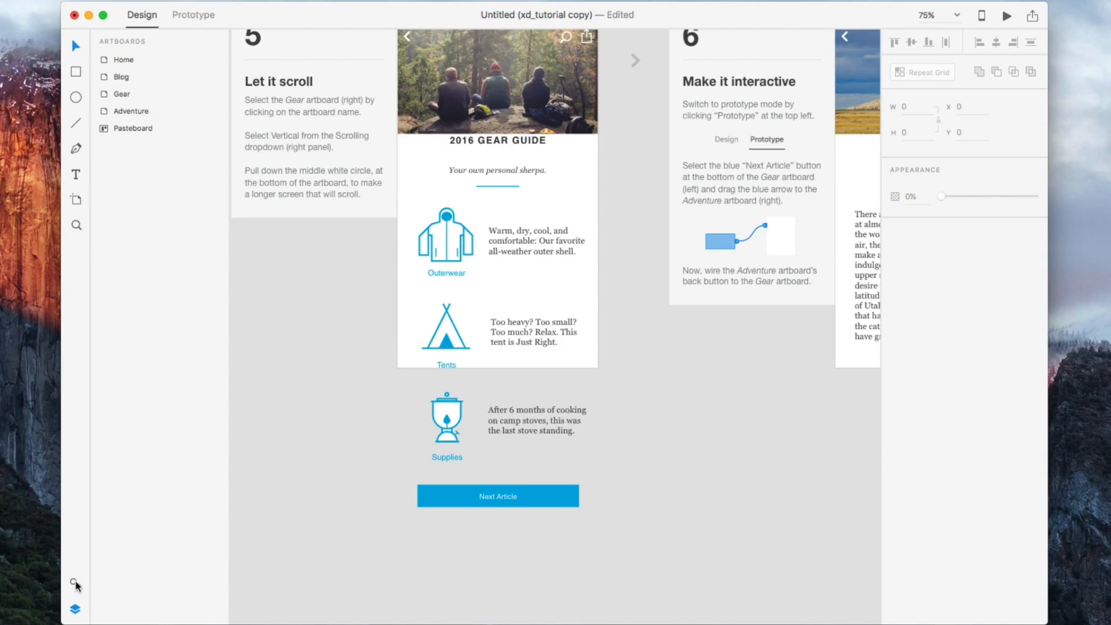
left_click(75, 587)
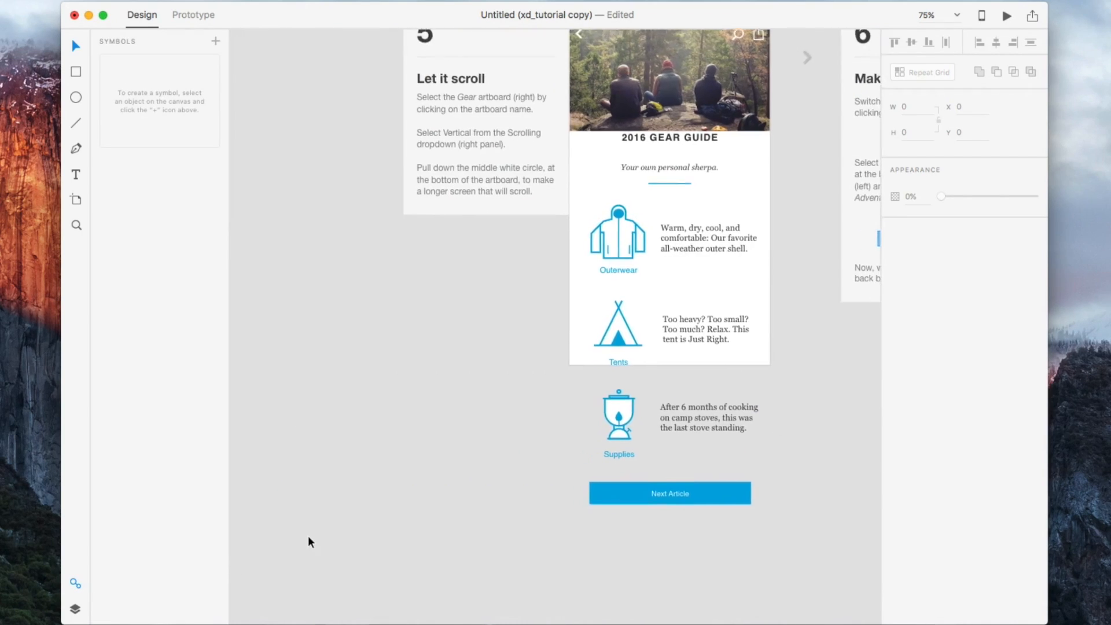
left_click(669, 493)
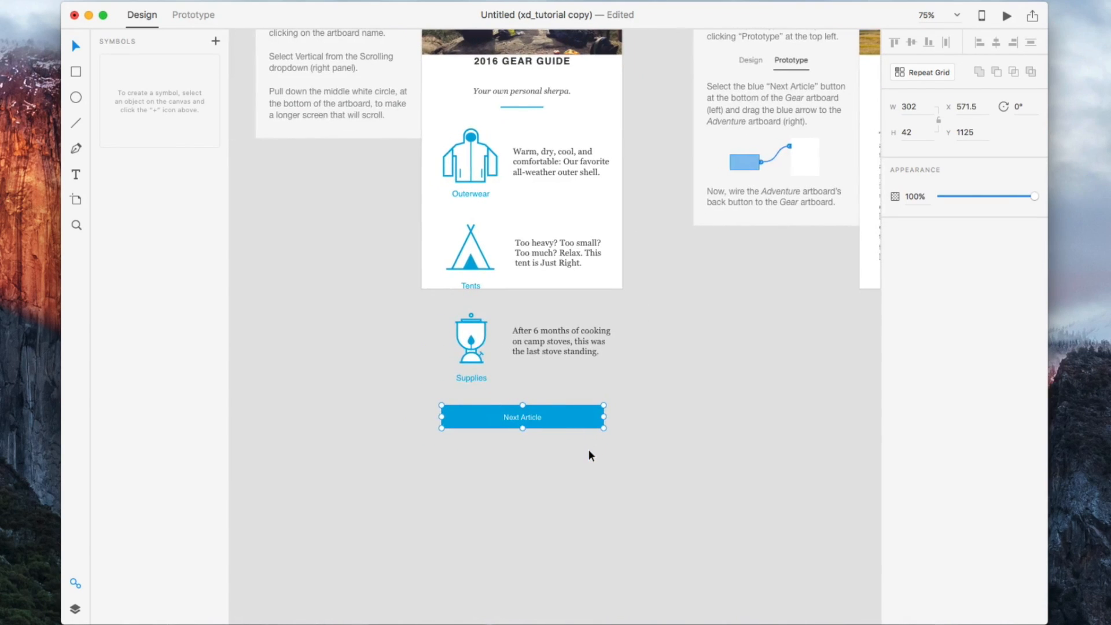
mouse_move(218, 44)
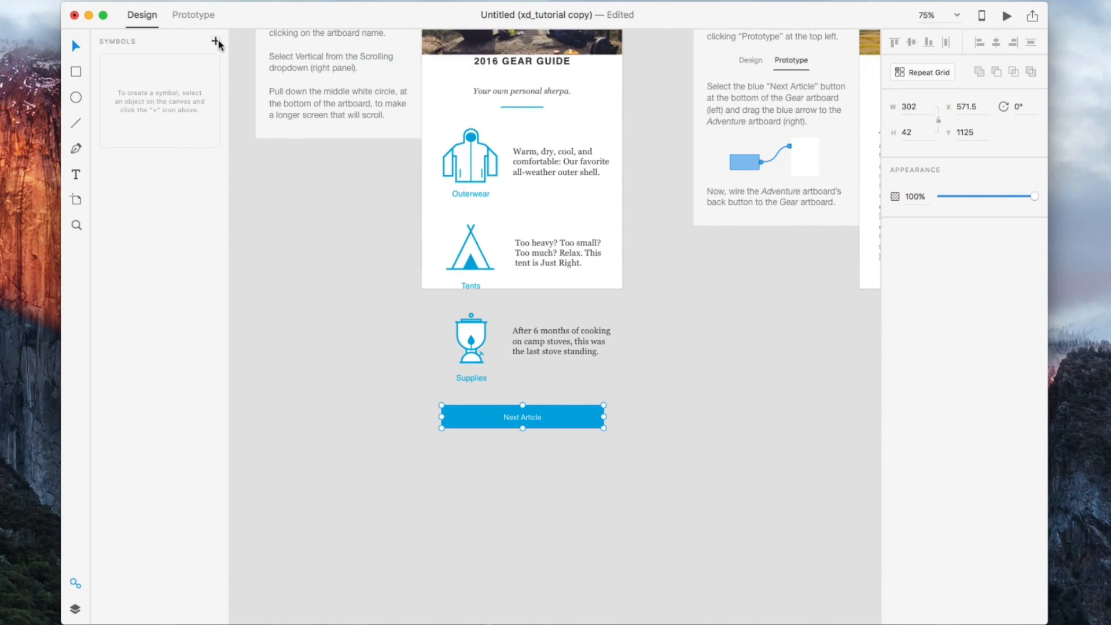
left_click(216, 41)
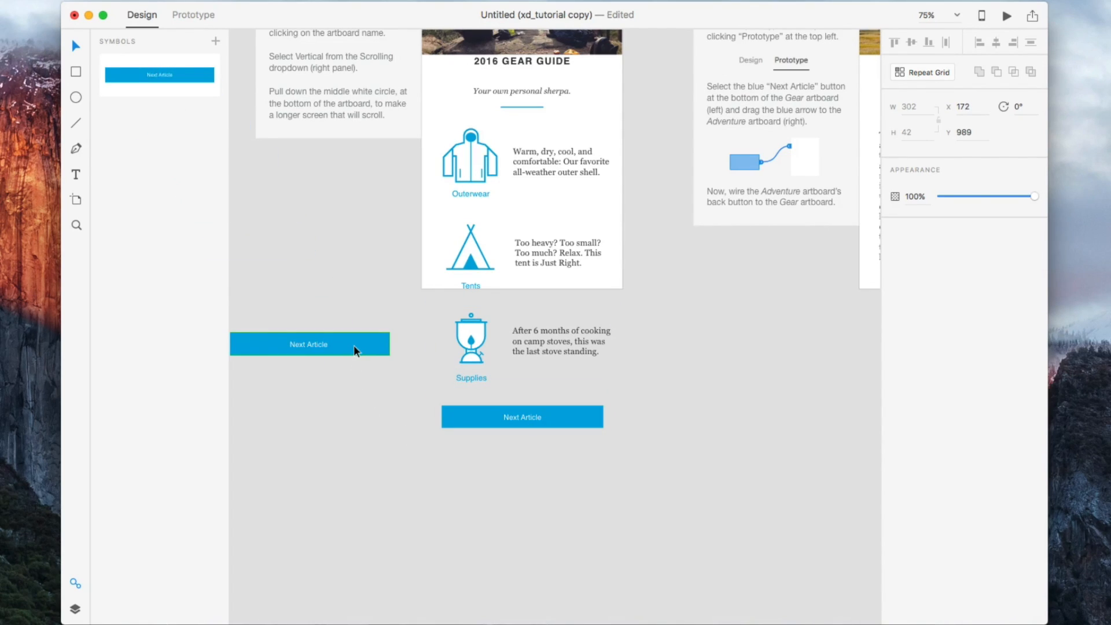
Change the copied Next Article button's fill to red so both instances recolor
left_click(309, 343)
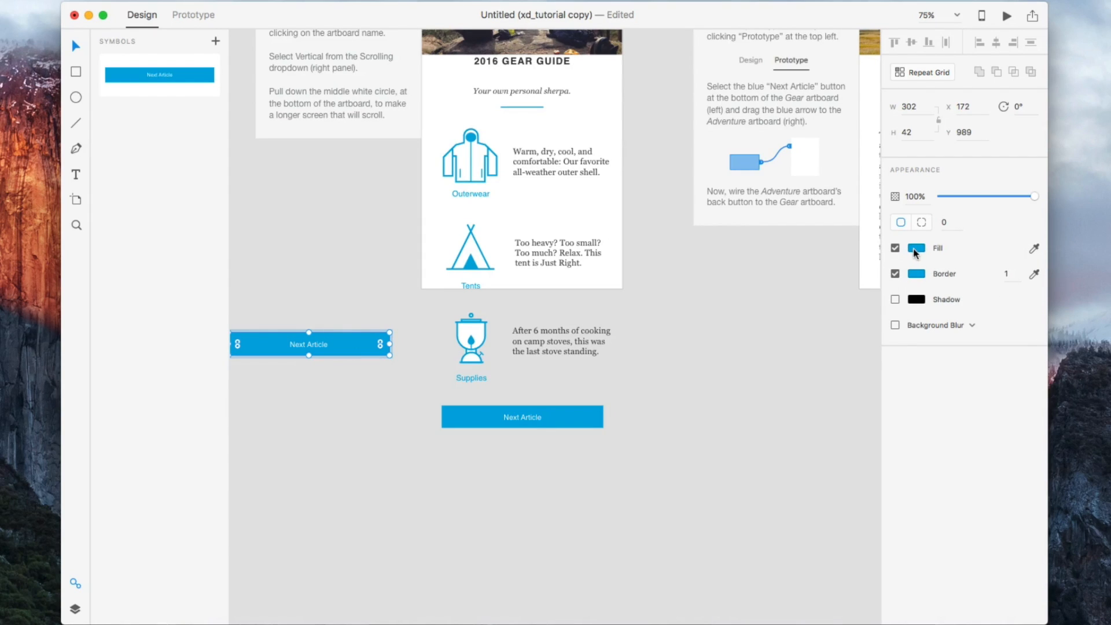
left_click(917, 248)
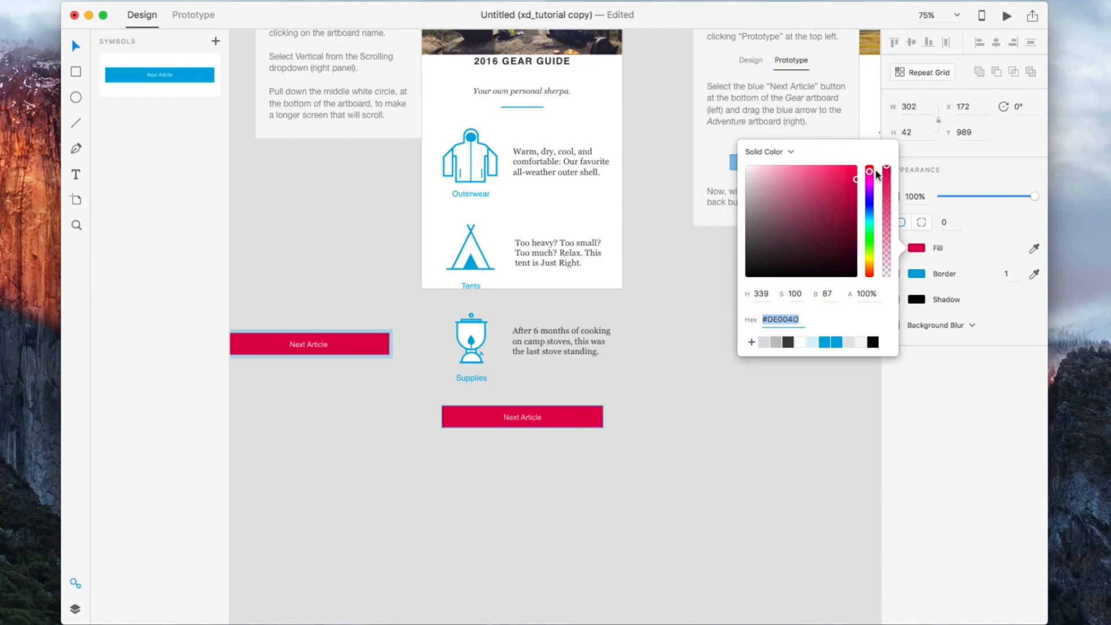
left_click_drag(870, 175, 870, 177)
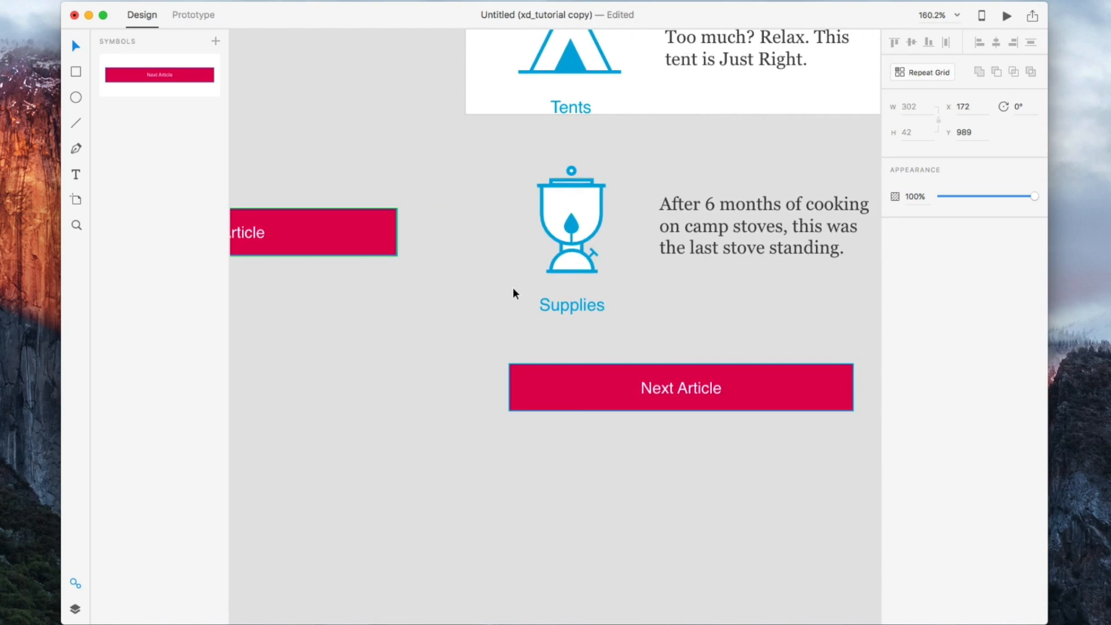
Save the Supplies stove entry as a second symbol and select the stove icon inside it
left_click(570, 239)
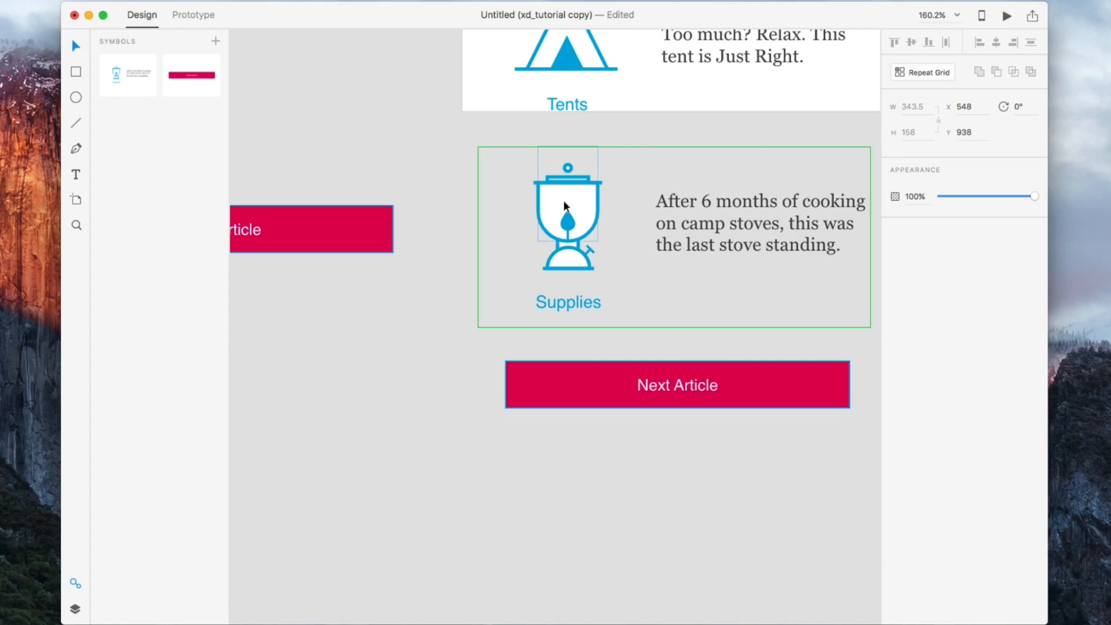
left_click(760, 223)
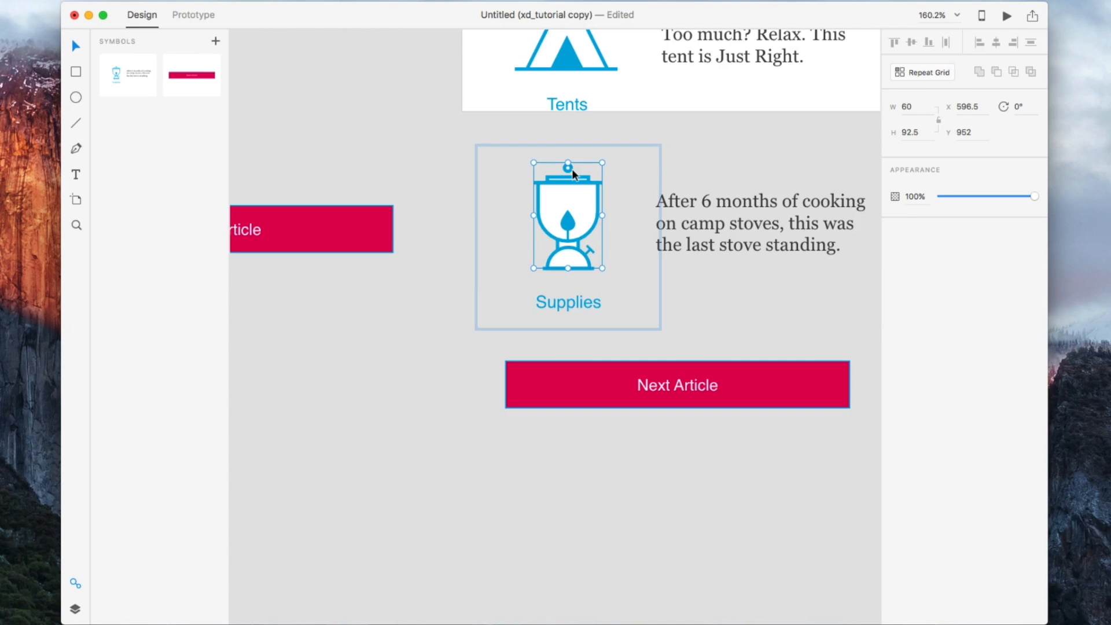
left_click_drag(567, 216, 527, 215)
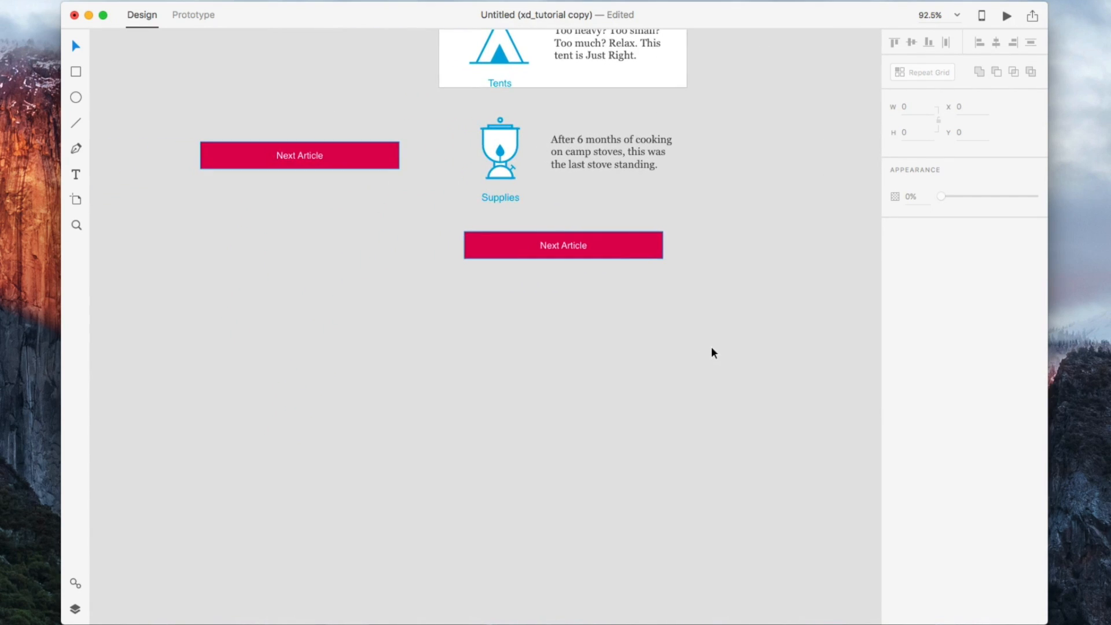
Make Outerwear, Tents and Supplies a repeat grid and extend it down the Gear artboard
left_click(563, 245)
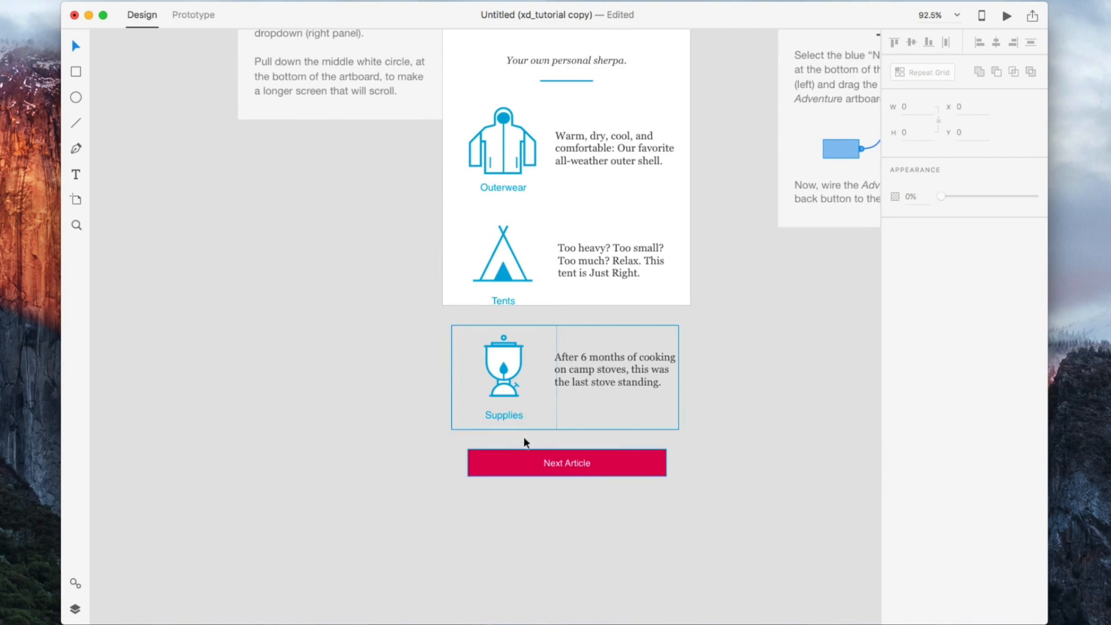
left_click(503, 376)
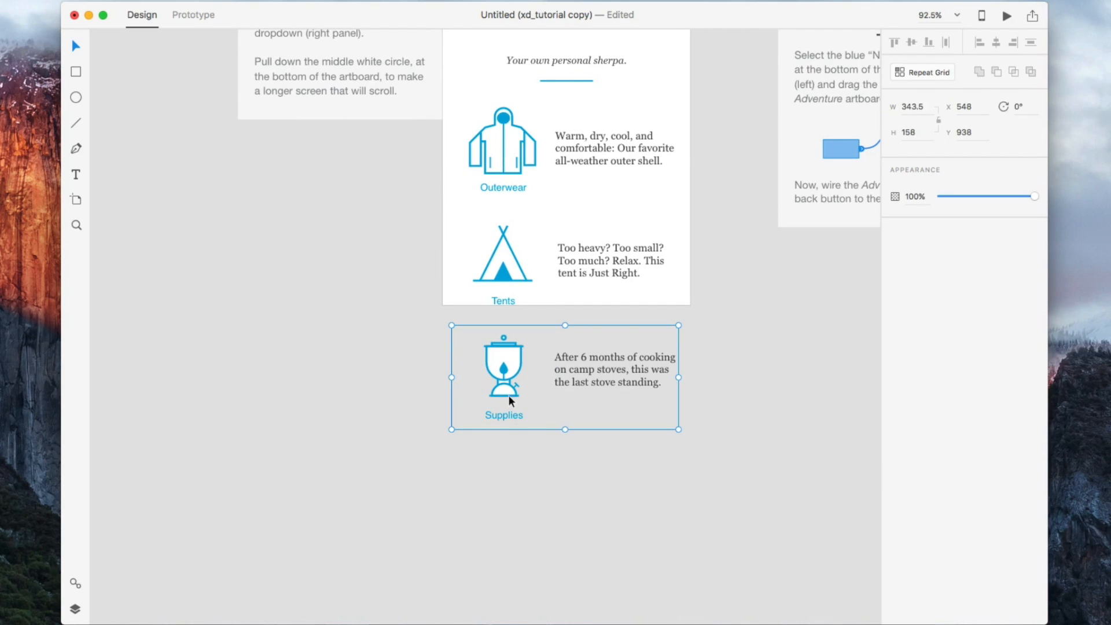
left_click(520, 273)
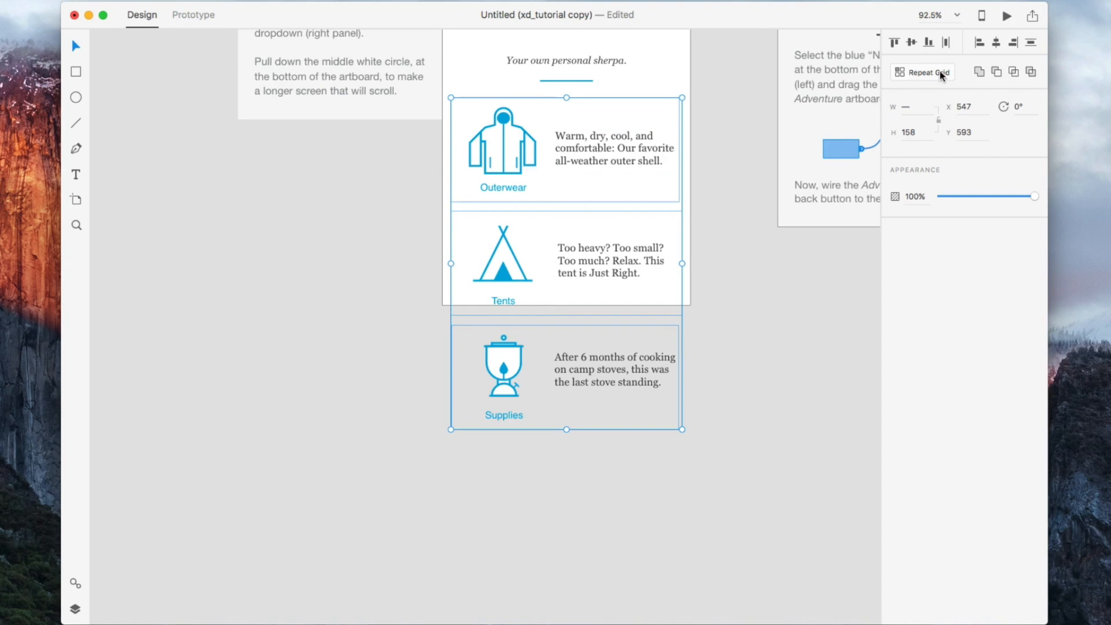
left_click(922, 72)
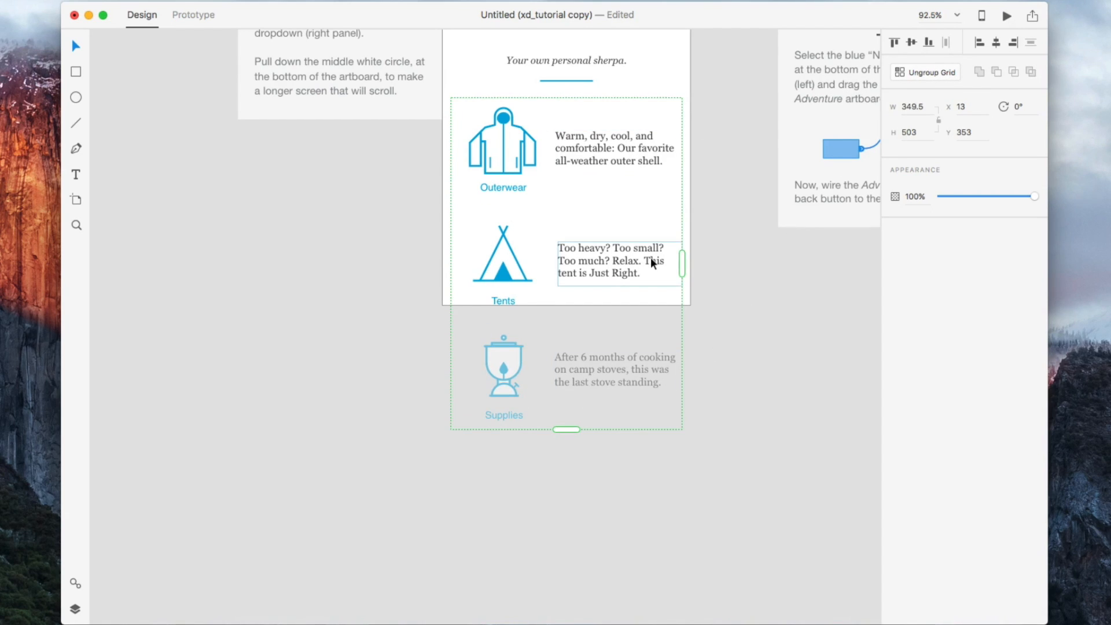
left_click(936, 15)
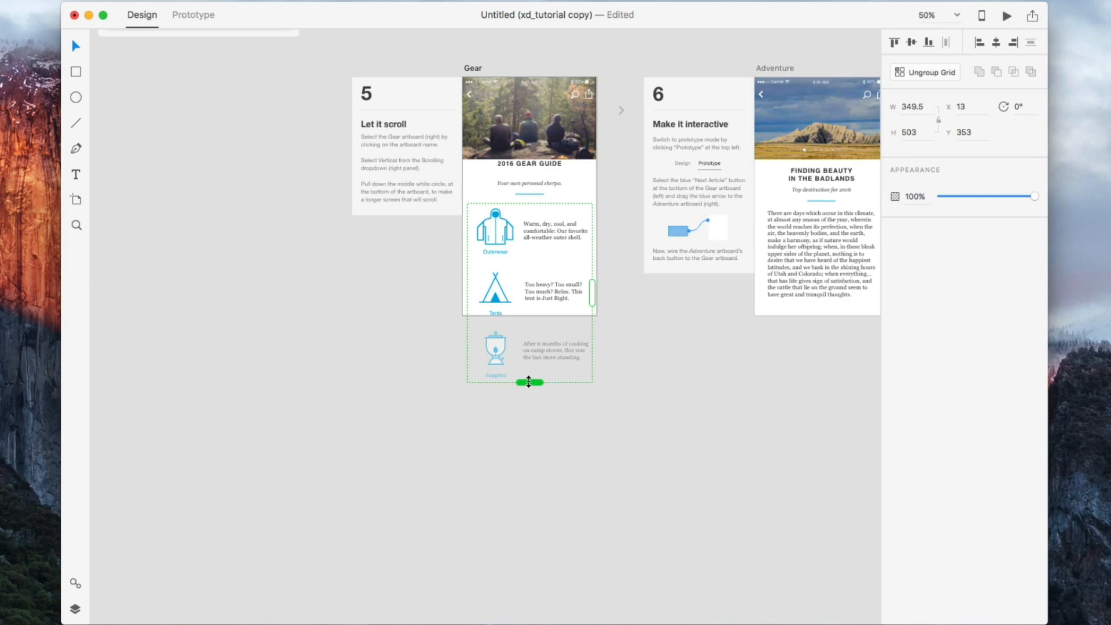
left_click_drag(529, 382, 528, 591)
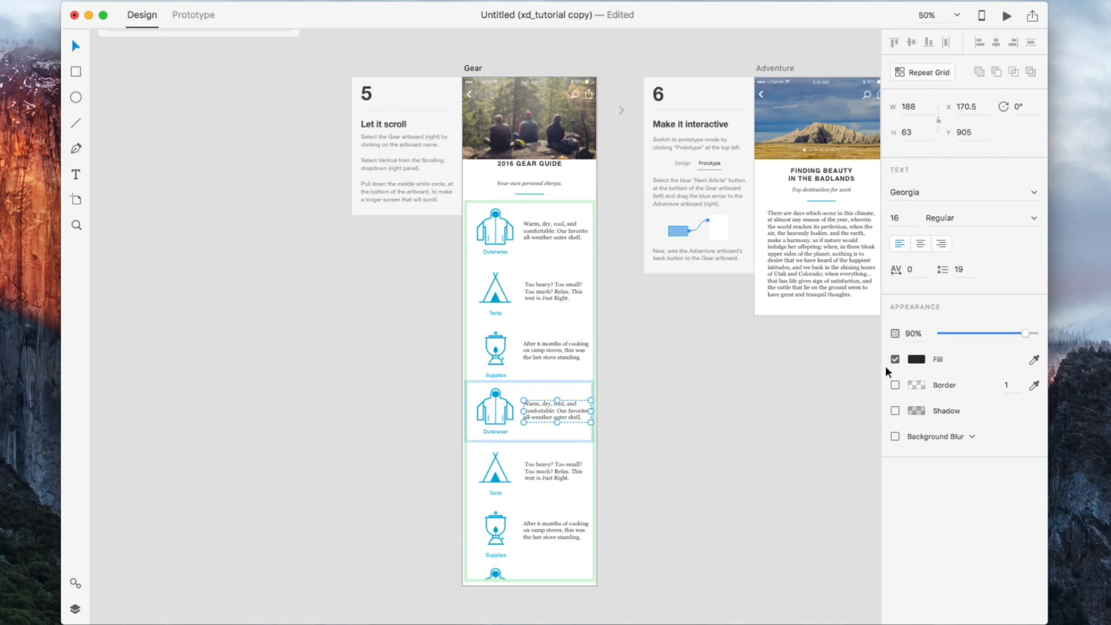
mouse_move(744, 376)
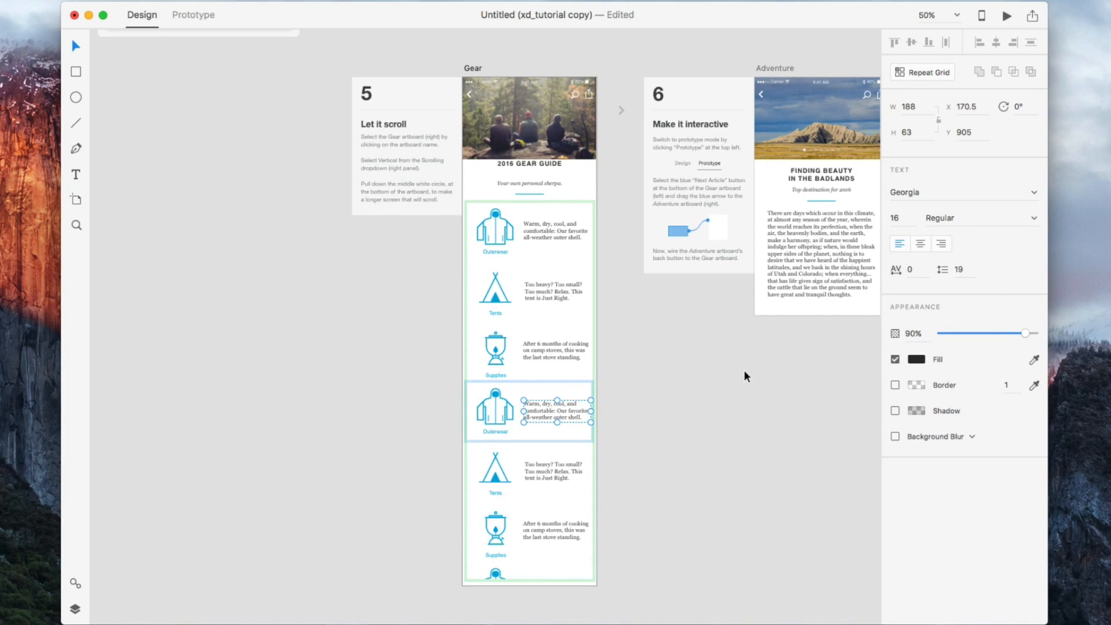
Edit a repeated Outerwear description to read 'hello there you are beautiful'
double_click(557, 409)
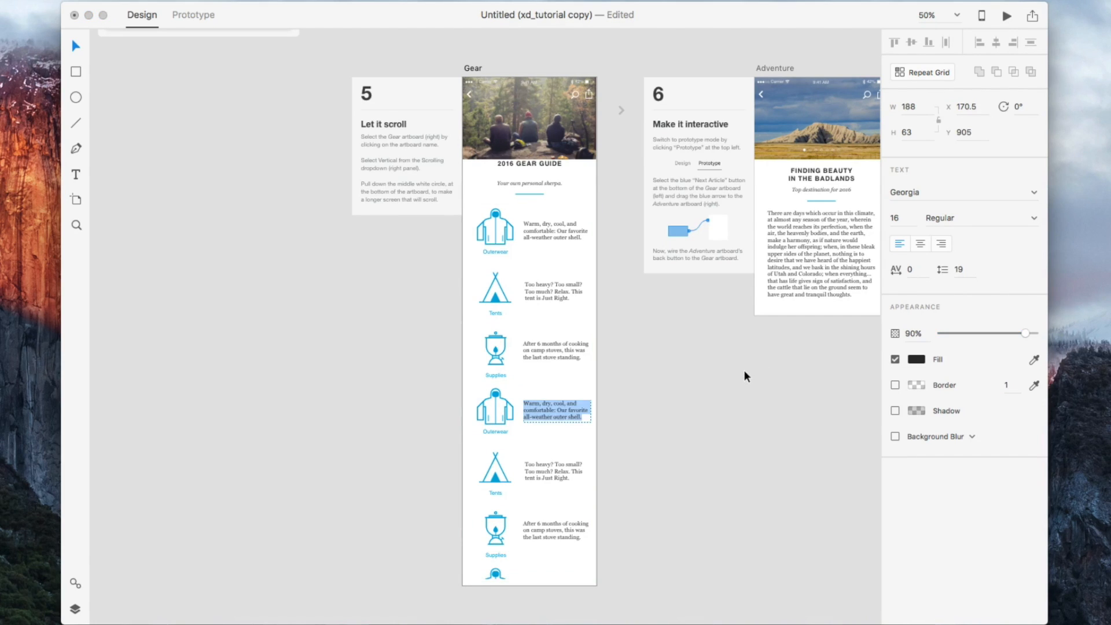
type("hello there you are beautiful")
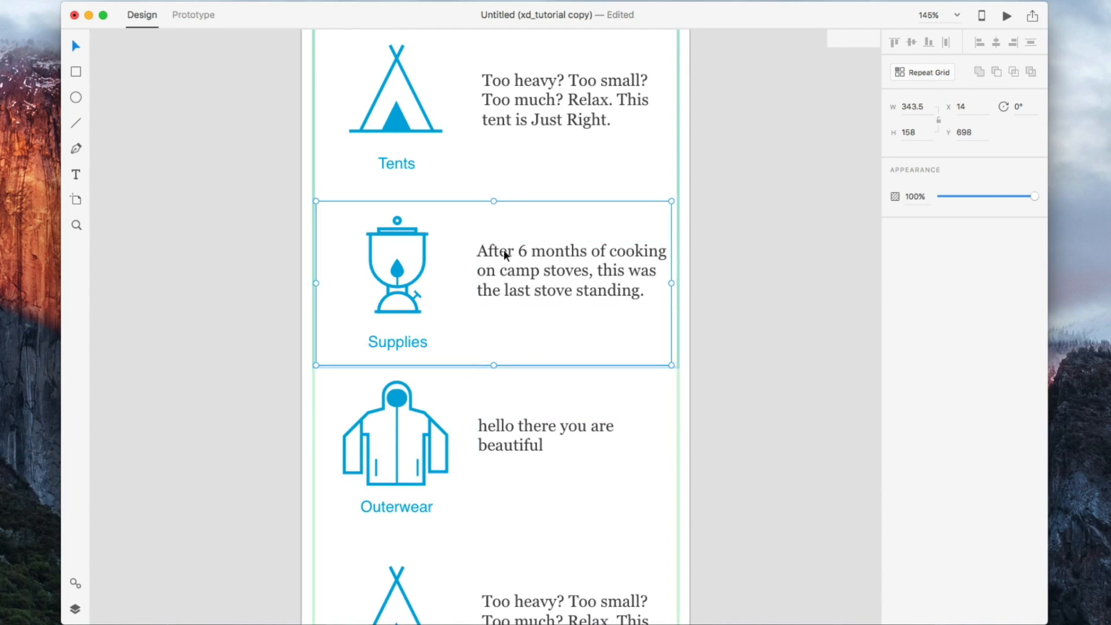
scroll("down", 3)
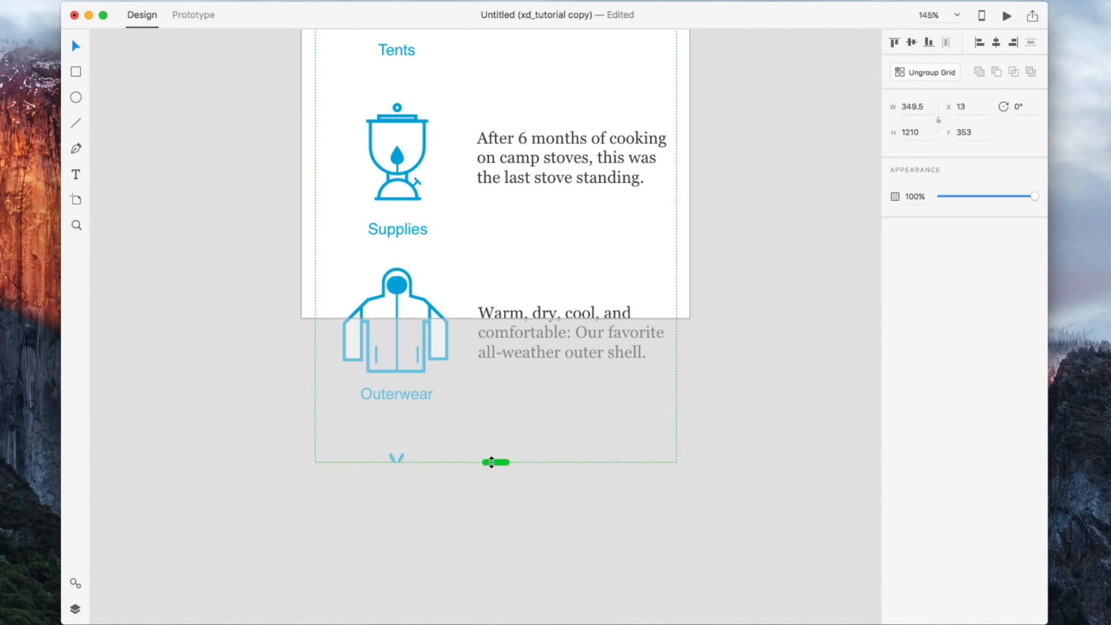
type("hello there you are beautiful")
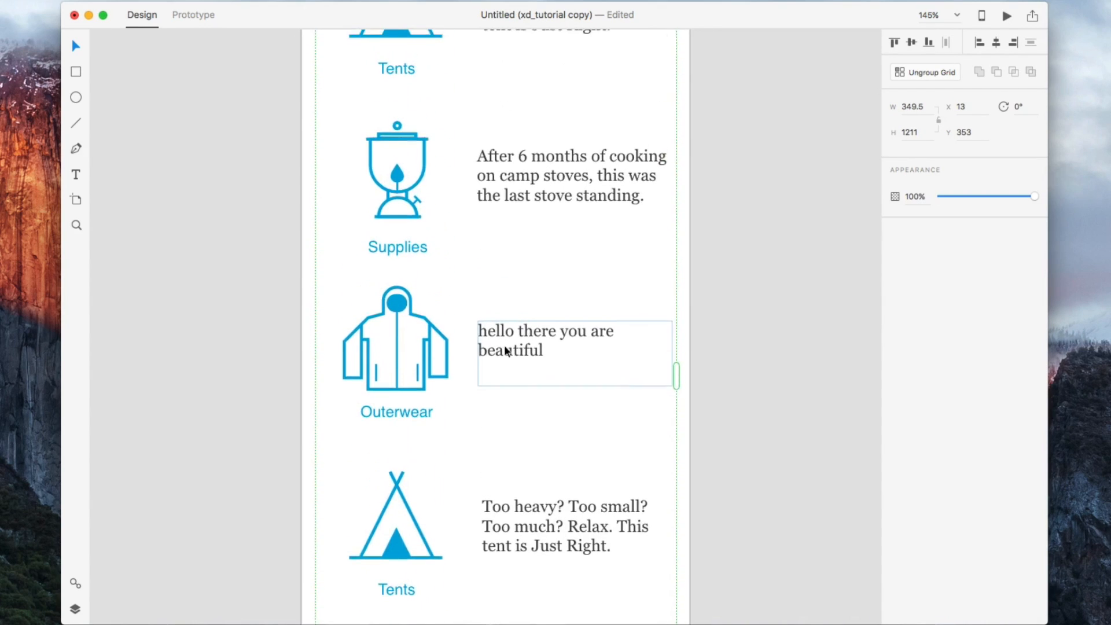
scroll("down", 3)
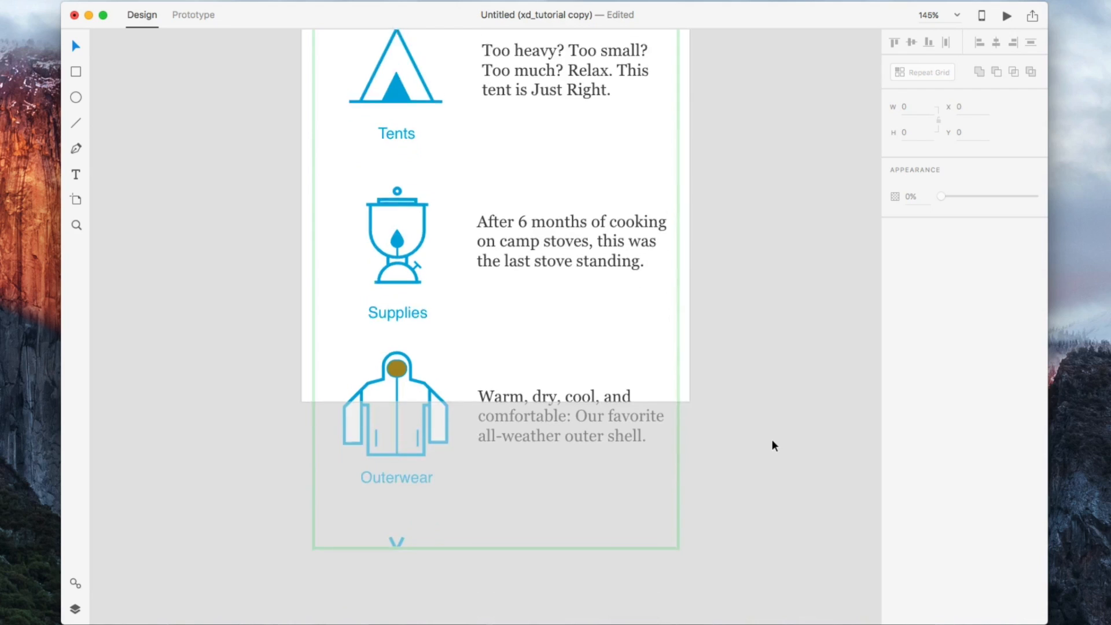
scroll("down", 3)
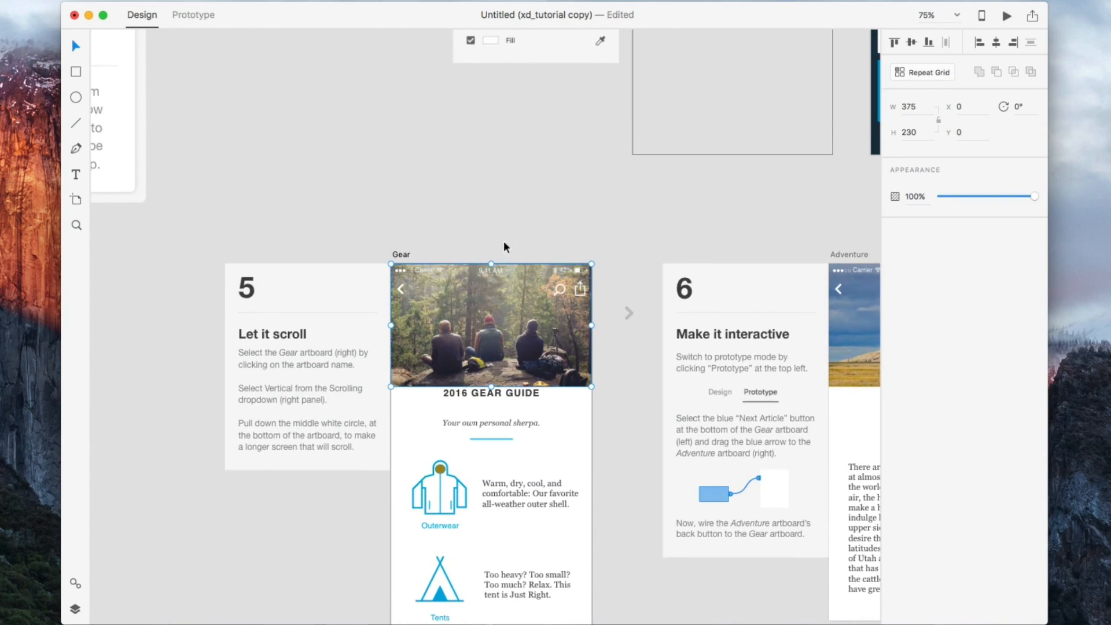
left_click_drag(490, 325, 348, 151)
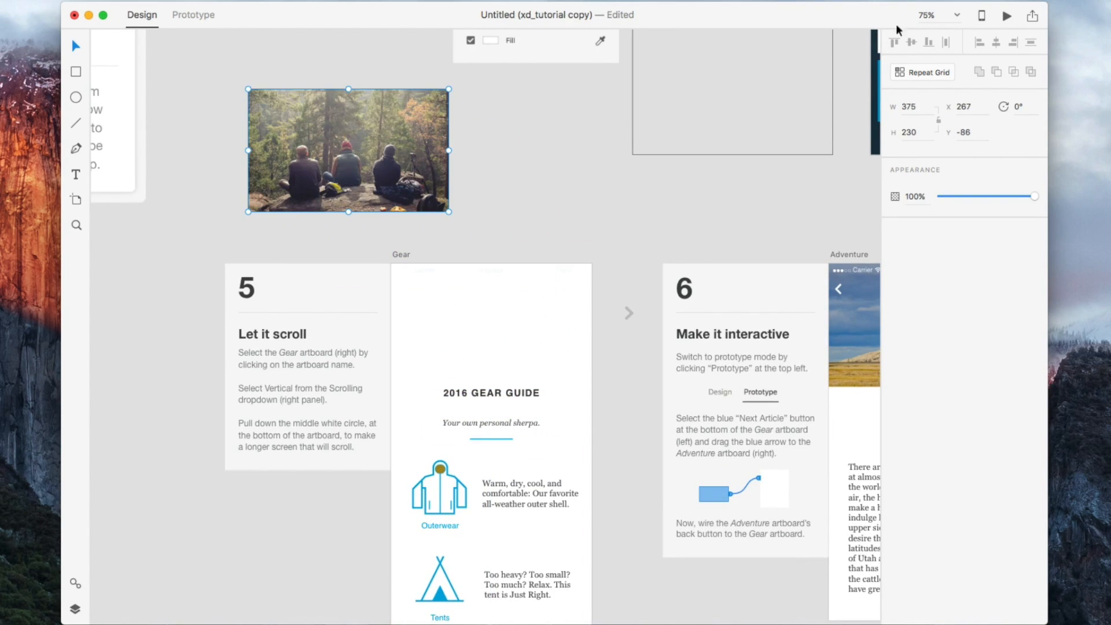
left_click_drag(448, 149, 737, 149)
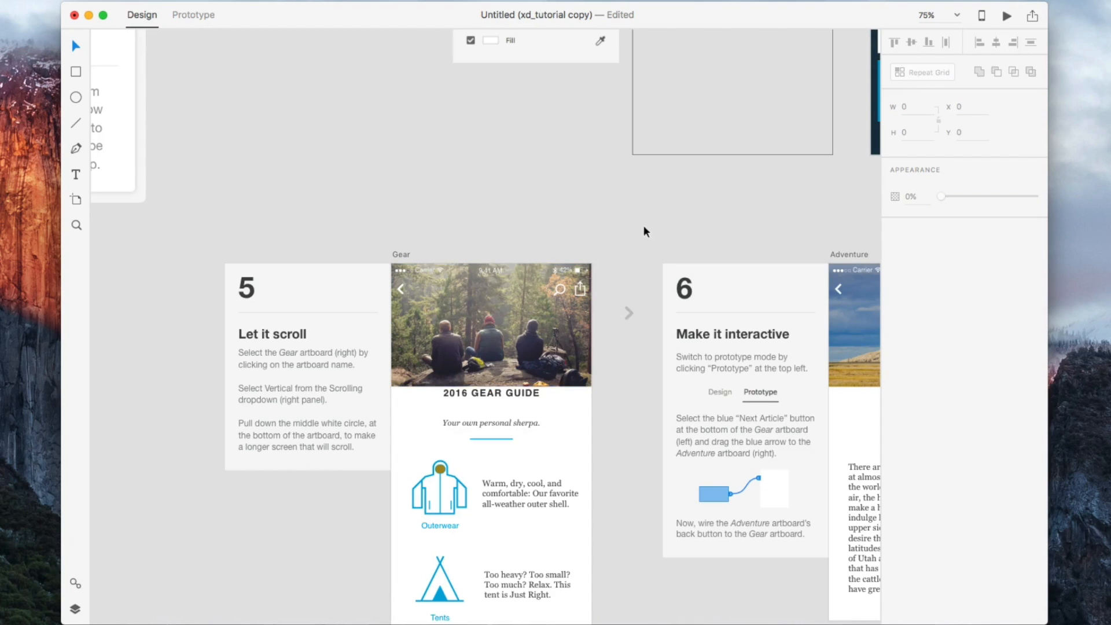
scroll("down", 3)
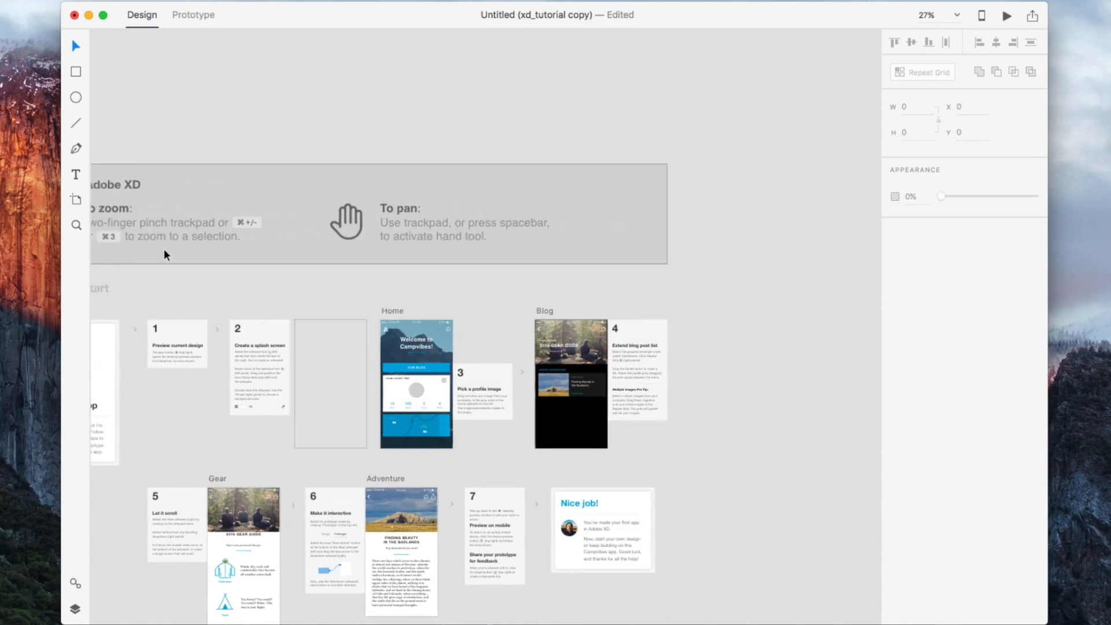
left_click(193, 14)
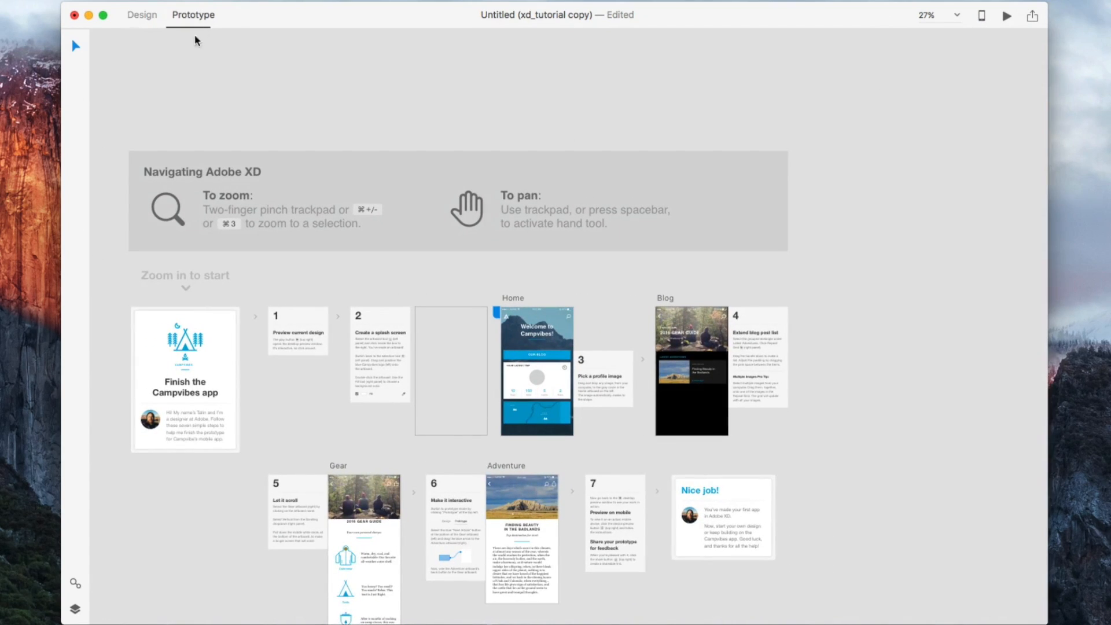
left_click(141, 14)
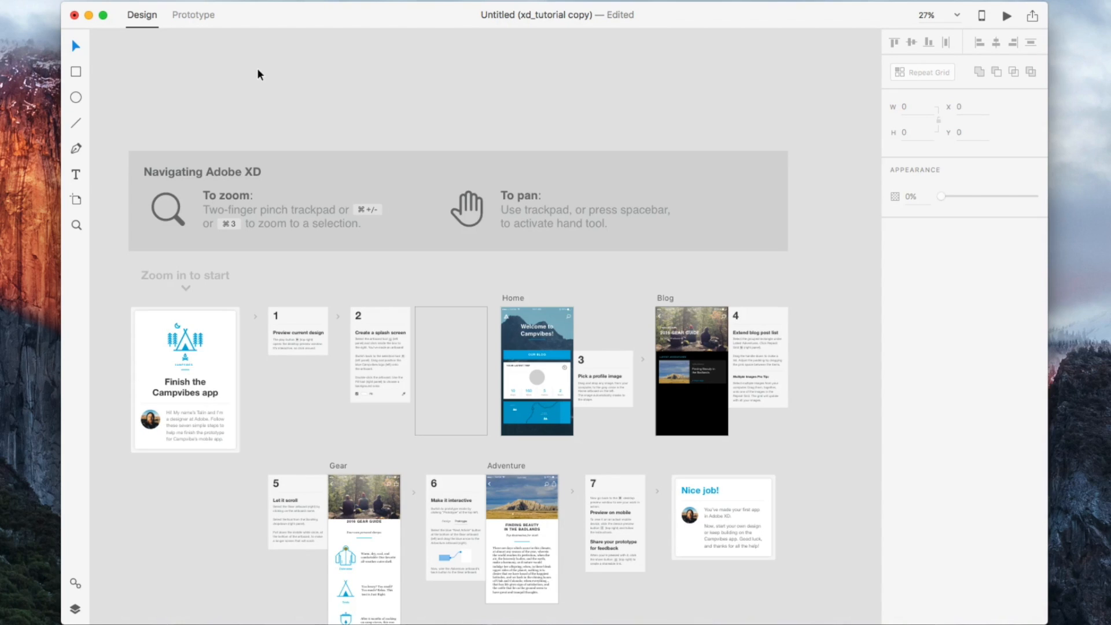
mouse_move(808, 190)
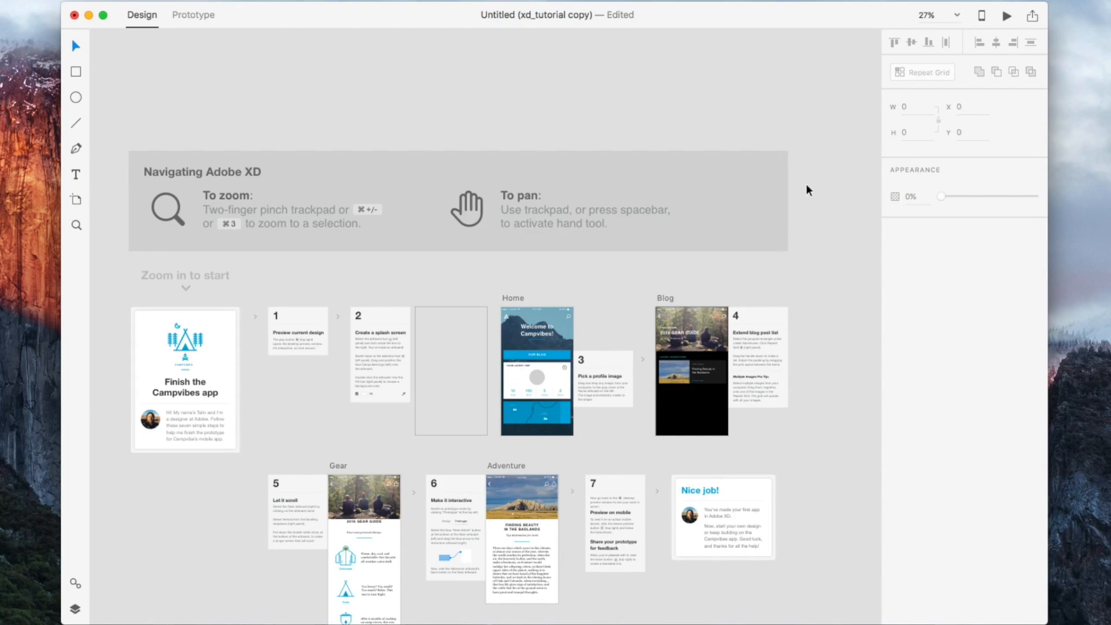